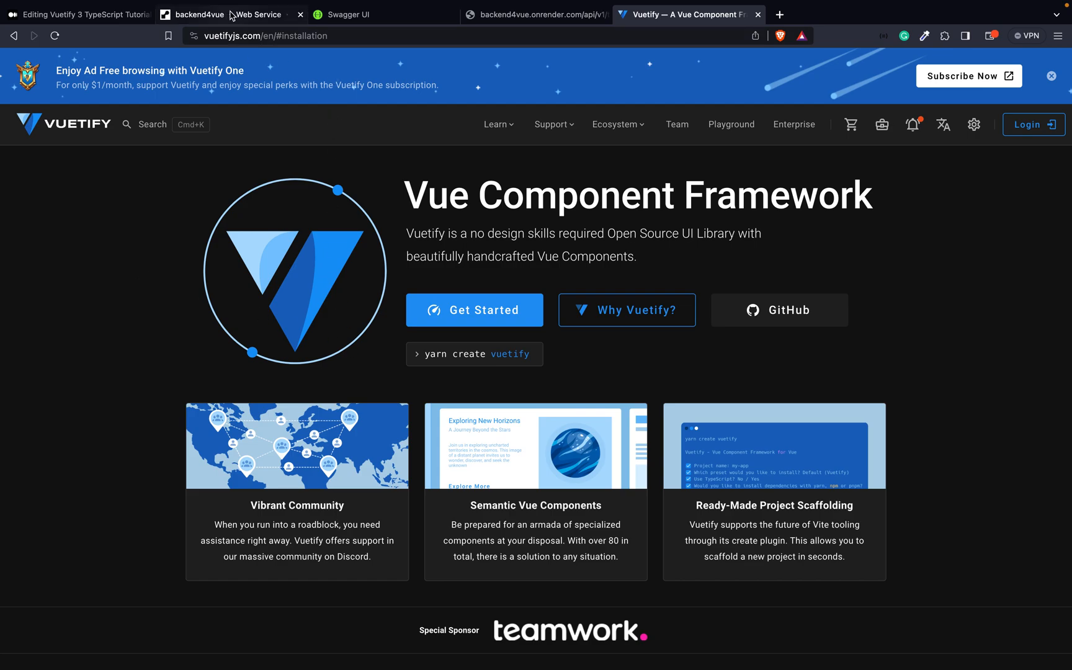
Step: Check the backend's Swagger API docs and the tasks JSON response from the Render dashboard
click(200, 14)
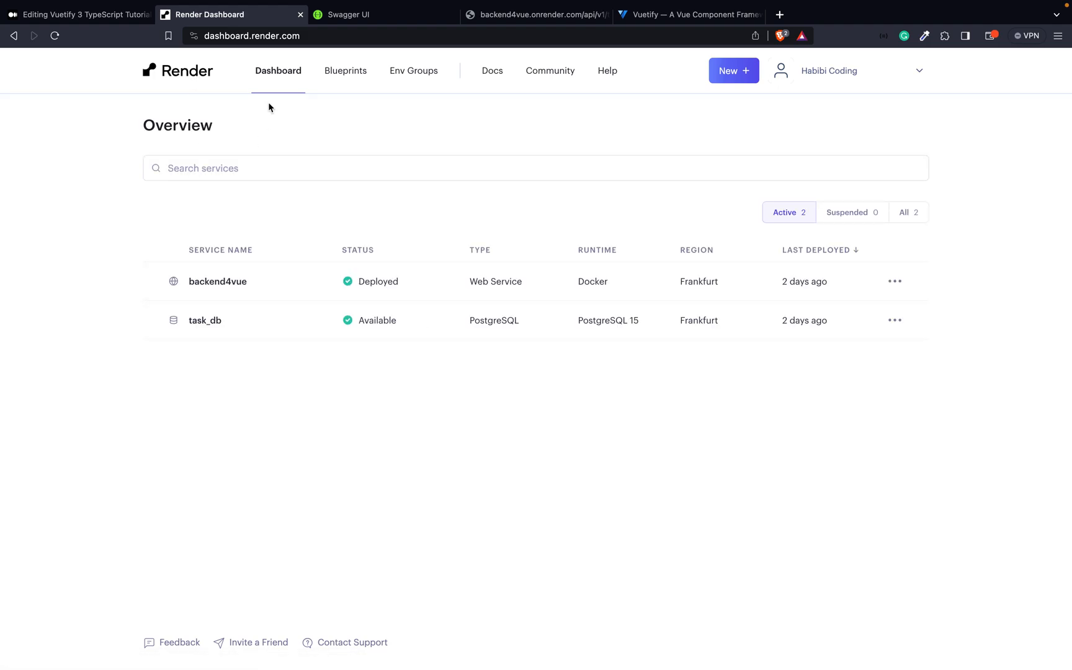
mouse_move(217, 281)
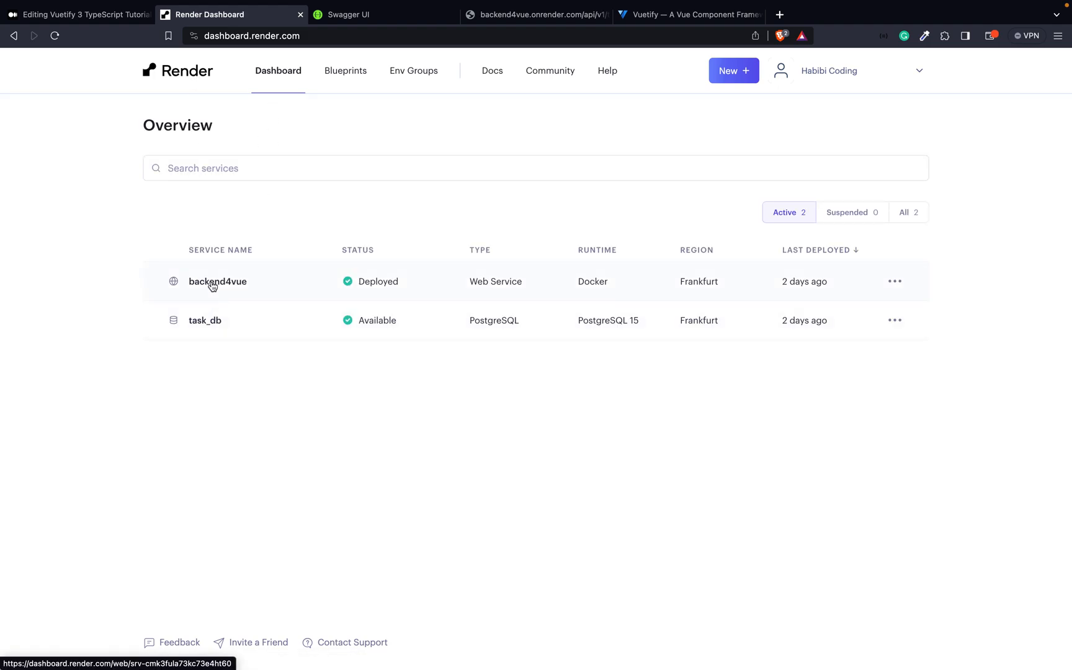
mouse_move(217, 325)
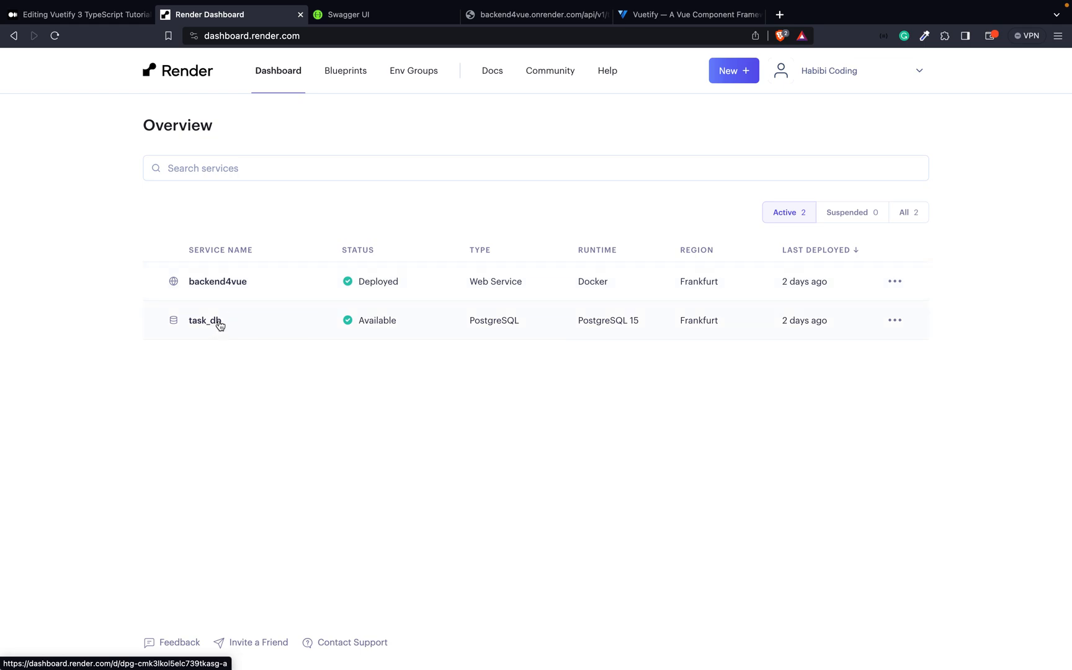
click(369, 15)
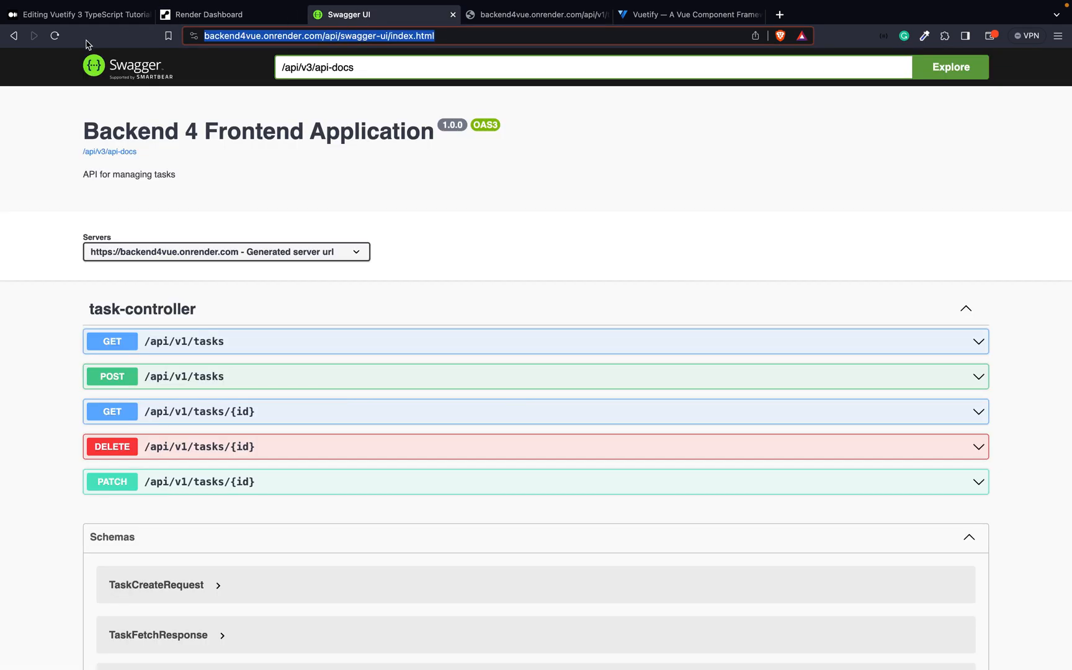
click(54, 36)
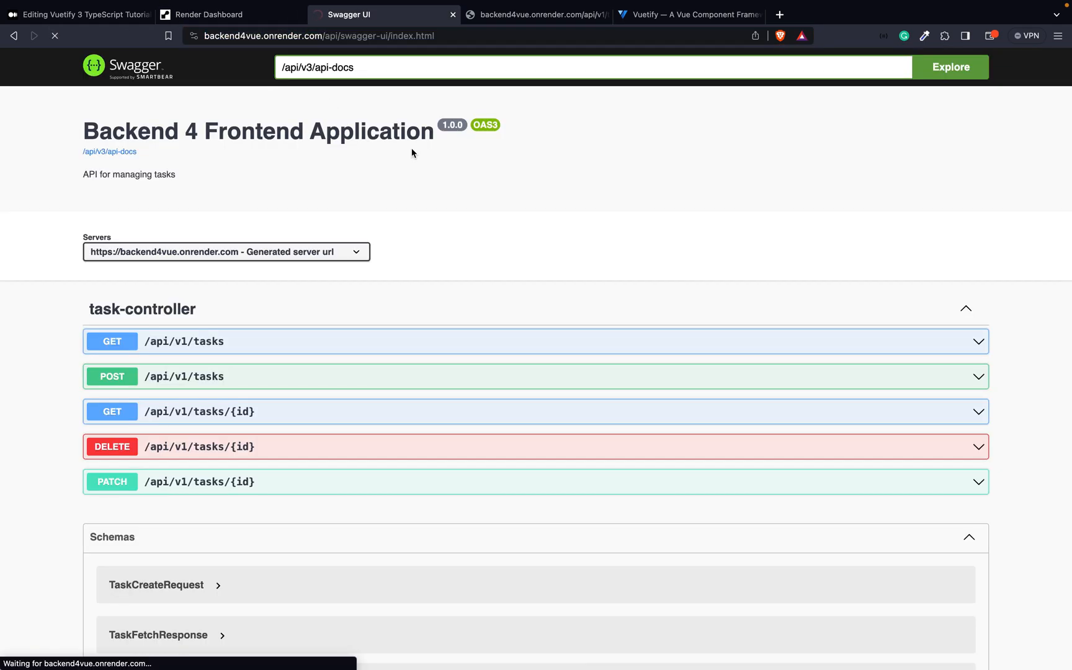
scroll(down, 3)
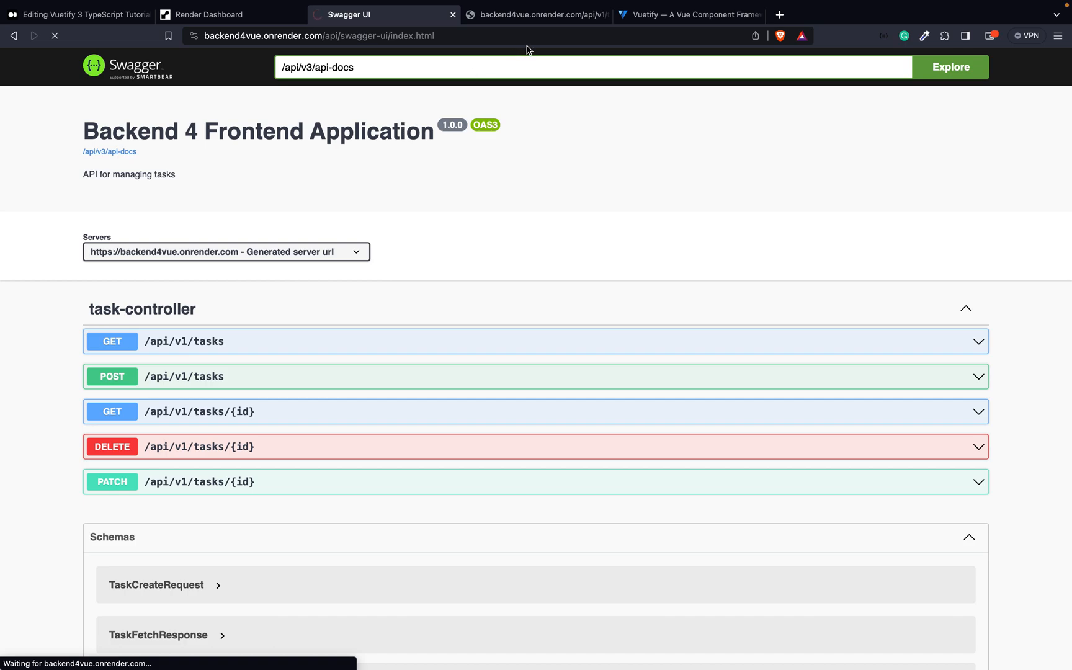
click(536, 15)
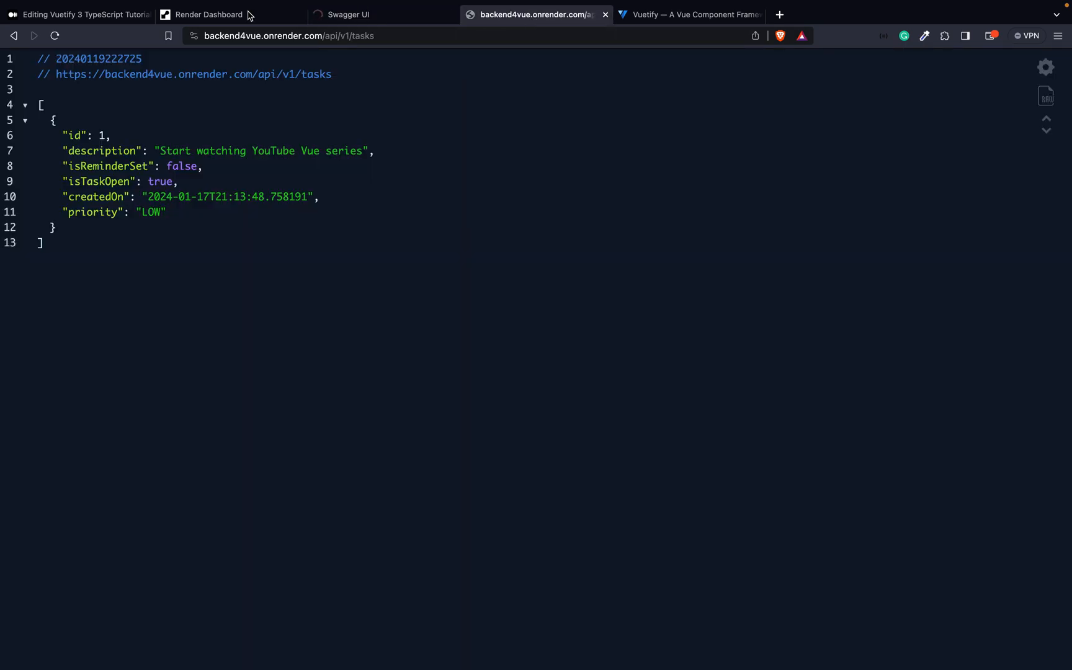
click(55, 35)
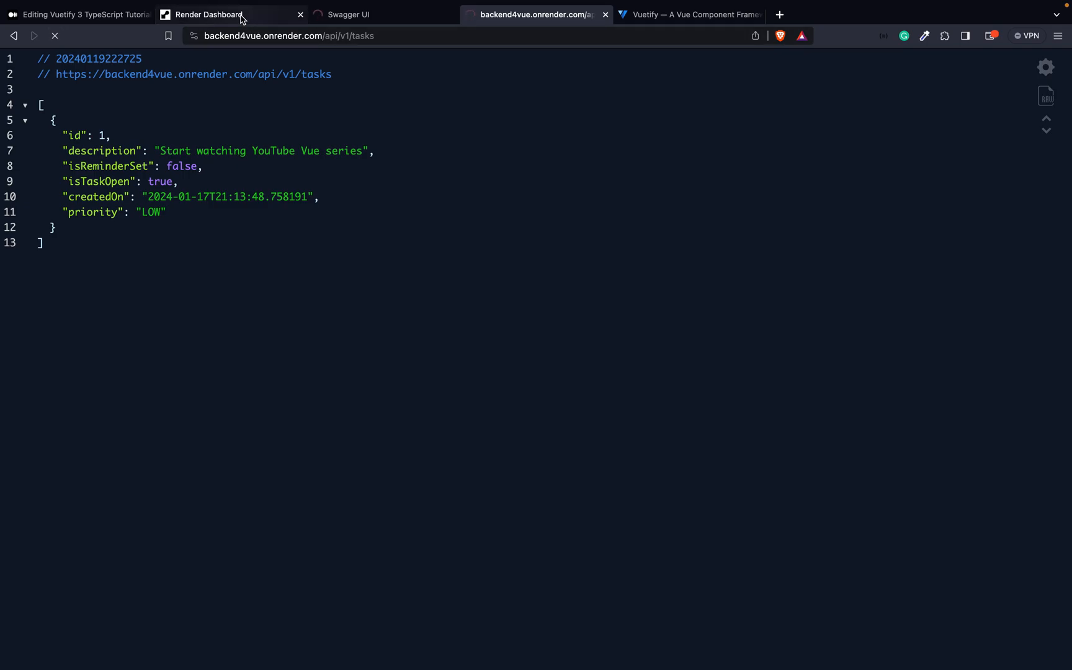
Step: Return to the Vuetify homepage and follow Get Started to the Using Vite installation section
click(209, 14)
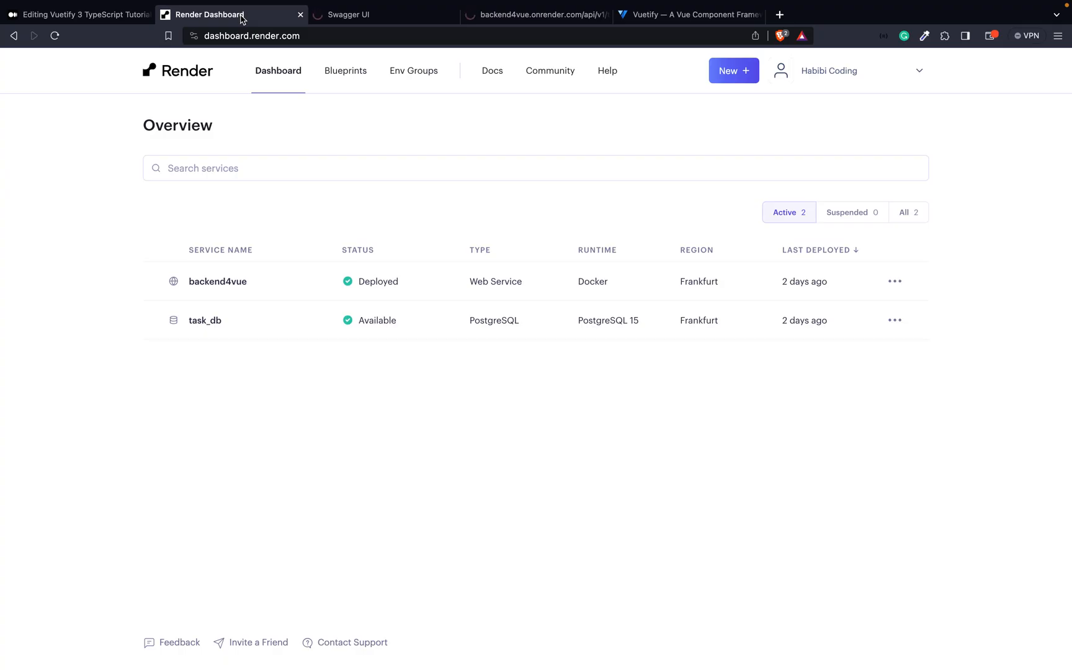
click(362, 14)
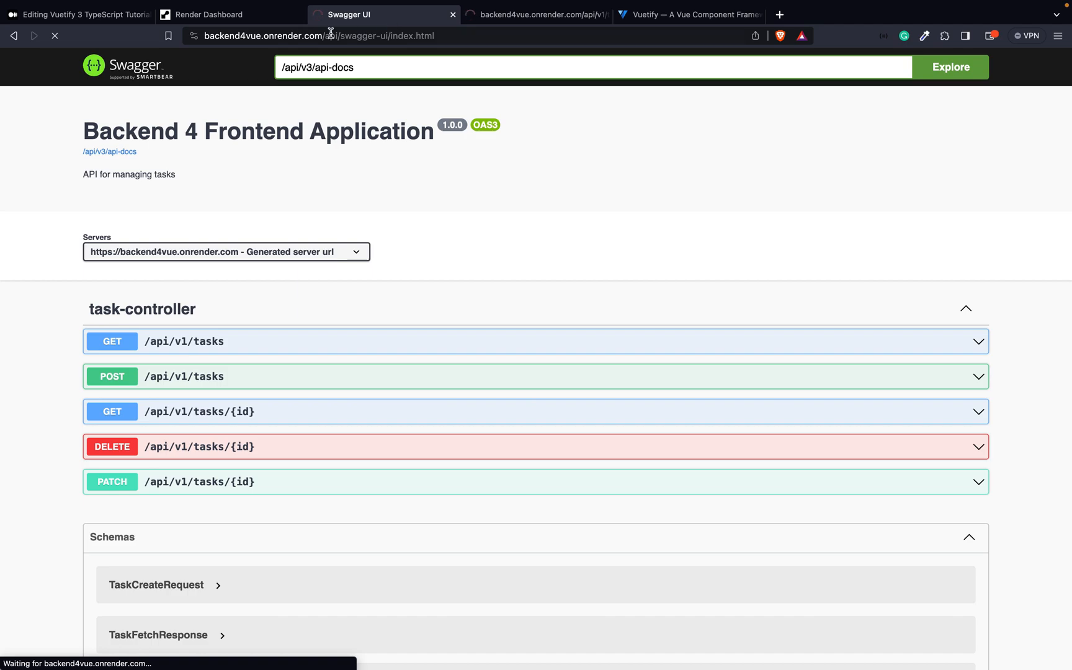
click(229, 14)
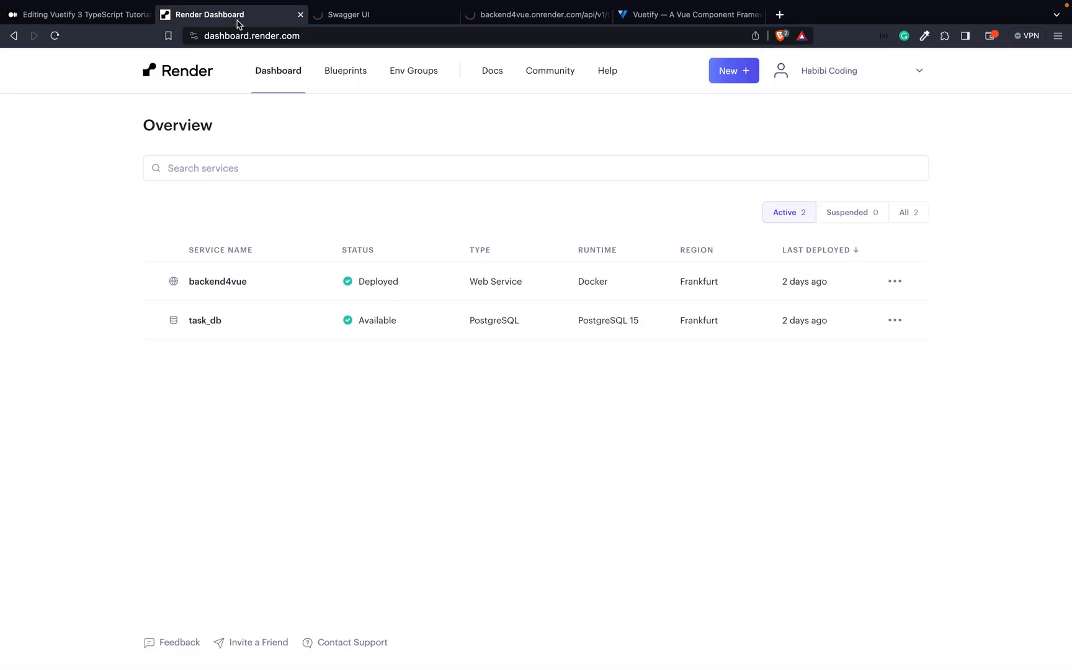
mouse_move(394, 273)
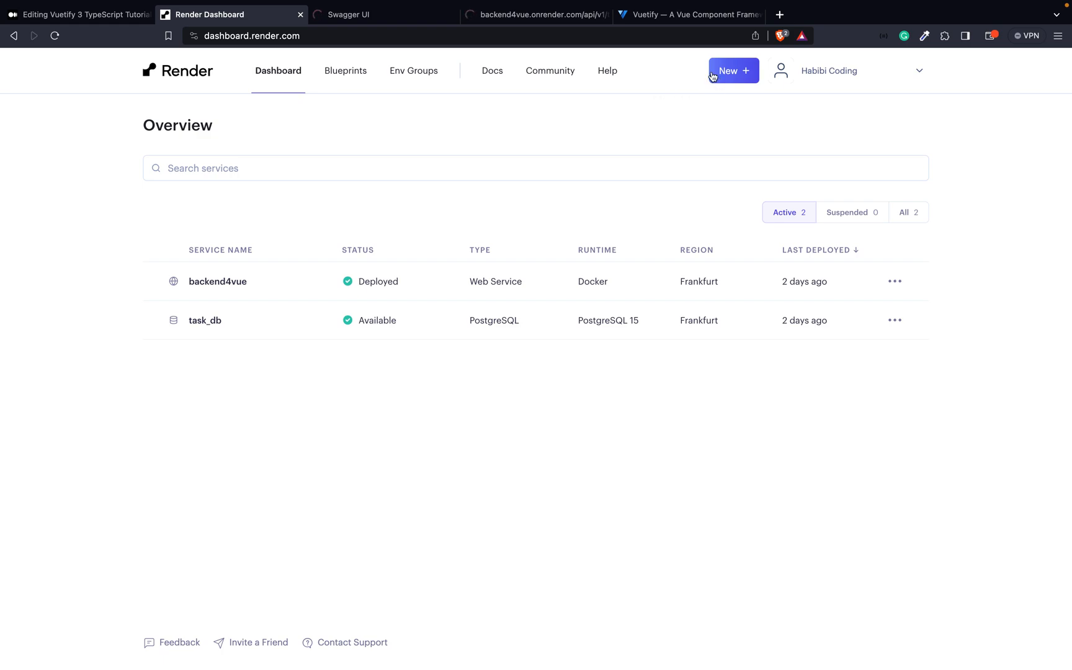
click(688, 14)
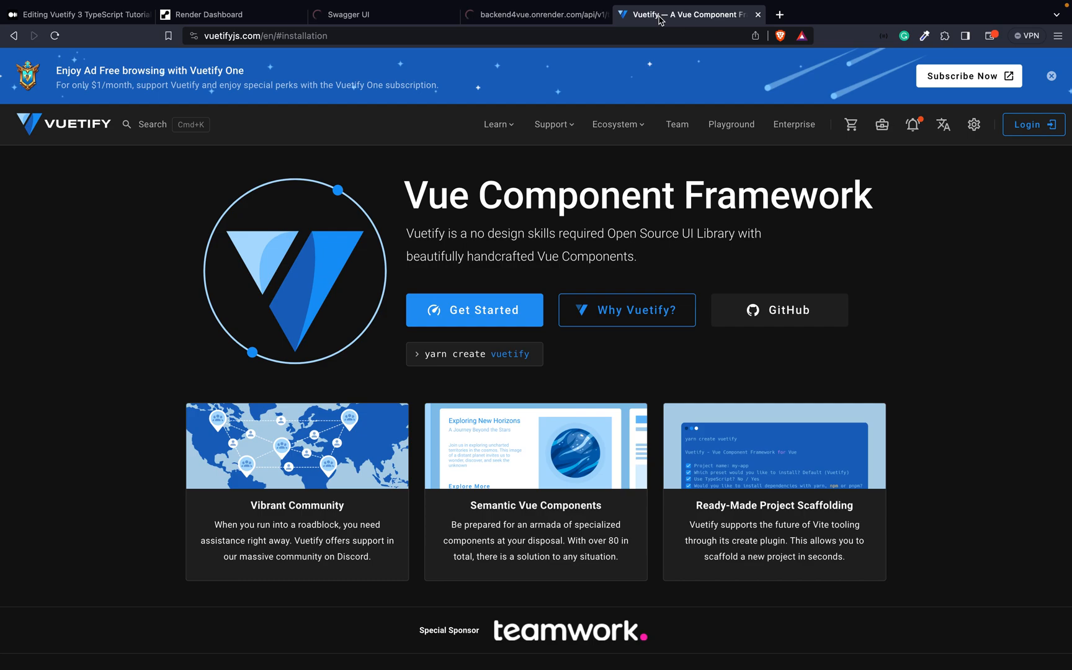
mouse_move(493, 297)
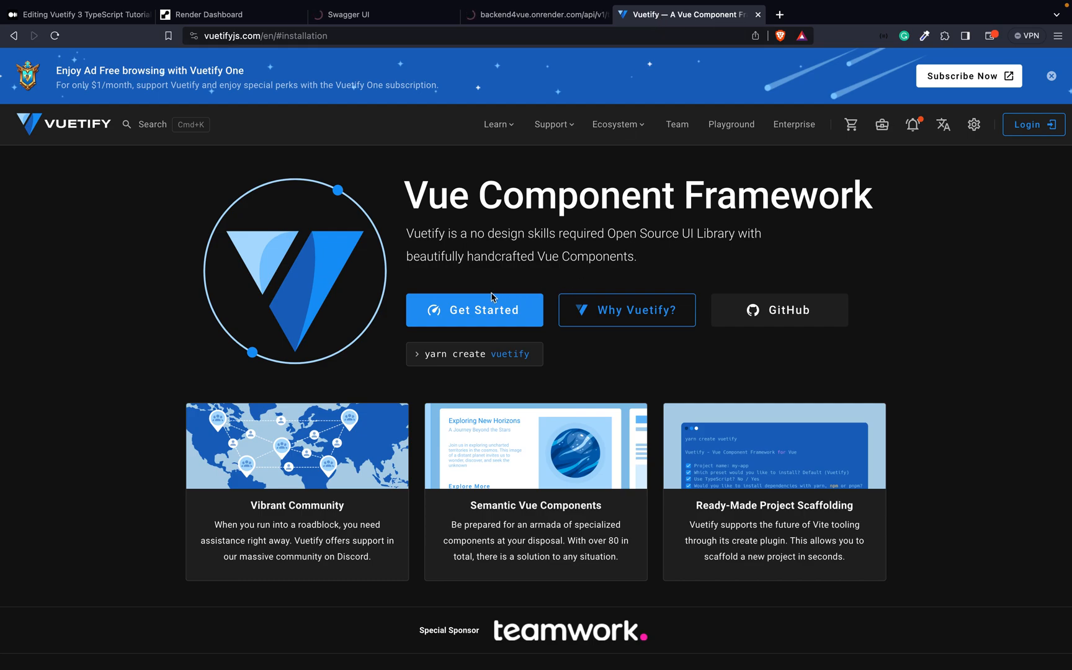
click(474, 310)
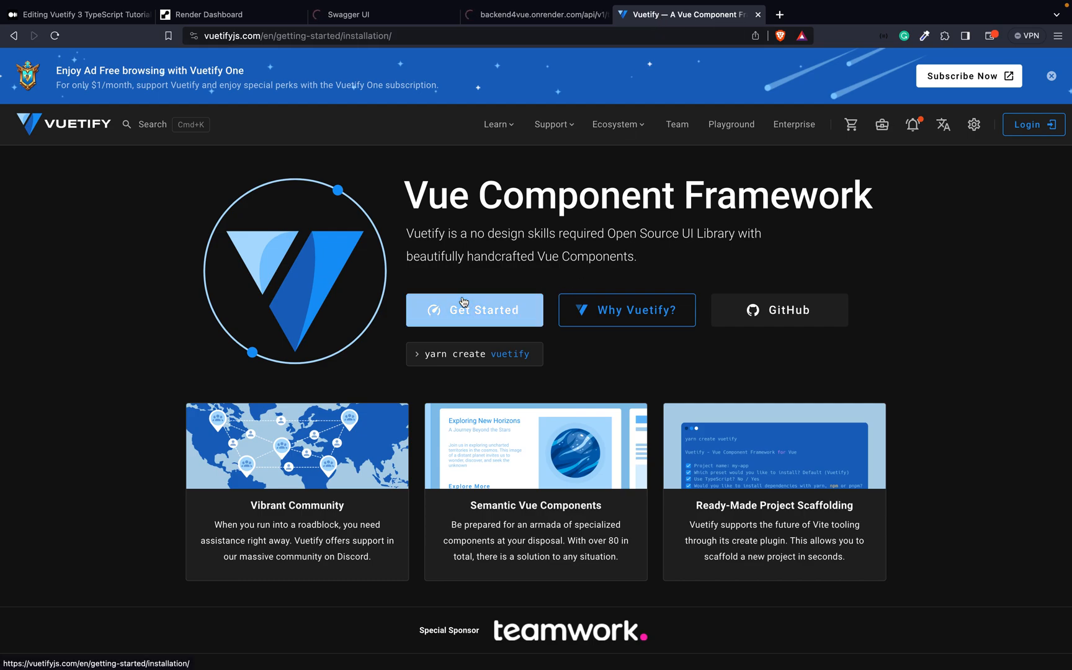
click(474, 310)
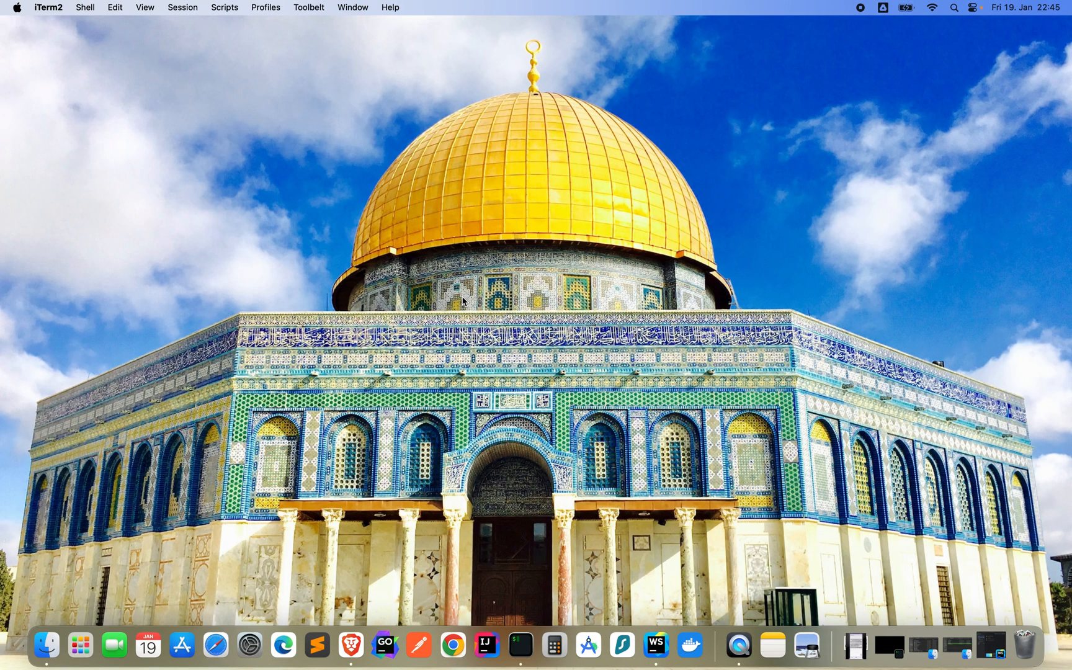
click(524, 644)
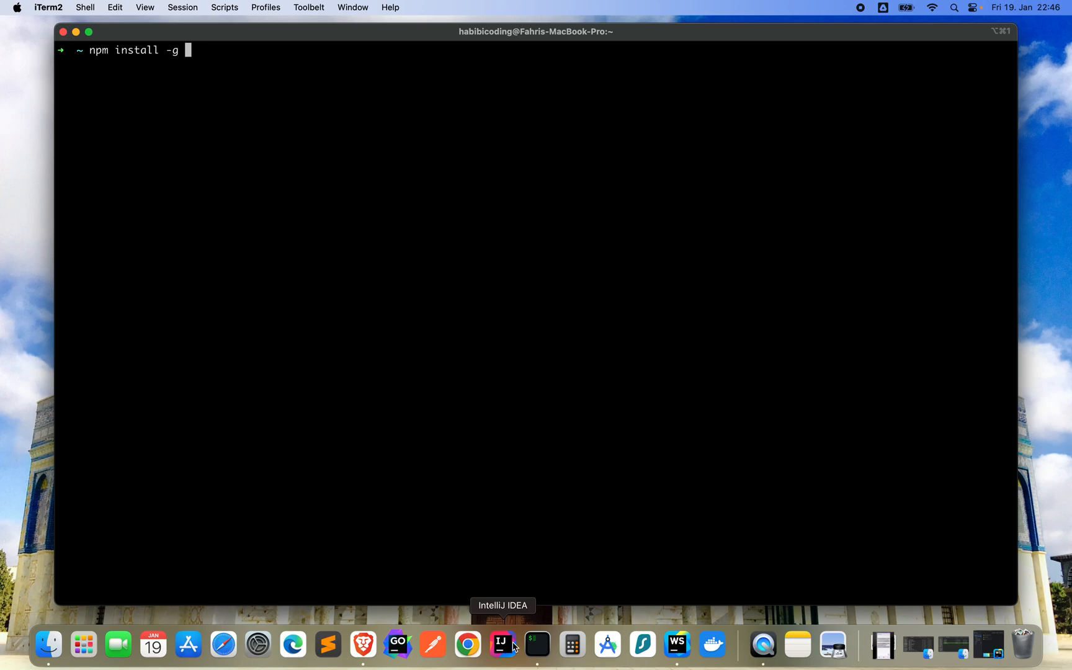
text(@vue)
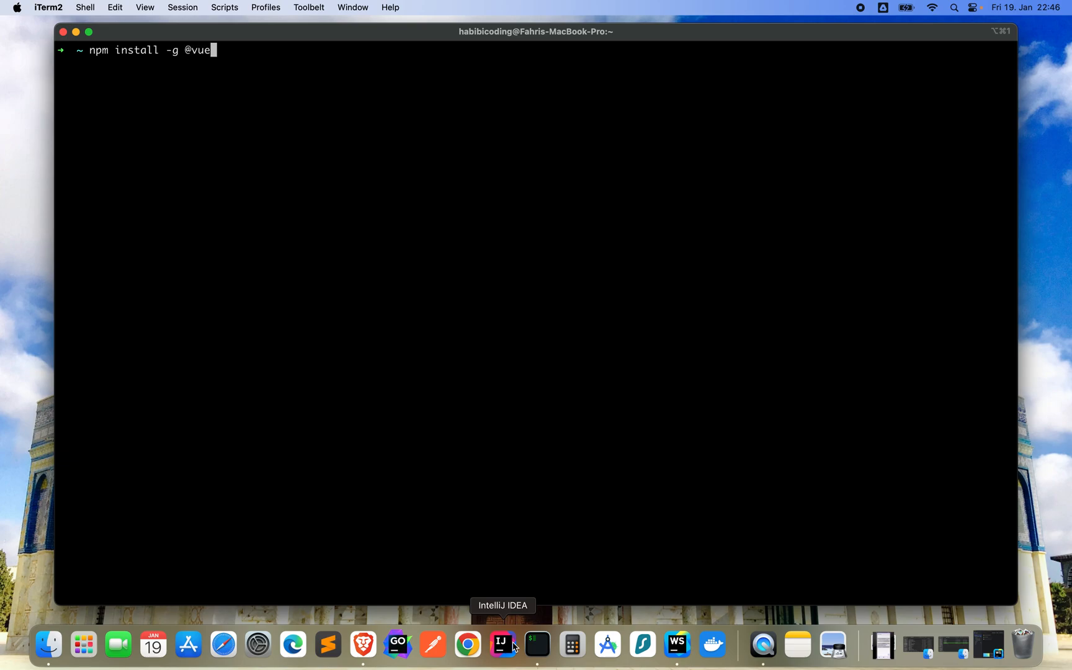
text(/cli)
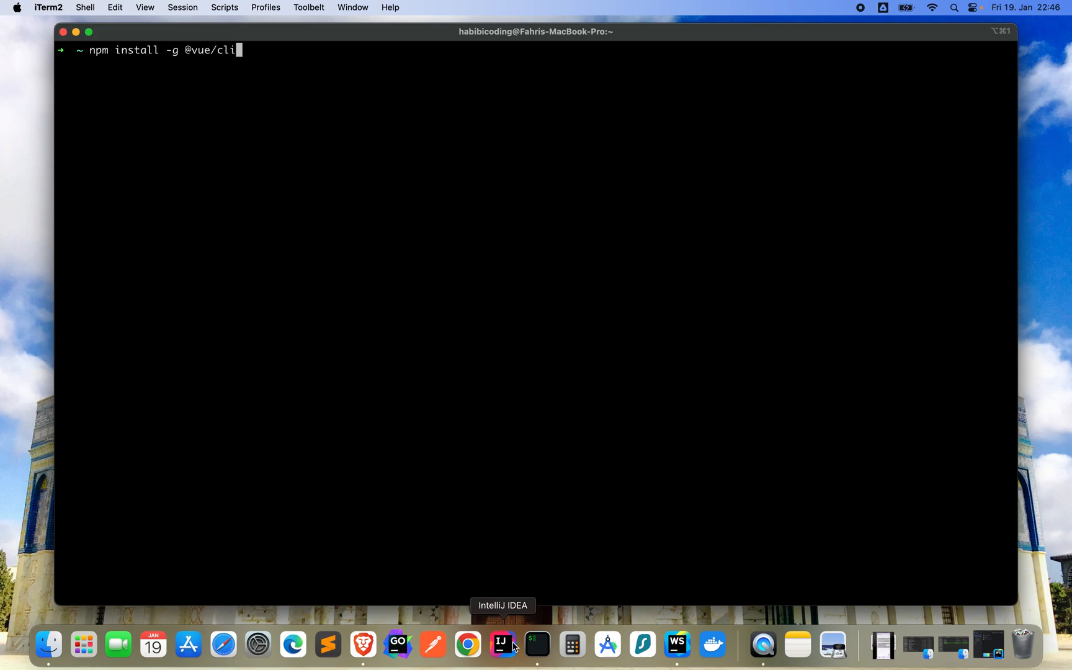
key(Return)
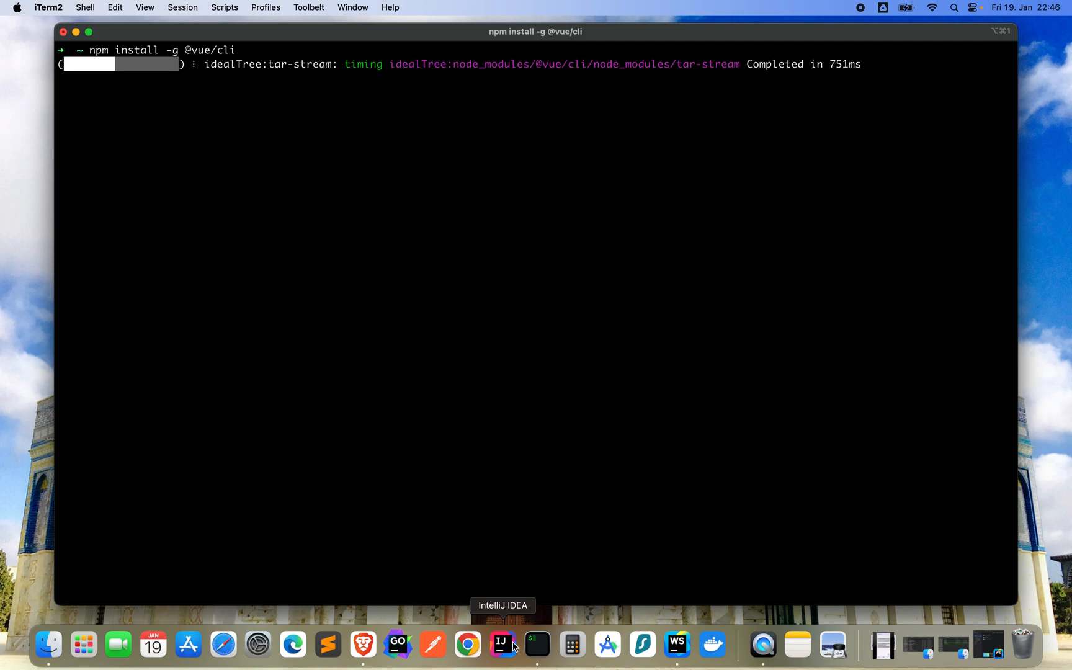
mouse_move(363, 644)
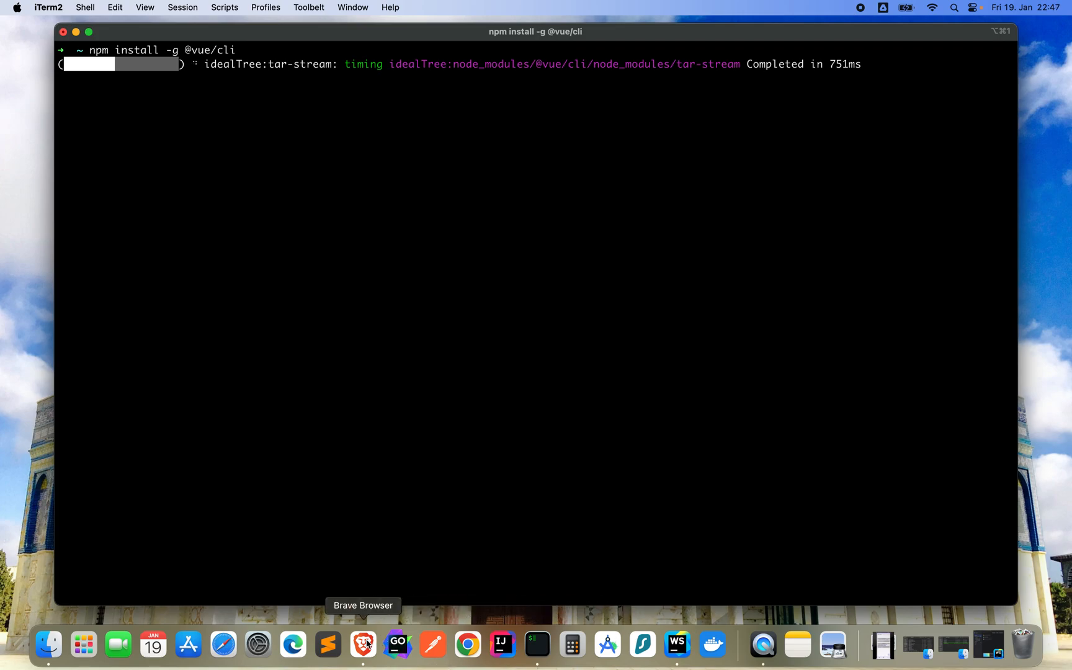
Step: Review the pnpm create vuetify command in the Using Vite section of the installation guide
click(363, 644)
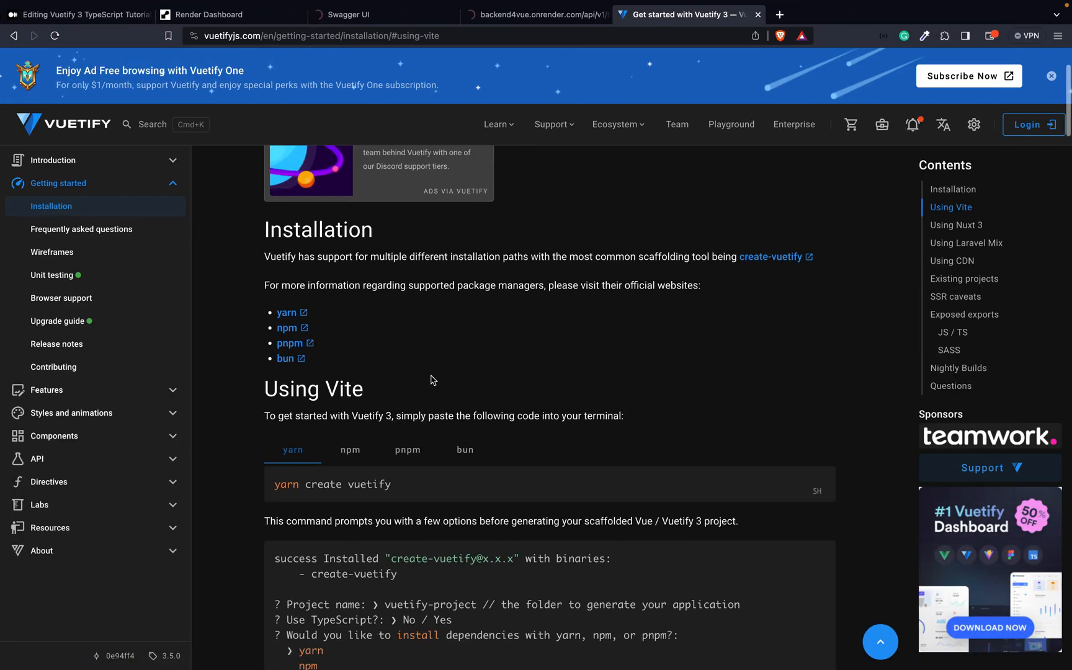
scroll(down, 3)
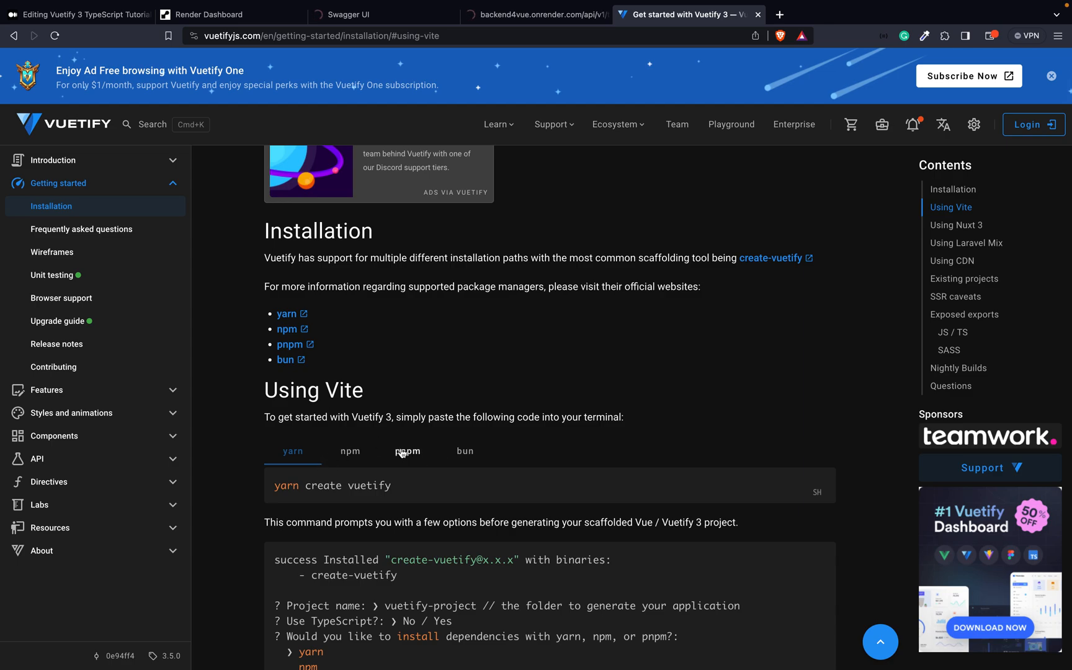
click(407, 451)
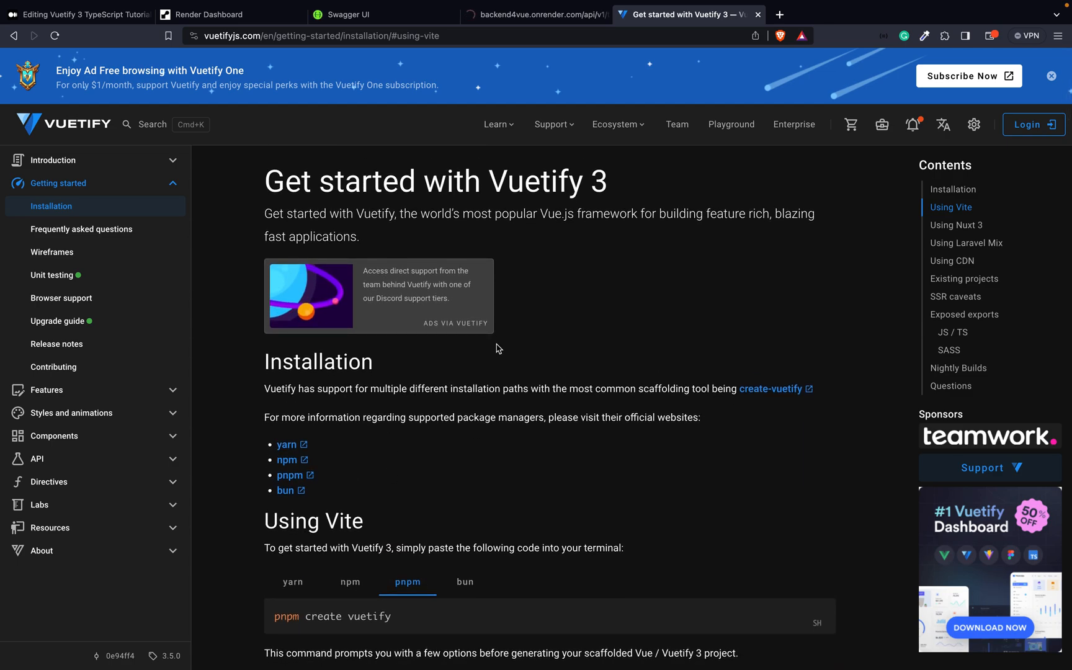
scroll(down, 3)
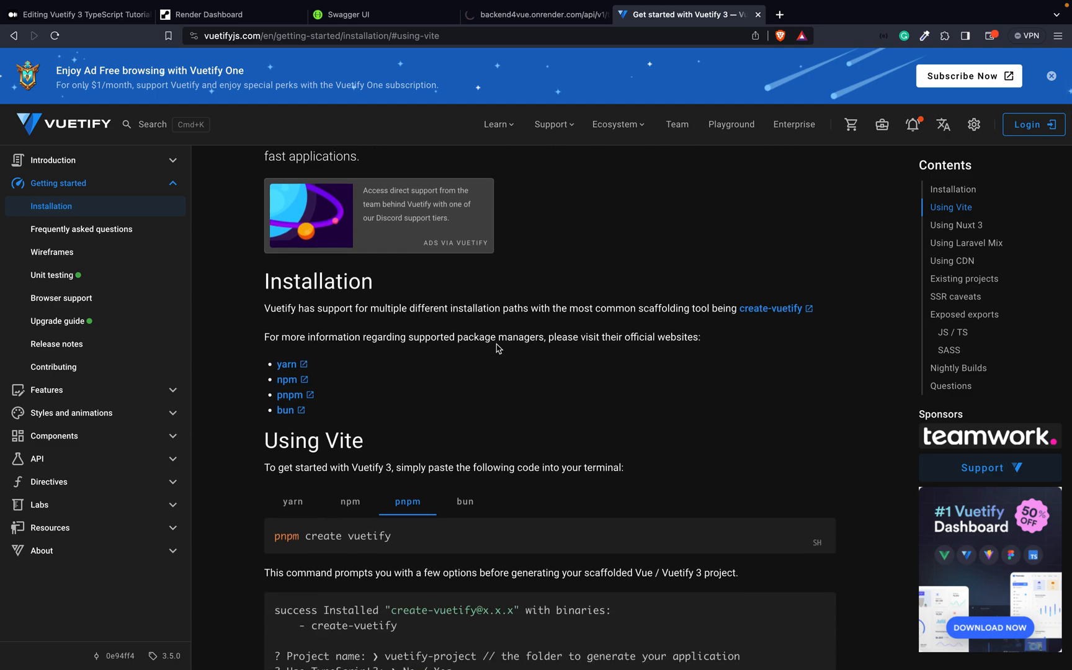
scroll(down, 3)
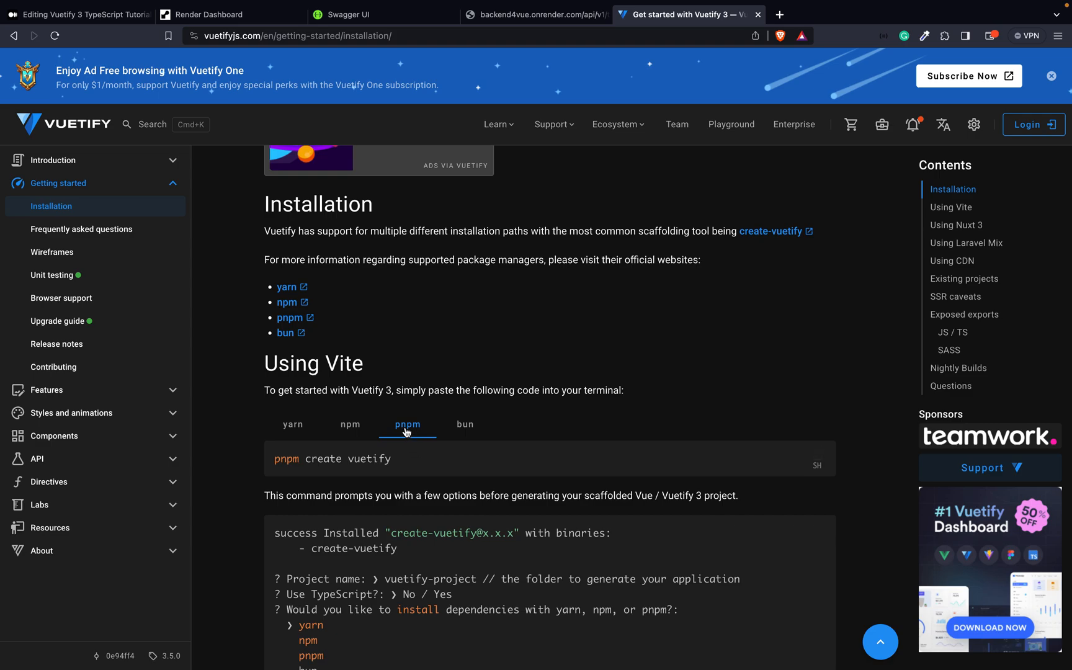
mouse_move(481, 487)
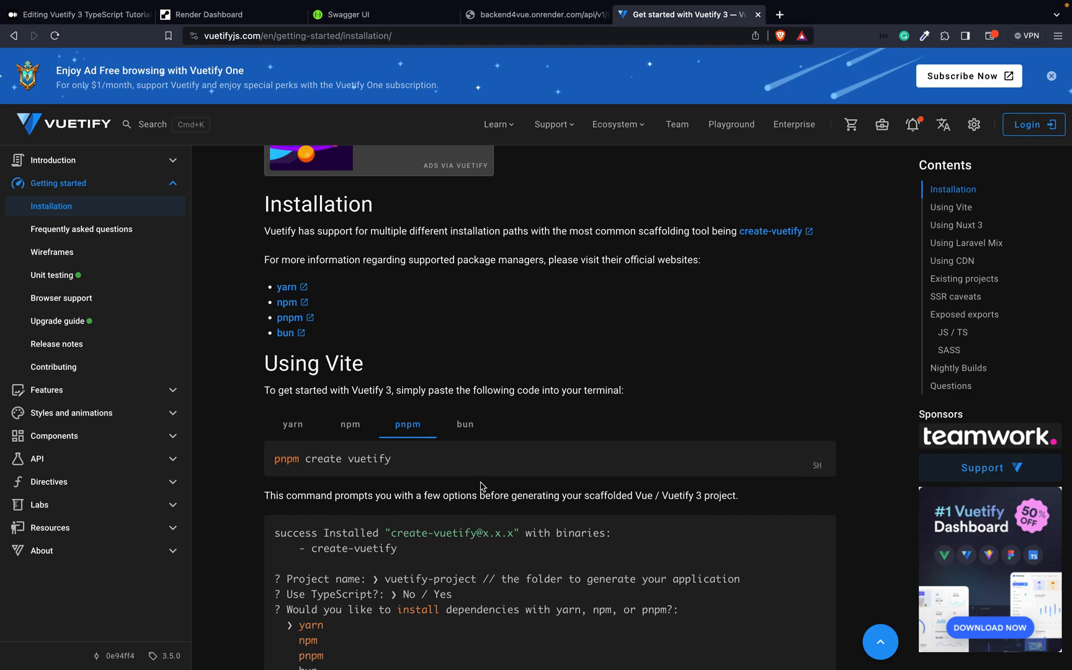
mouse_move(474, 482)
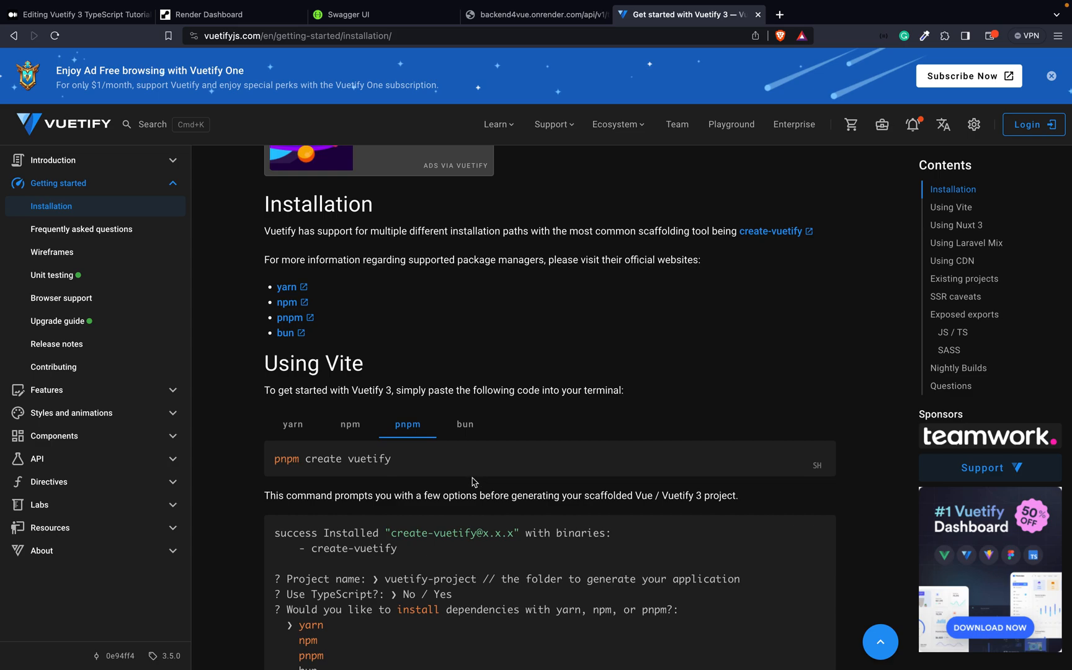
mouse_move(464, 424)
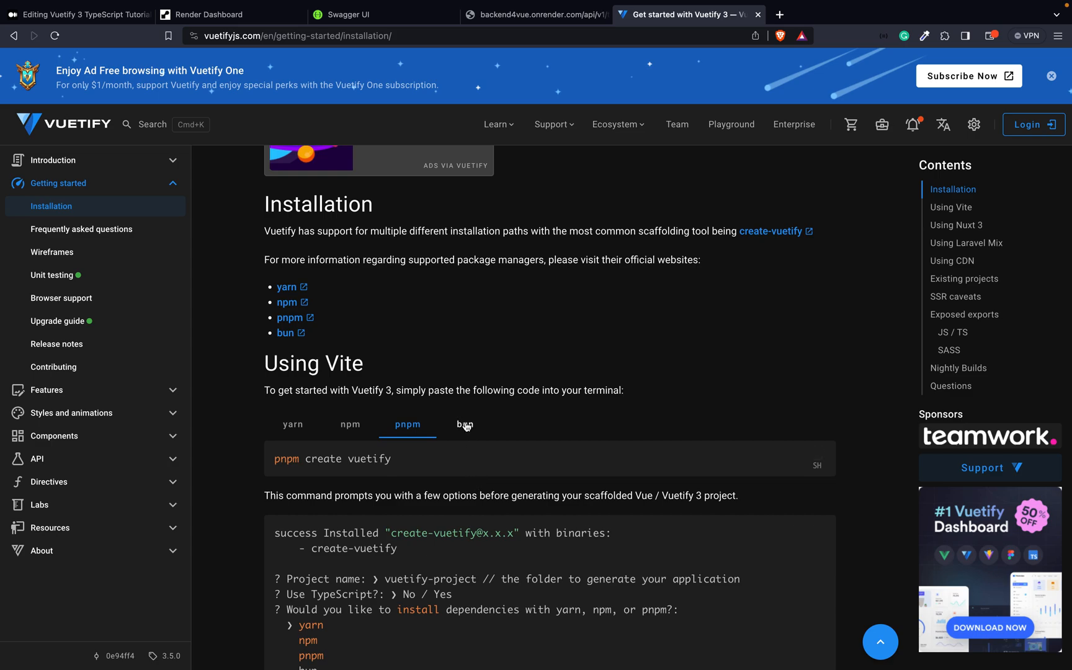
Step: Compare the bun and pnpm create commands, then scroll through the prompts and dev-server commands
click(465, 423)
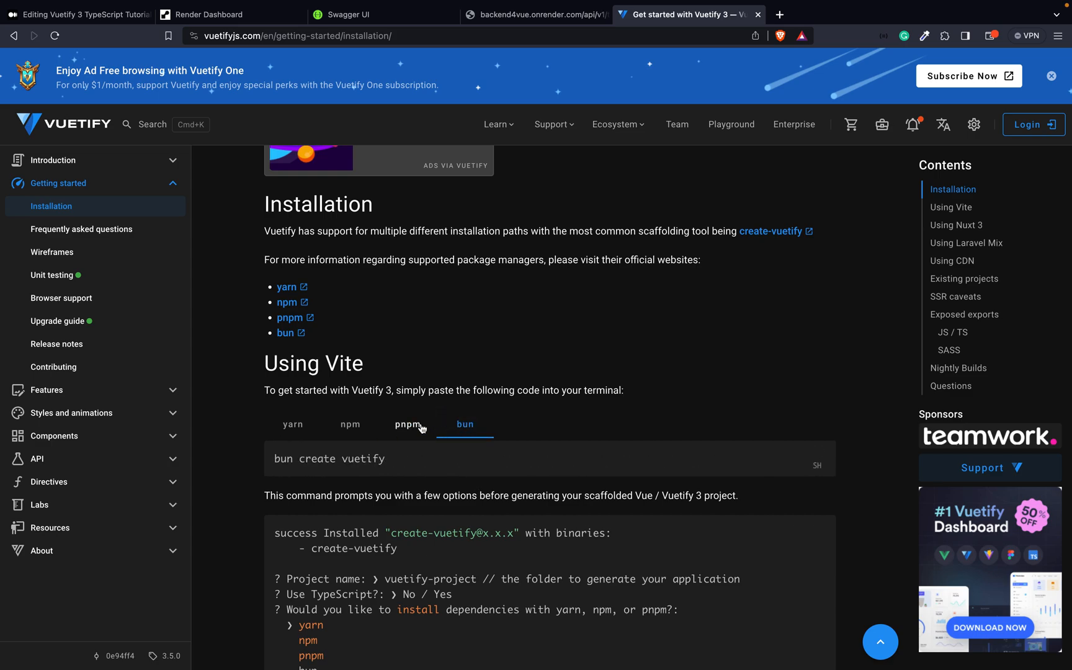
click(408, 424)
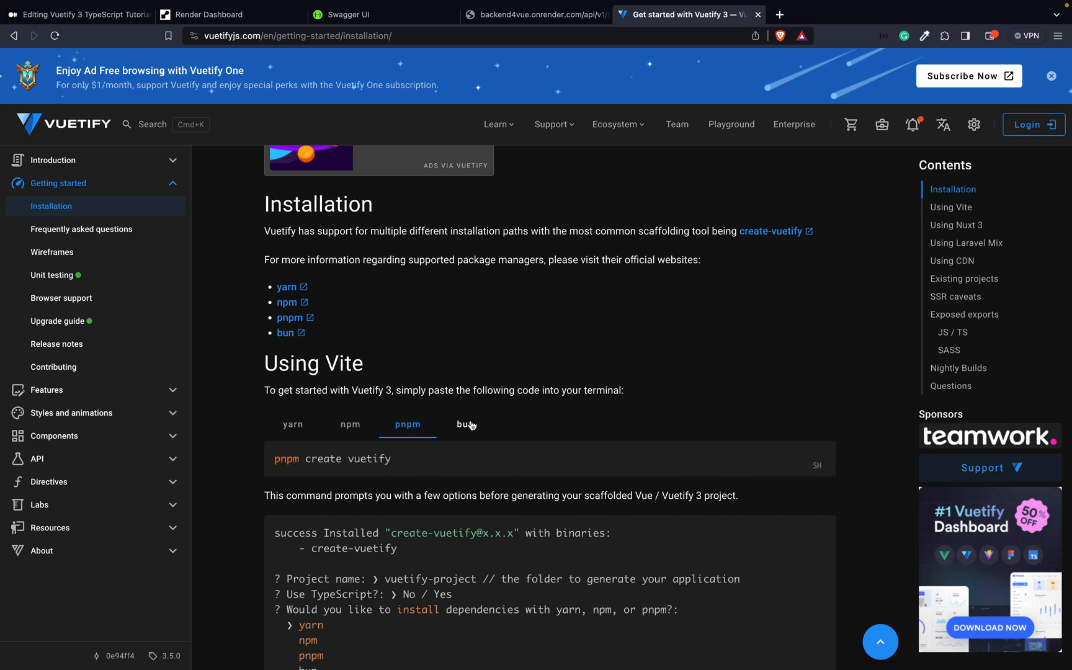
mouse_move(521, 490)
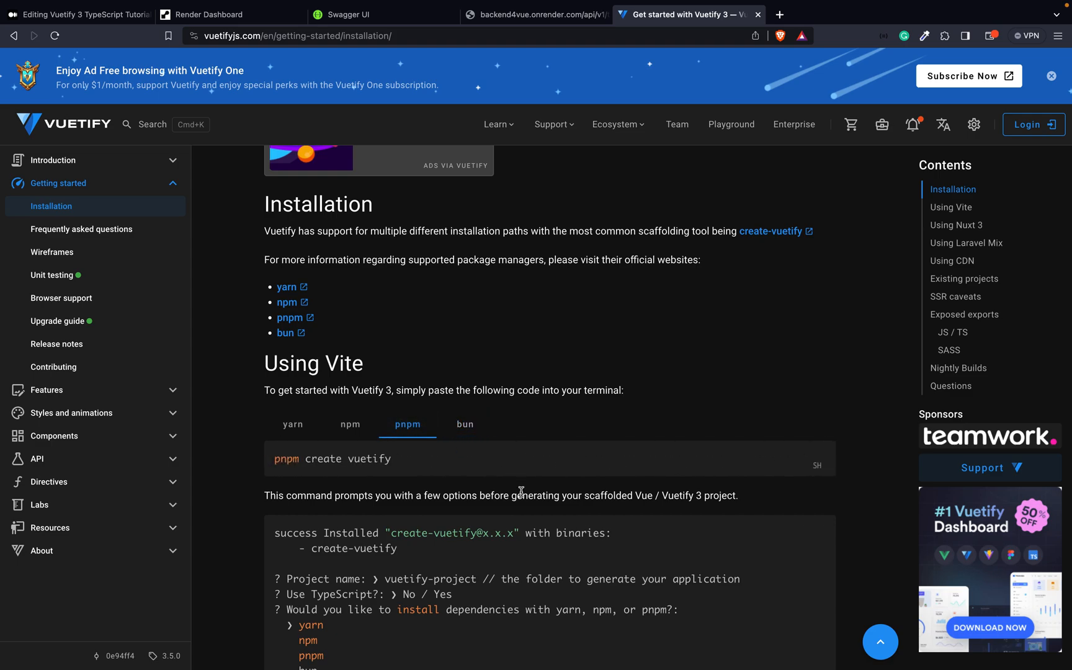
scroll(down, 3)
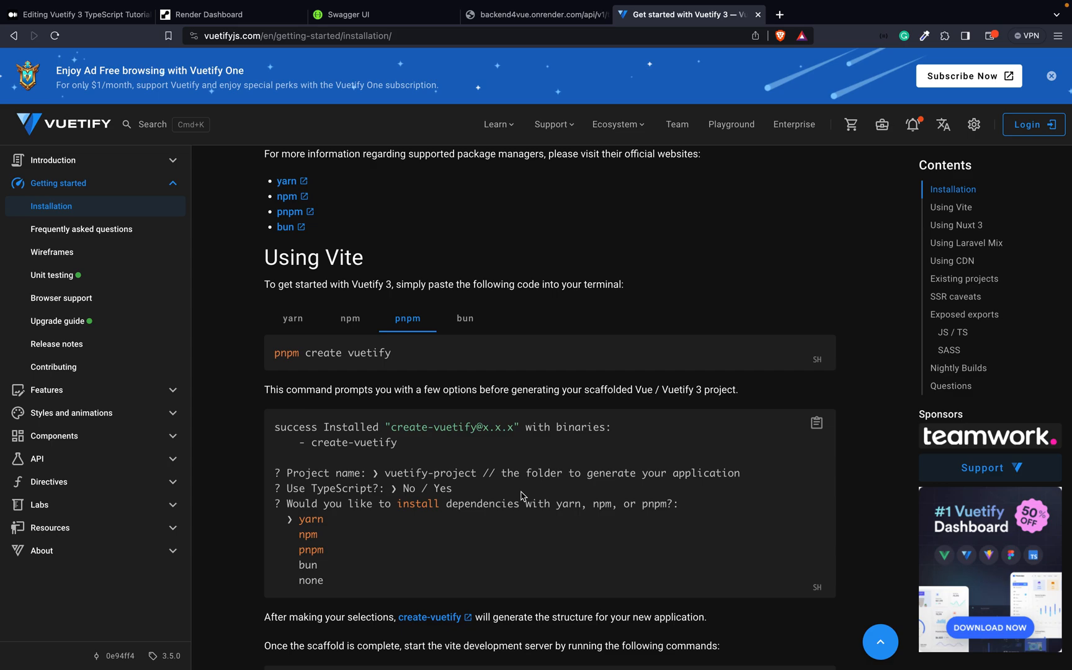
mouse_move(464, 317)
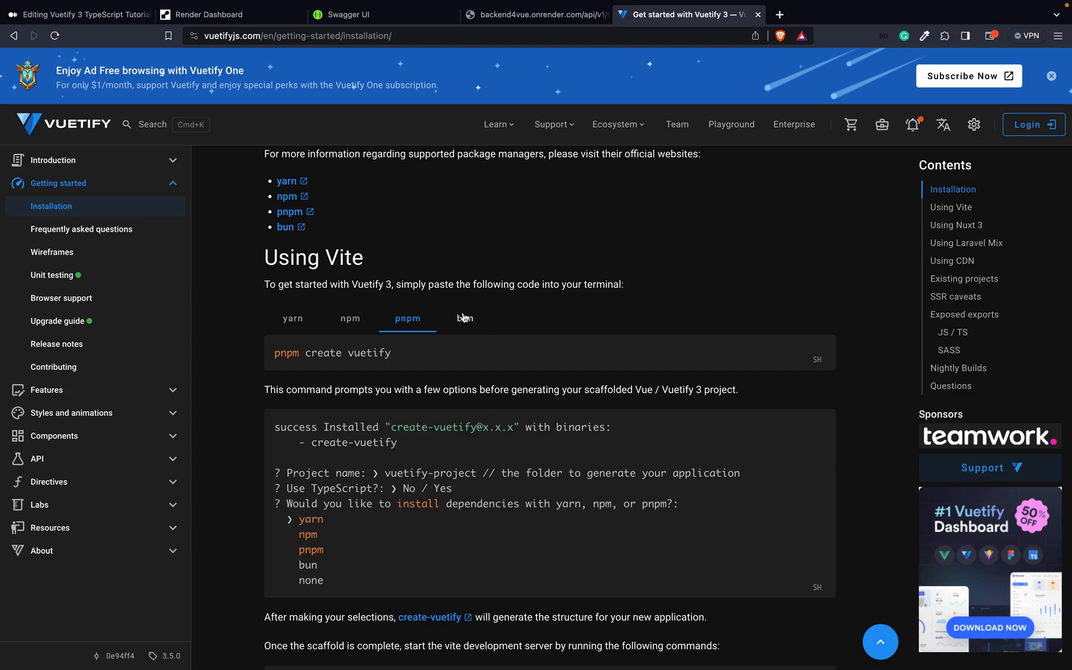
click(465, 317)
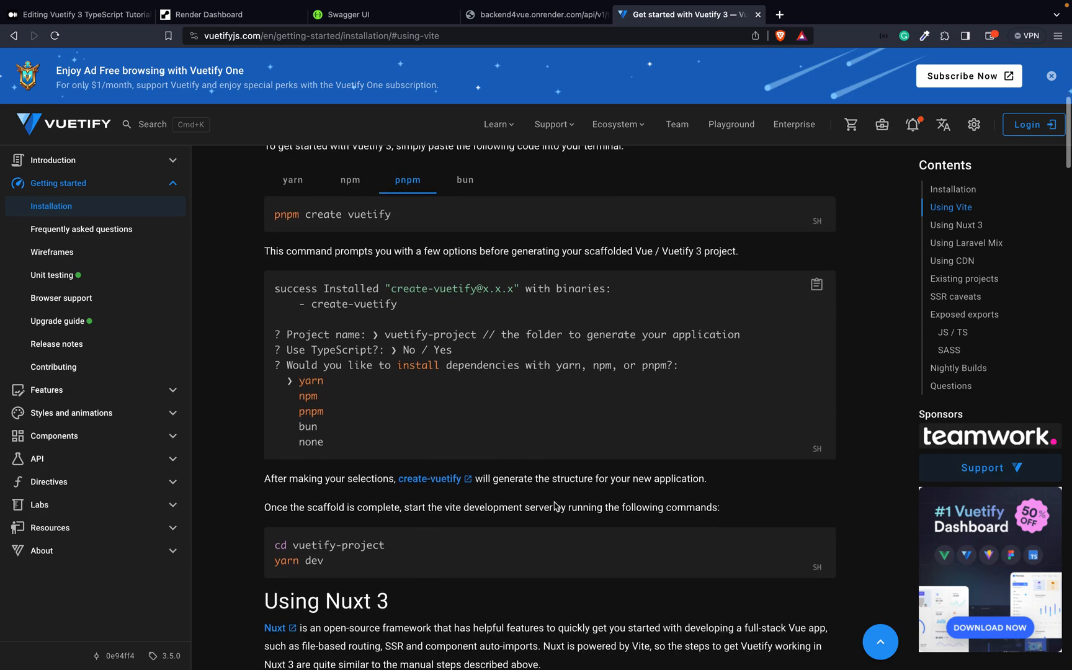
scroll(down, 3)
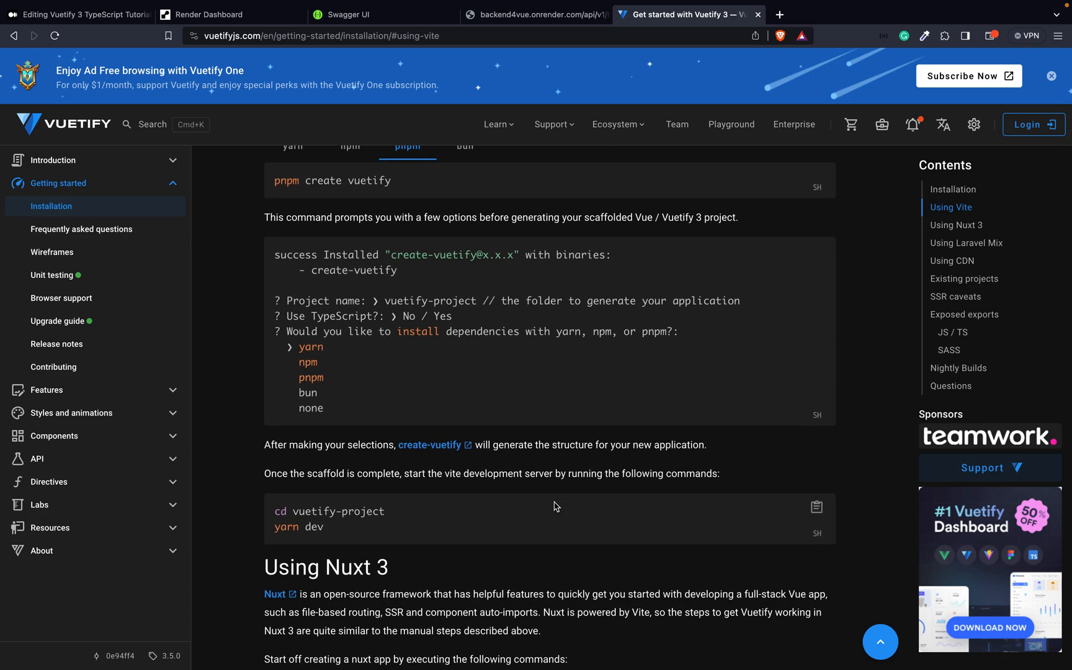
scroll(down, 3)
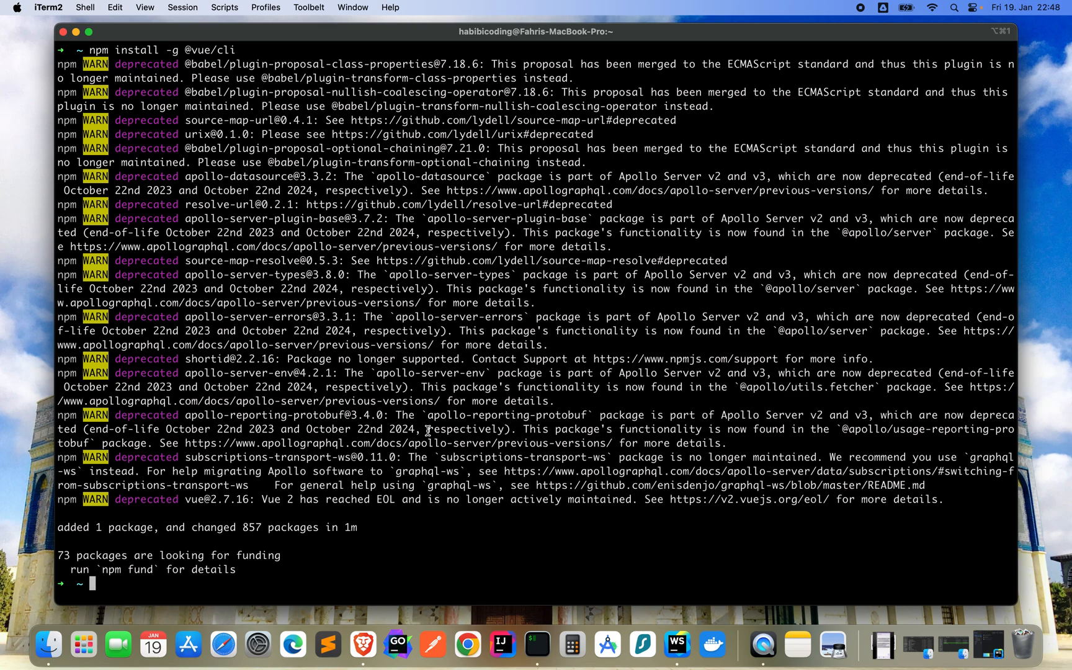
Step: Clear the terminal and confirm Vue CLI 5.0.8 with vue --version
text(clear)
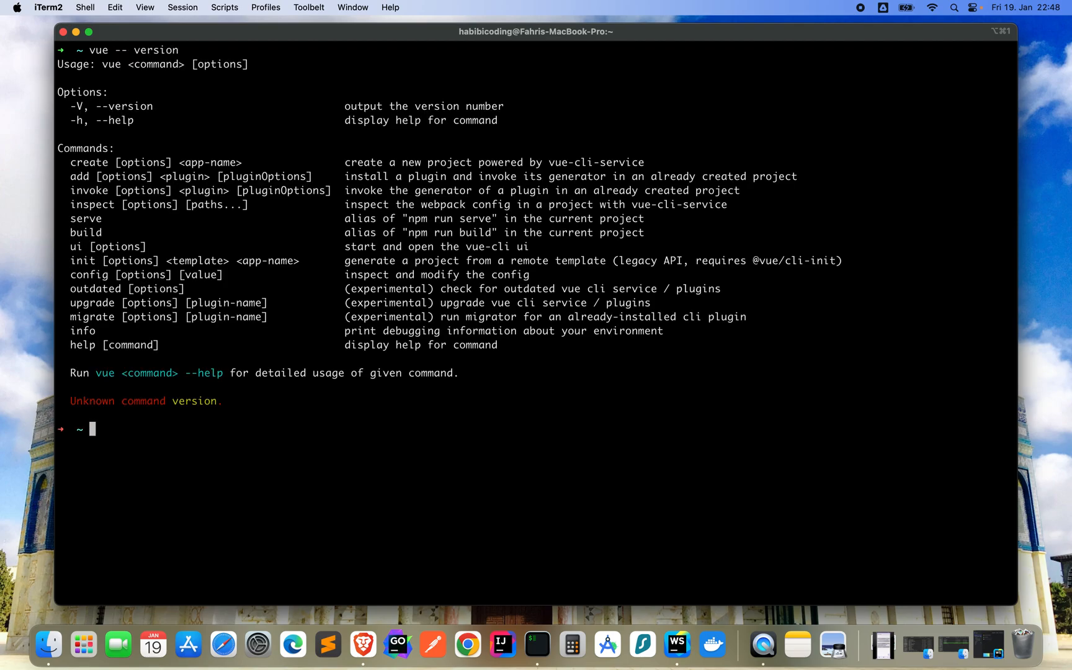
text(vue -- version)
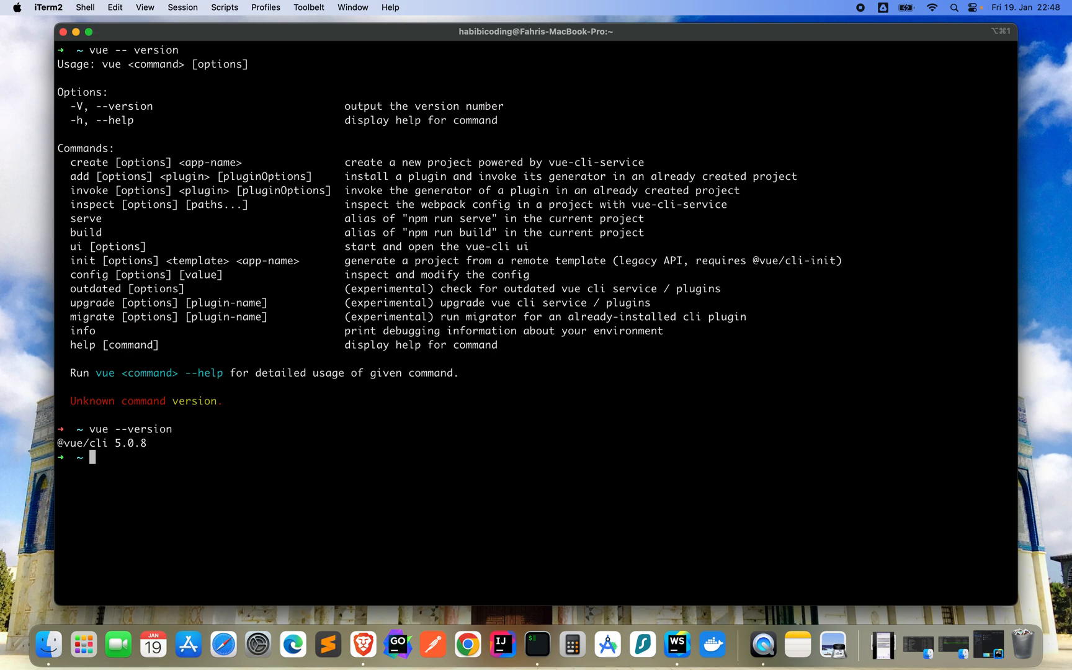
text(vue -- version)
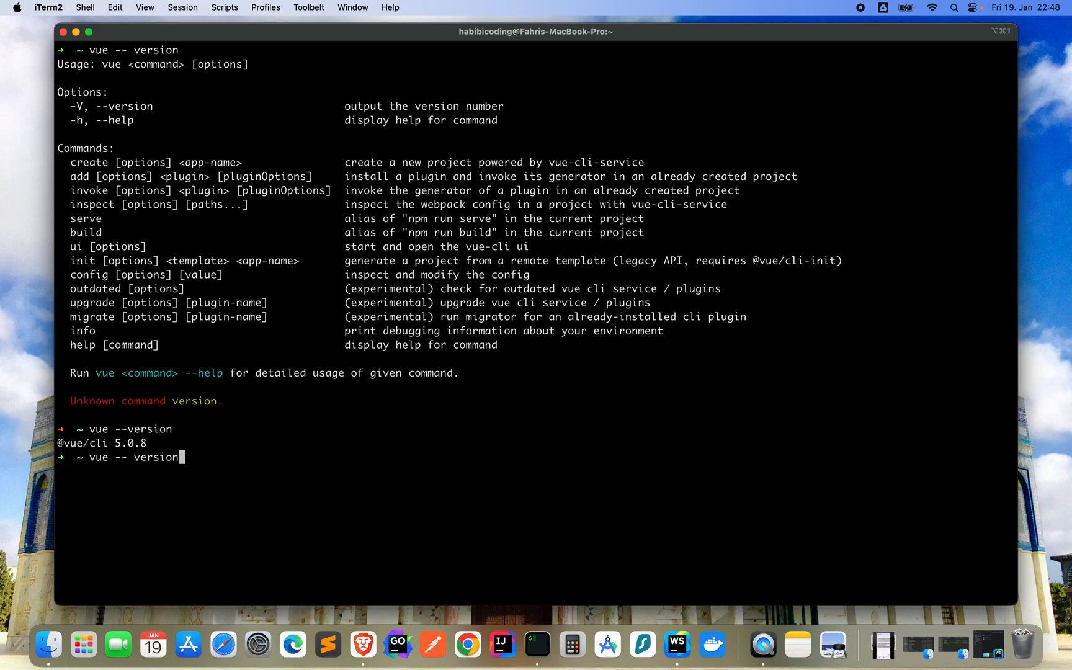
key(Backspace)
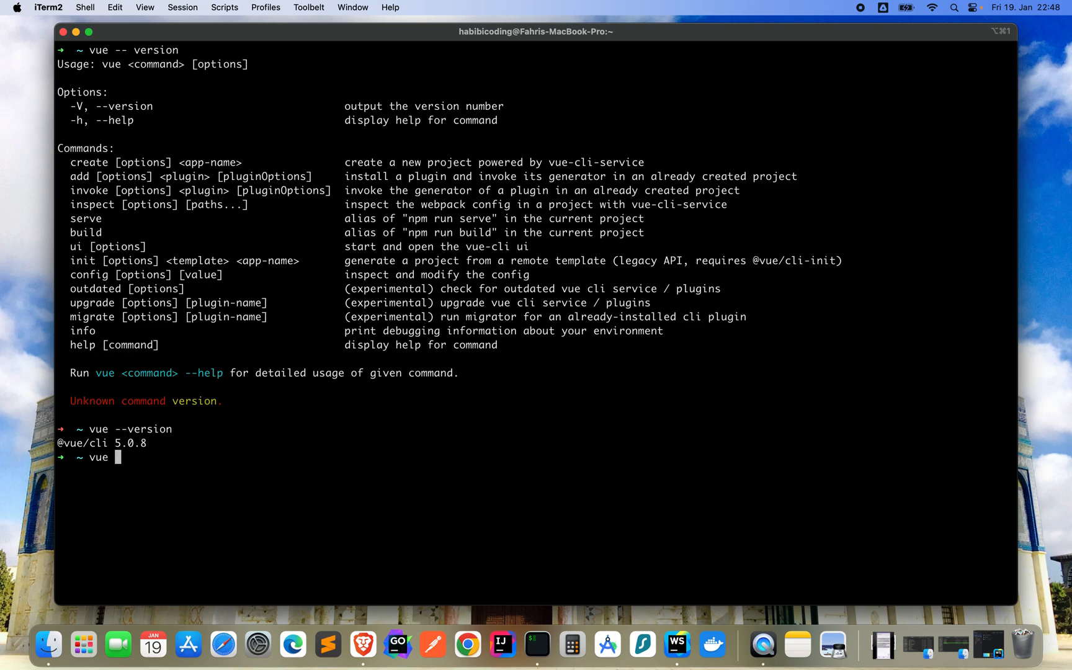
text(u)
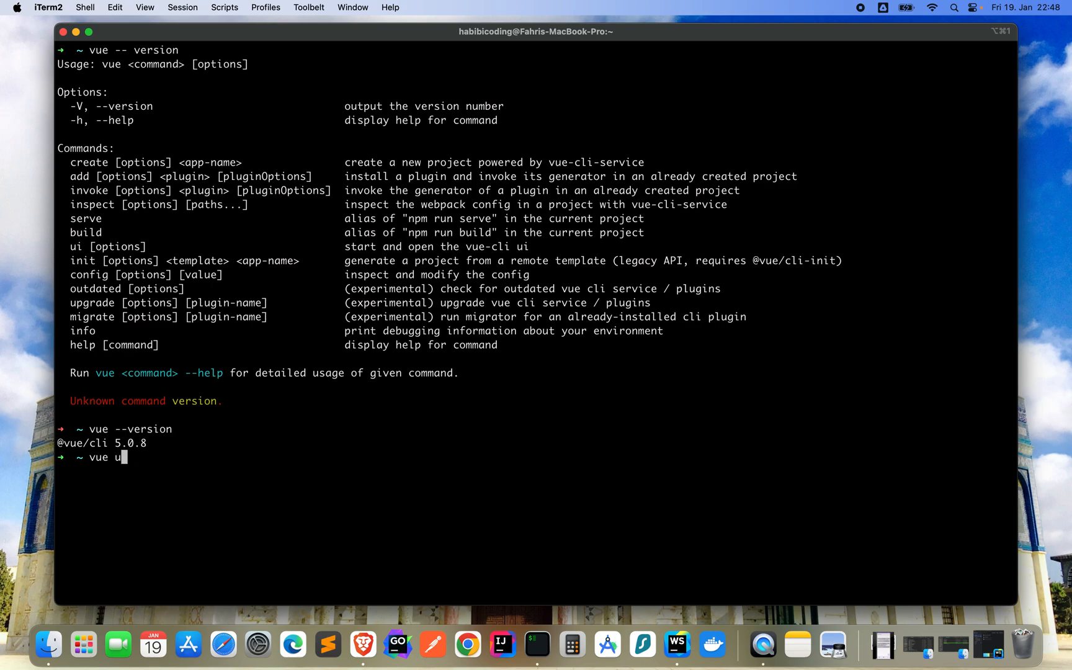
text(pdate -g)
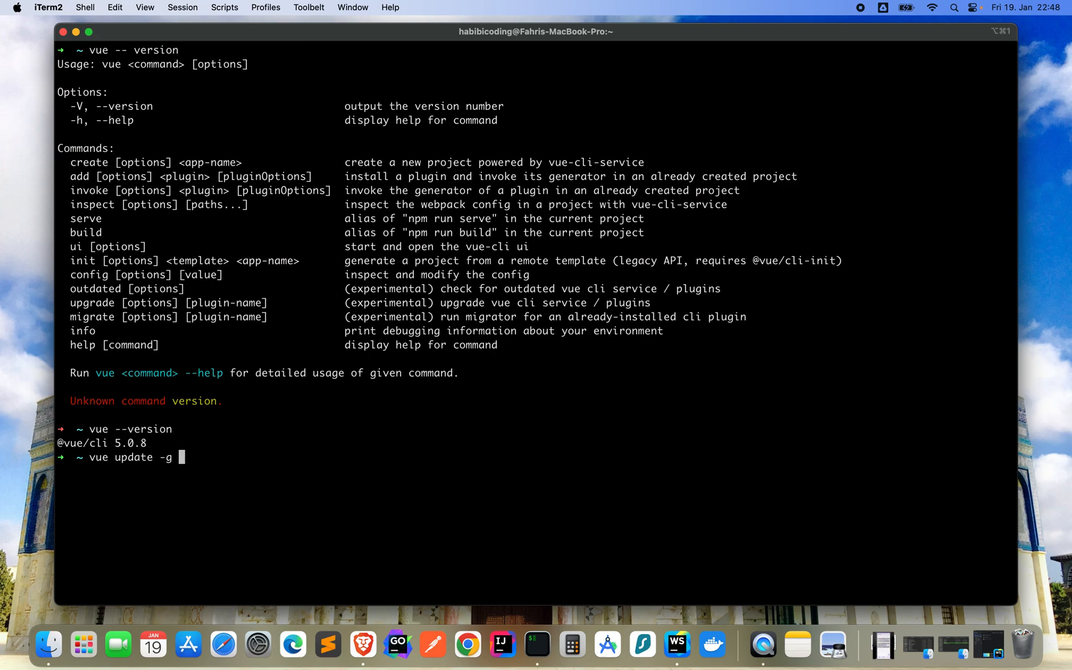
text(@vue)
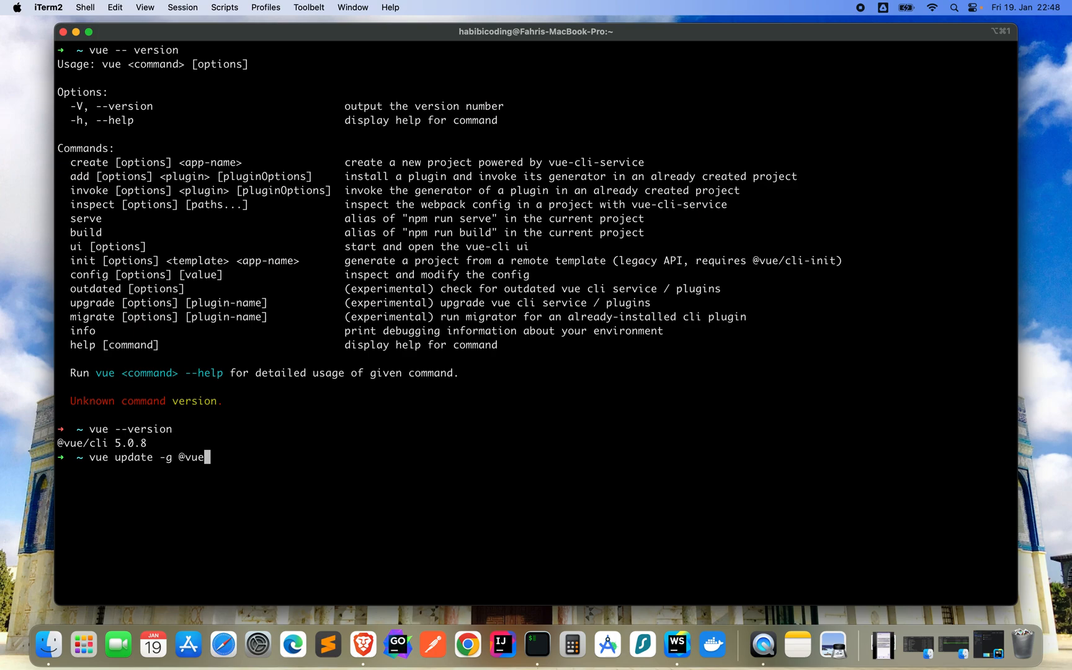
text(/cli)
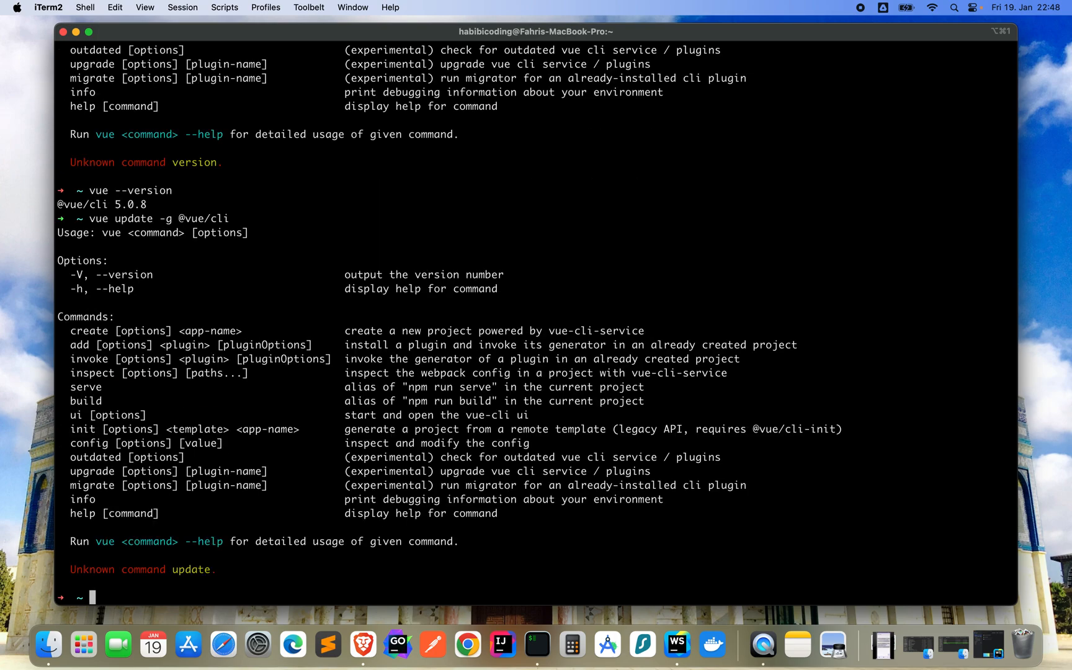
text(clear)
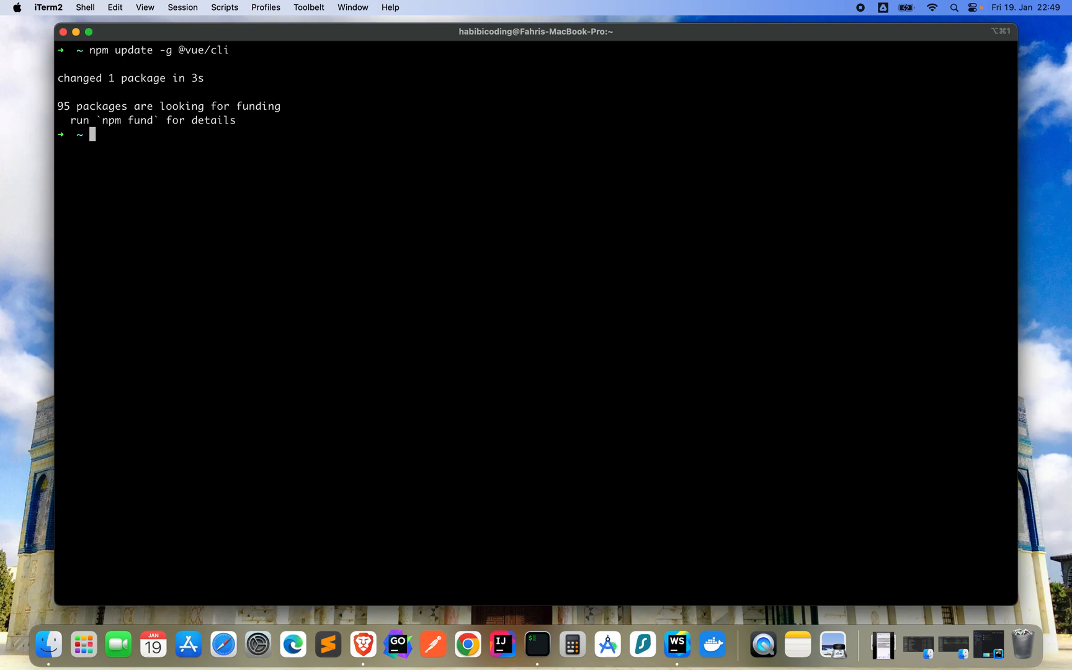
mouse_move(384, 350)
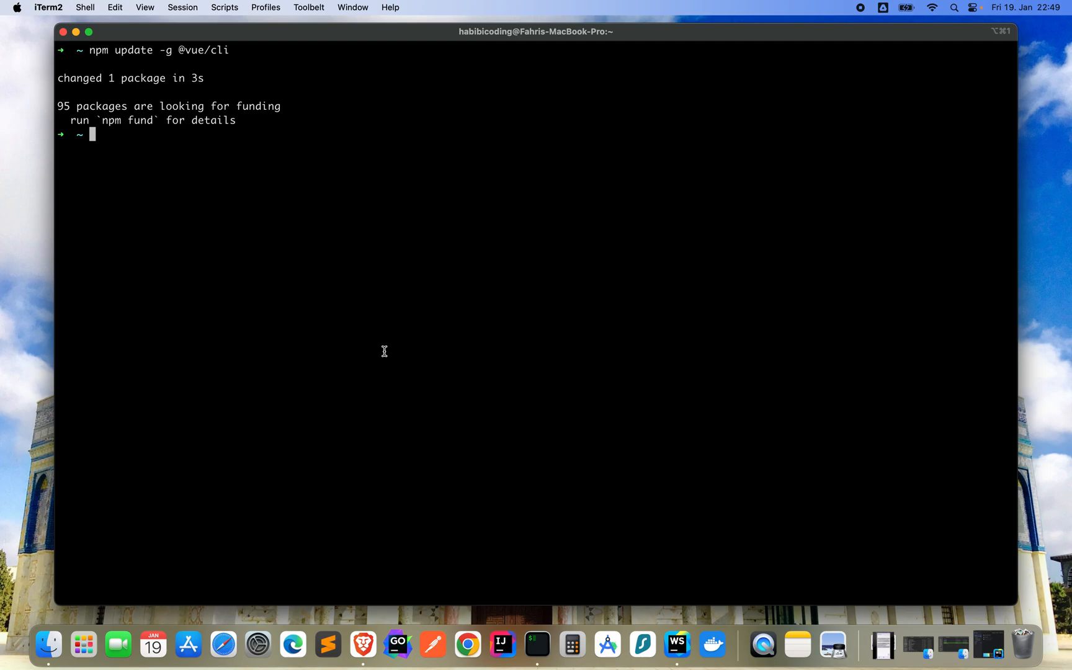
Step: Run brew install pnpm, which reports pnpm 8.14.1 already installed and up-to-date
text(brew)
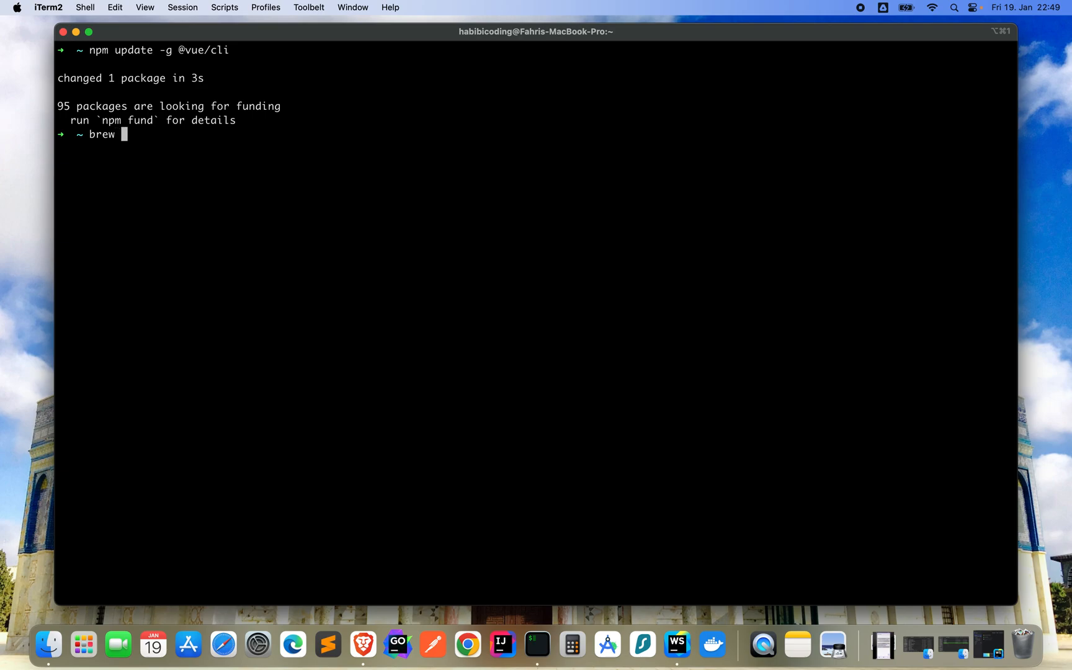
text(install)
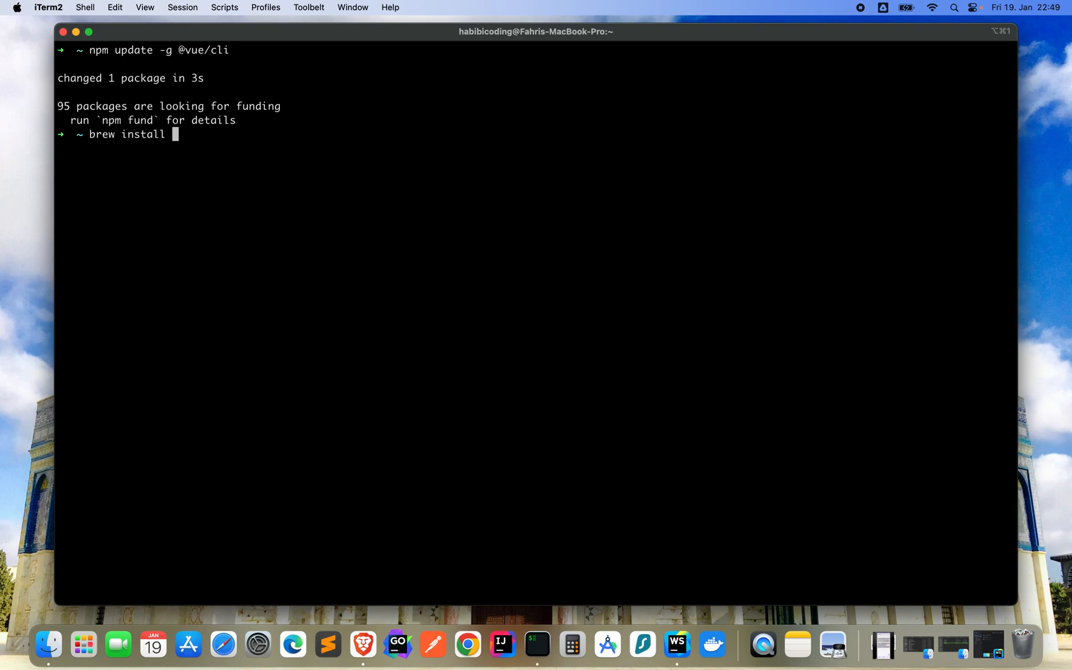
text(pnpm)
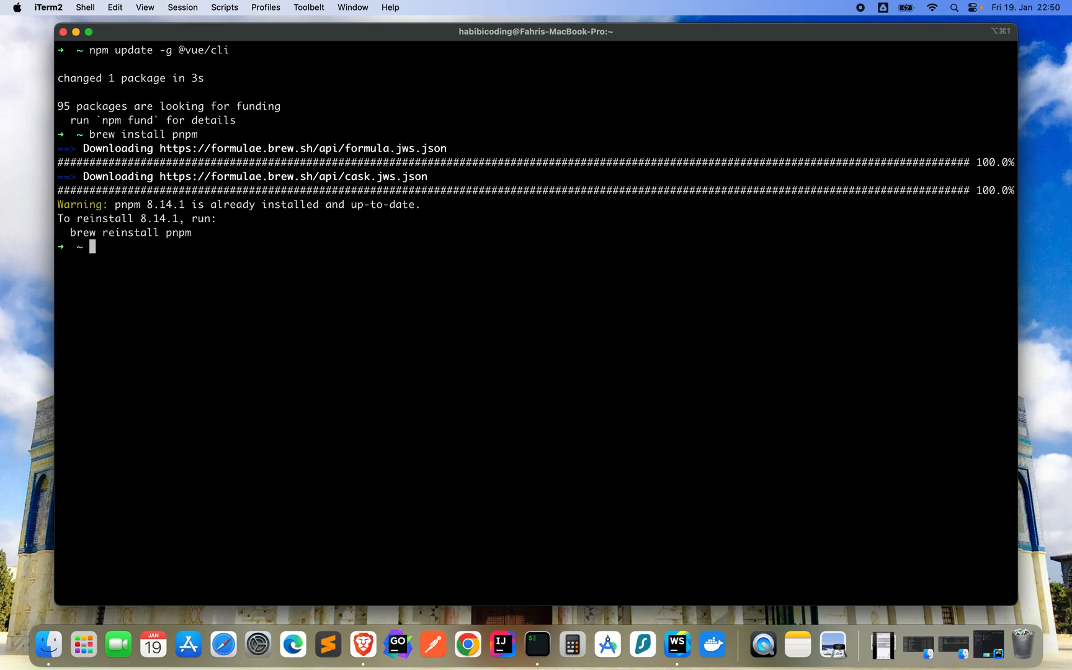
key(cmd+tab)
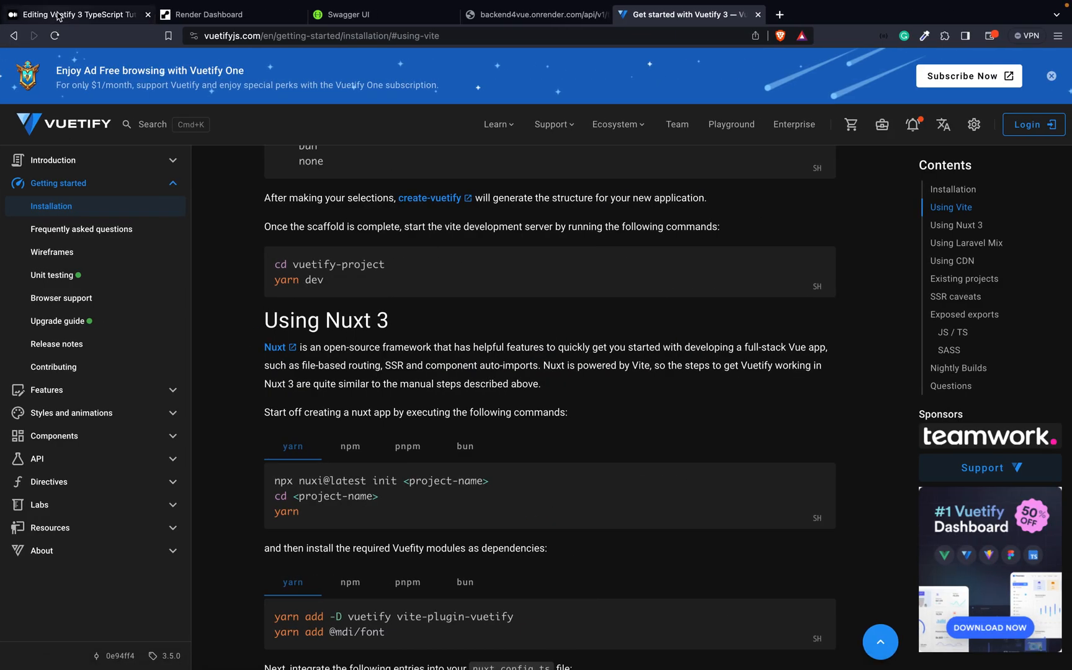
Step: Review the Medium Vuetify 3 tutorial draft down to its brew install pnpm section
click(78, 14)
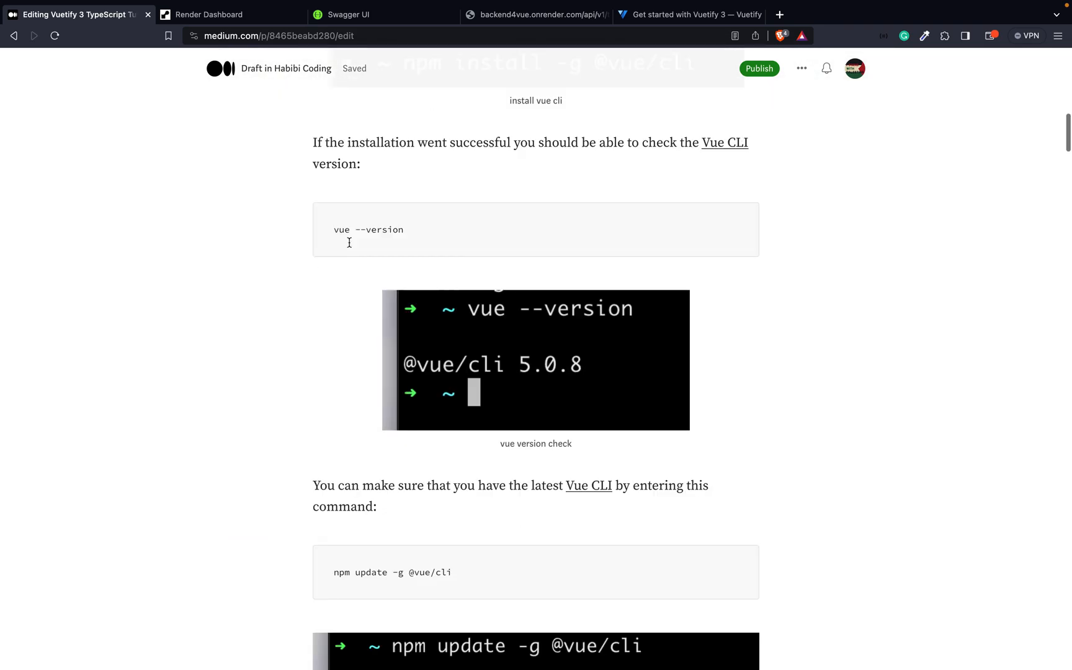
scroll(down, 3)
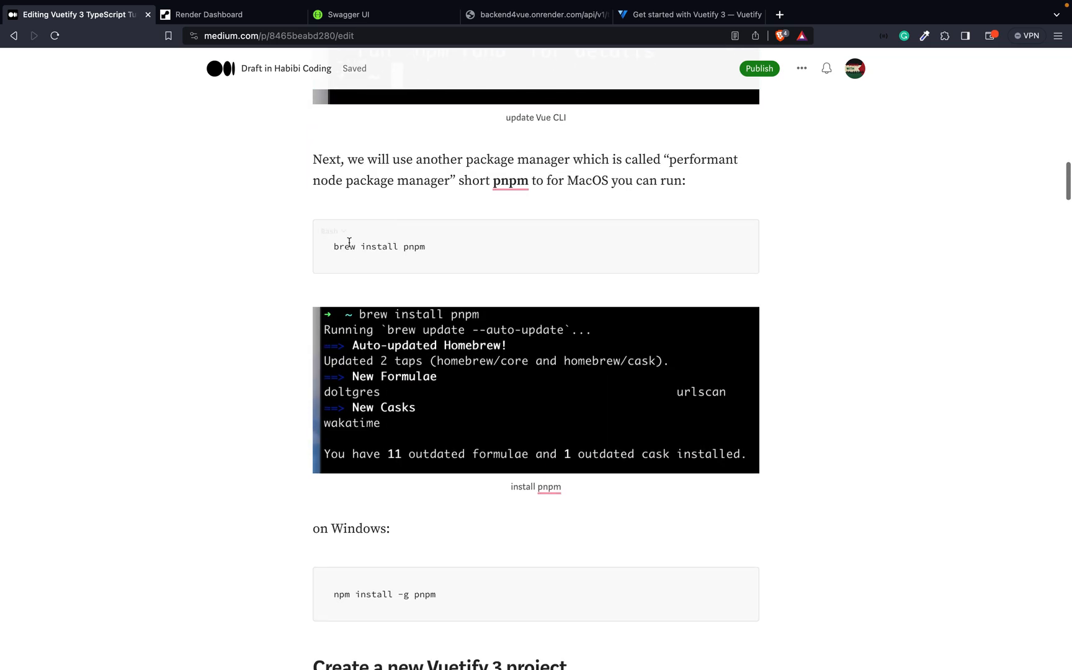
scroll(down, 3)
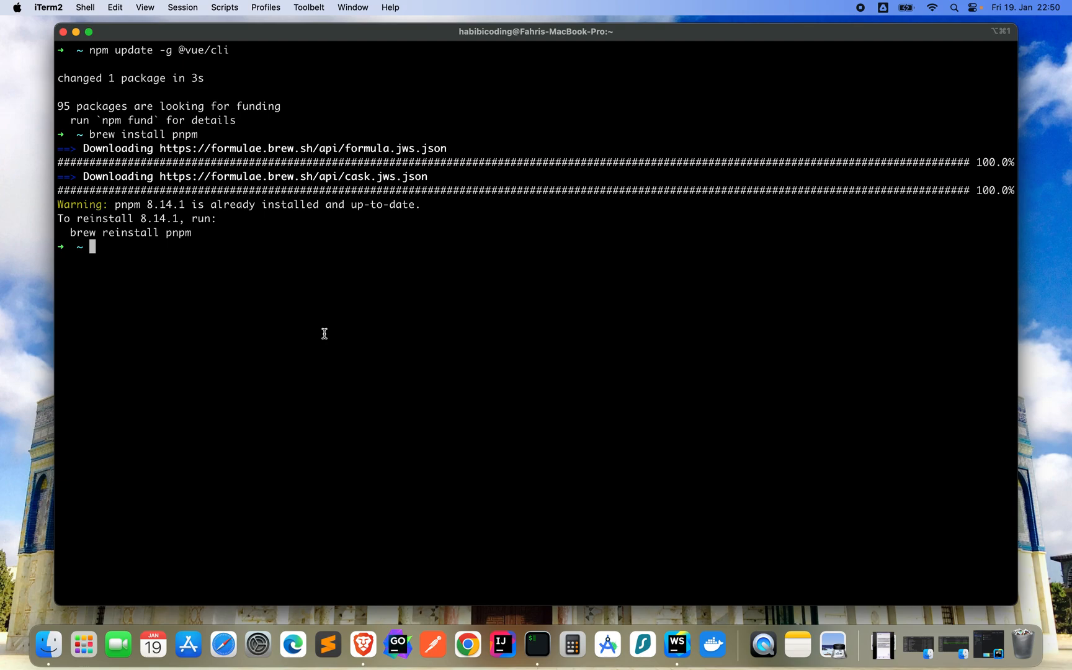
Step: Clear the terminal and launch the pnpm create vuetify scaffolder
text(cle)
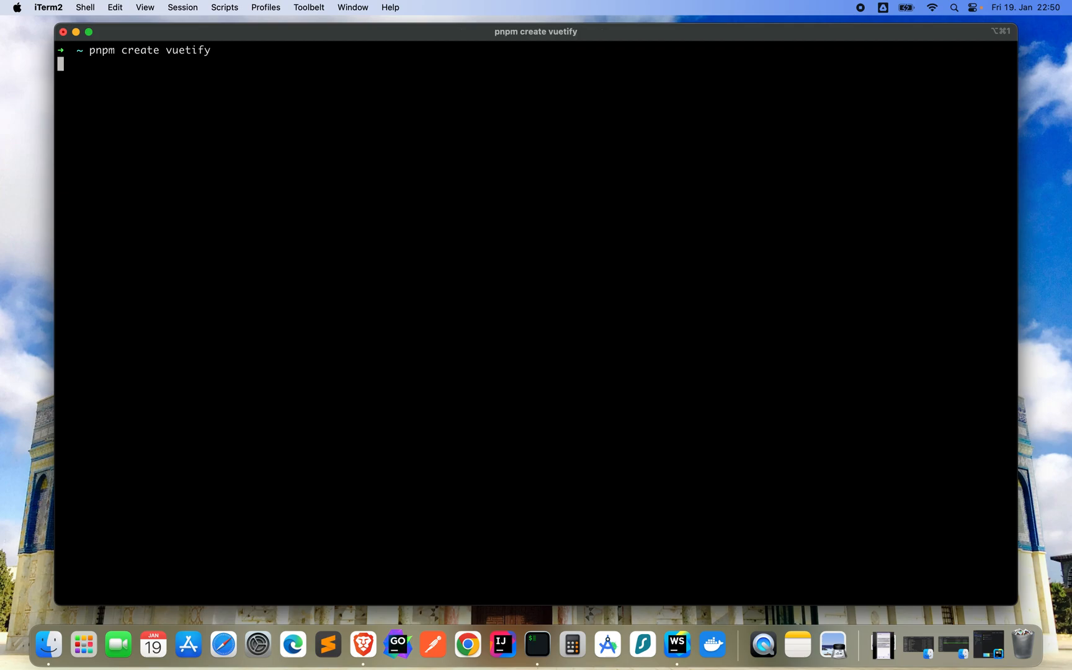
key(Return)
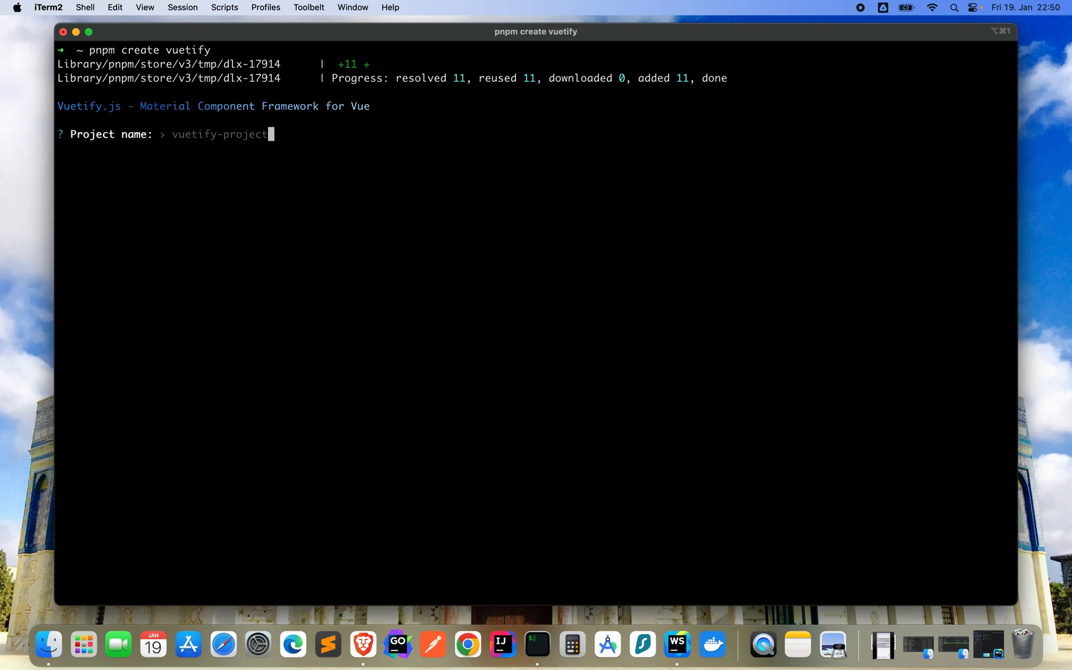
Step: Enter task-app-vuetify-youtube as the project name at the prompt
text(t)
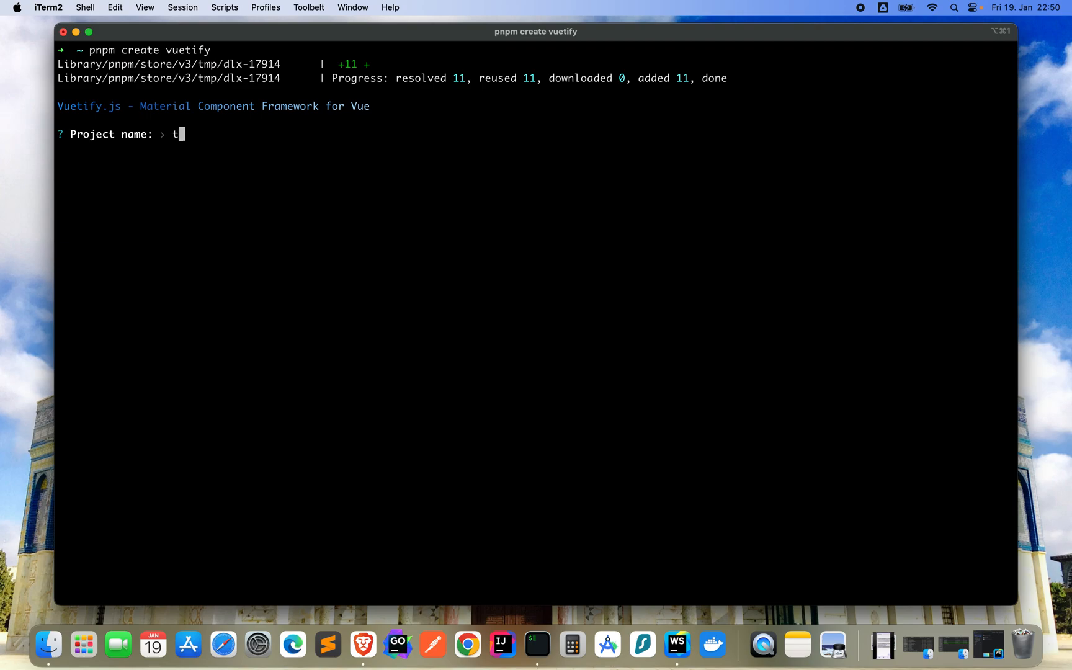
text(ask-)
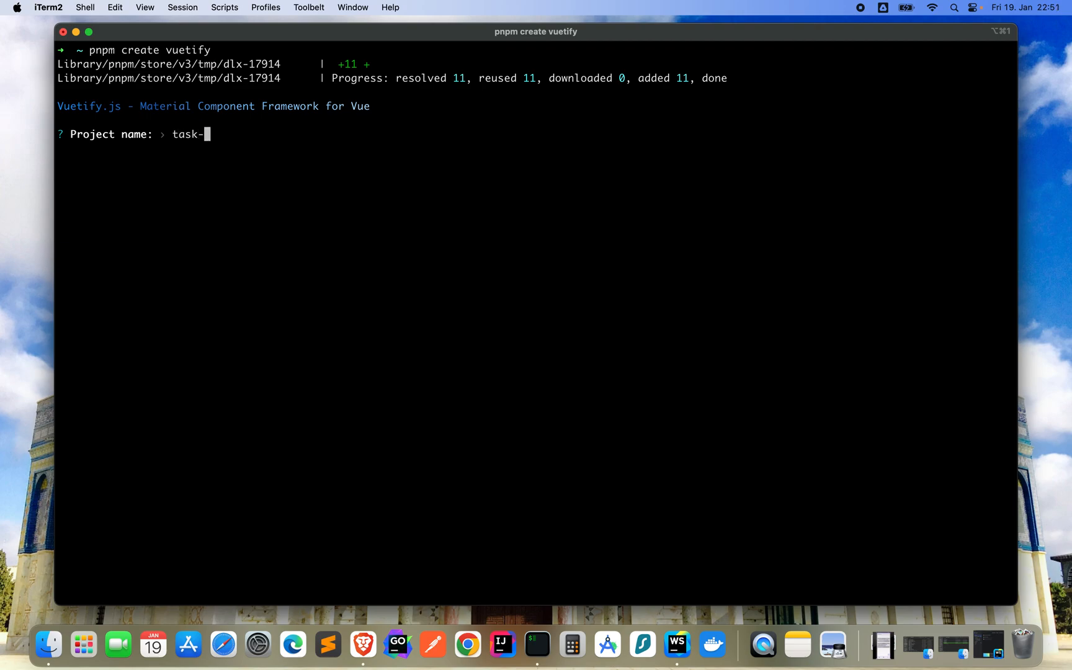
text(app)
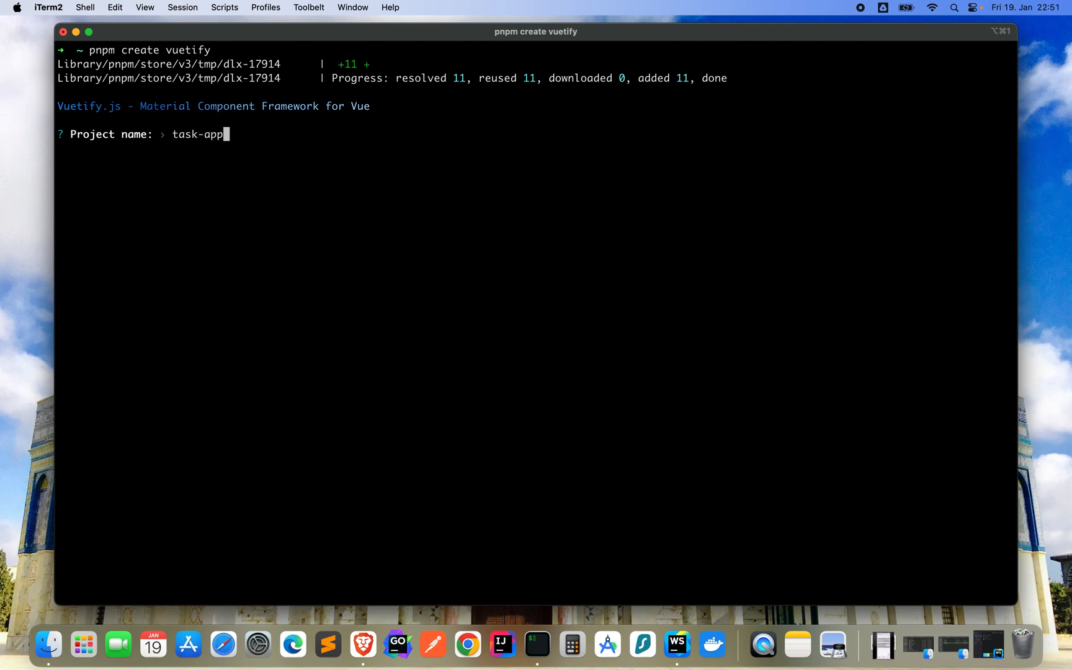
text(-vueti)
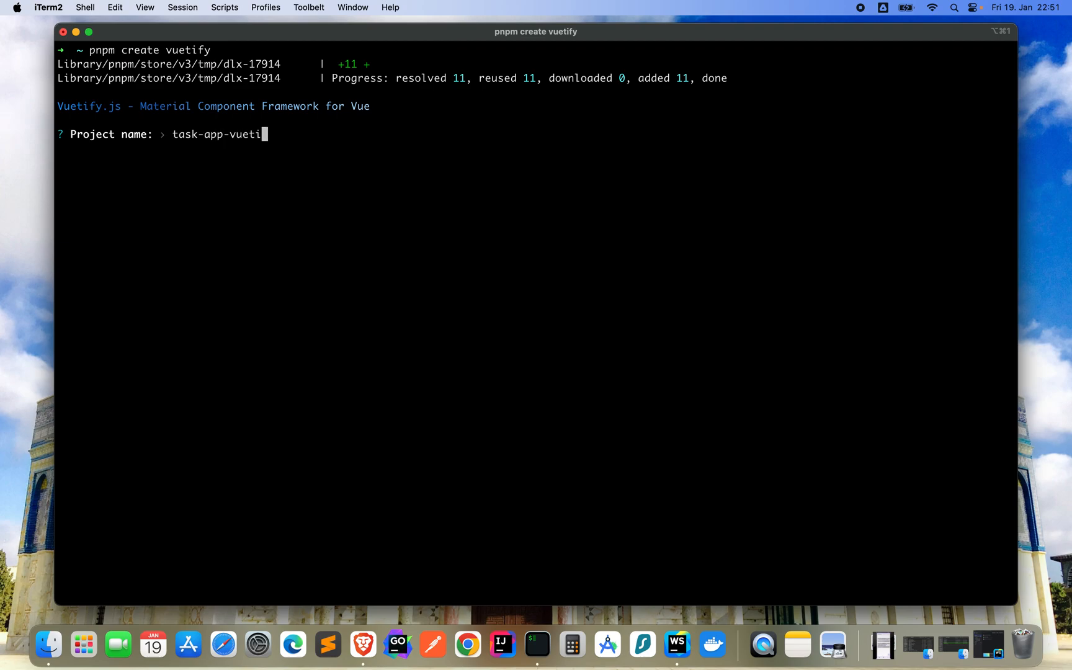
text(fy)
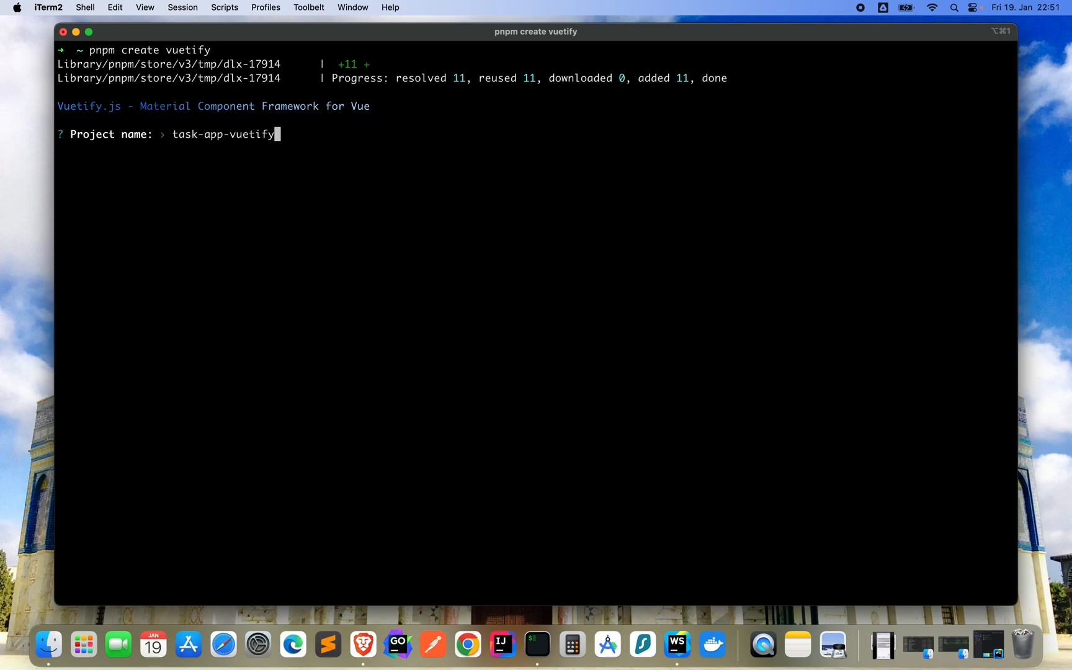
text(-youtu)
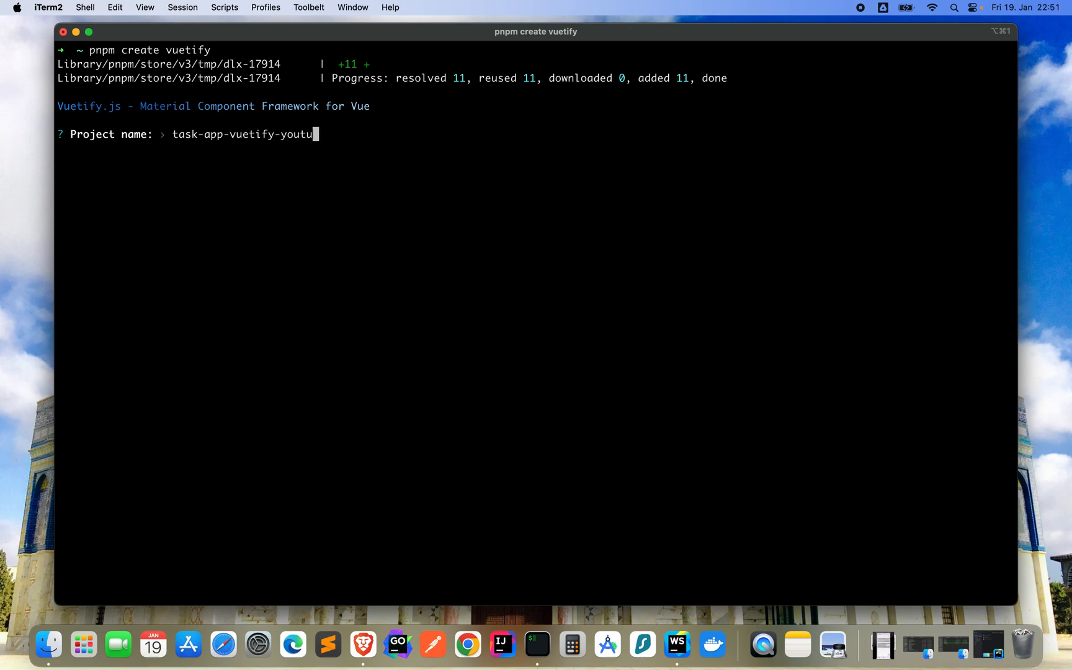
text(be)
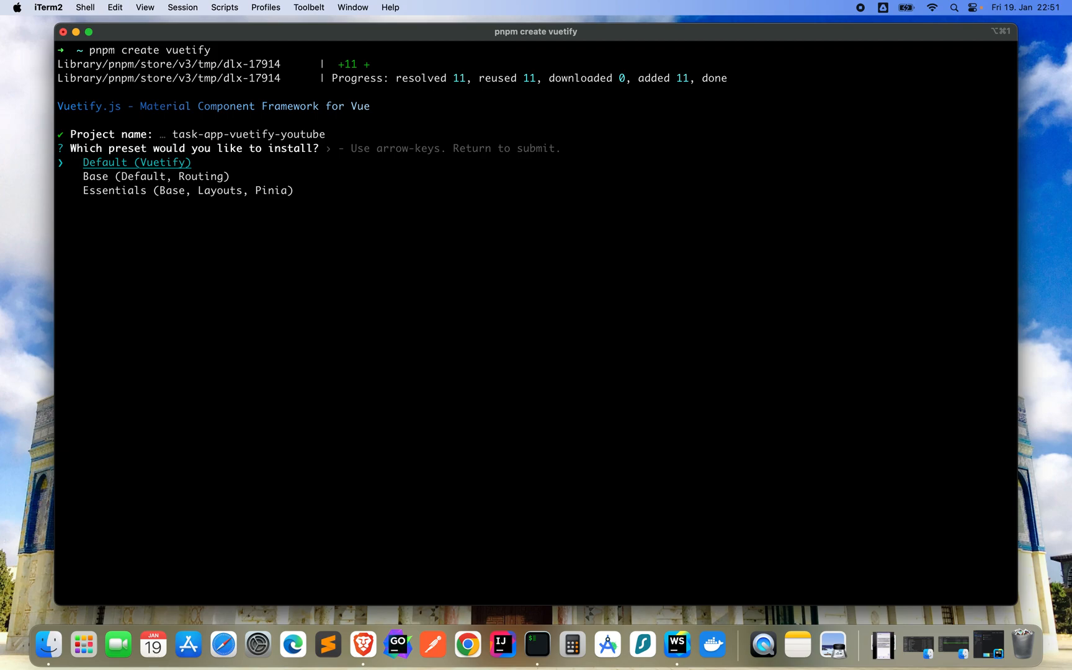
Step: Choose the Essentials preset, Yes to TypeScript and pnpm, then generate the project
key(down)
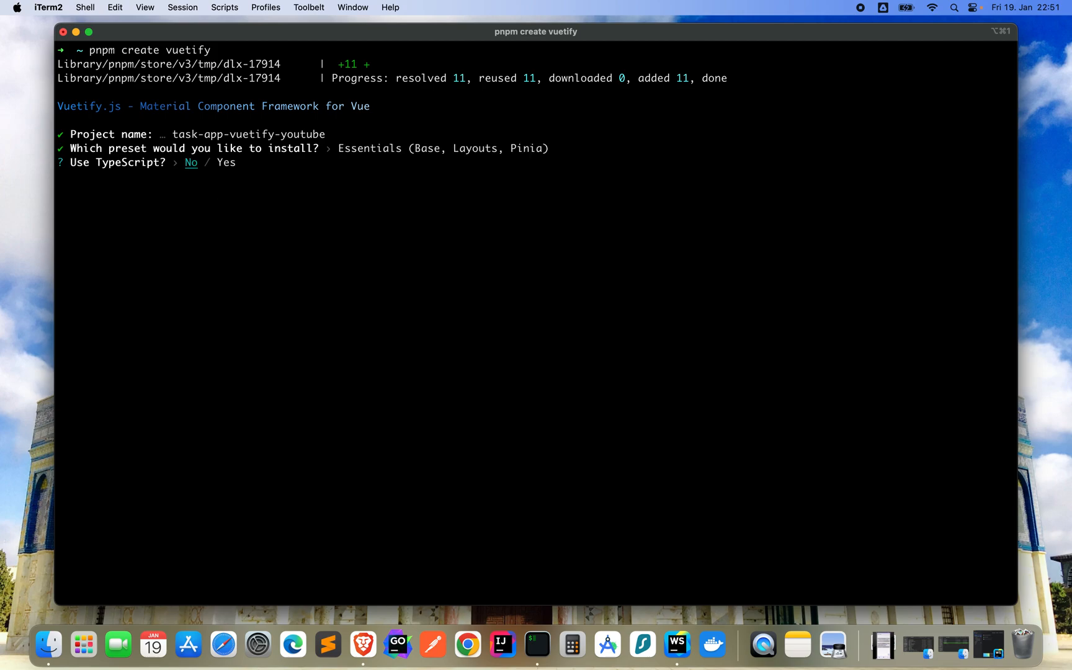
key(right)
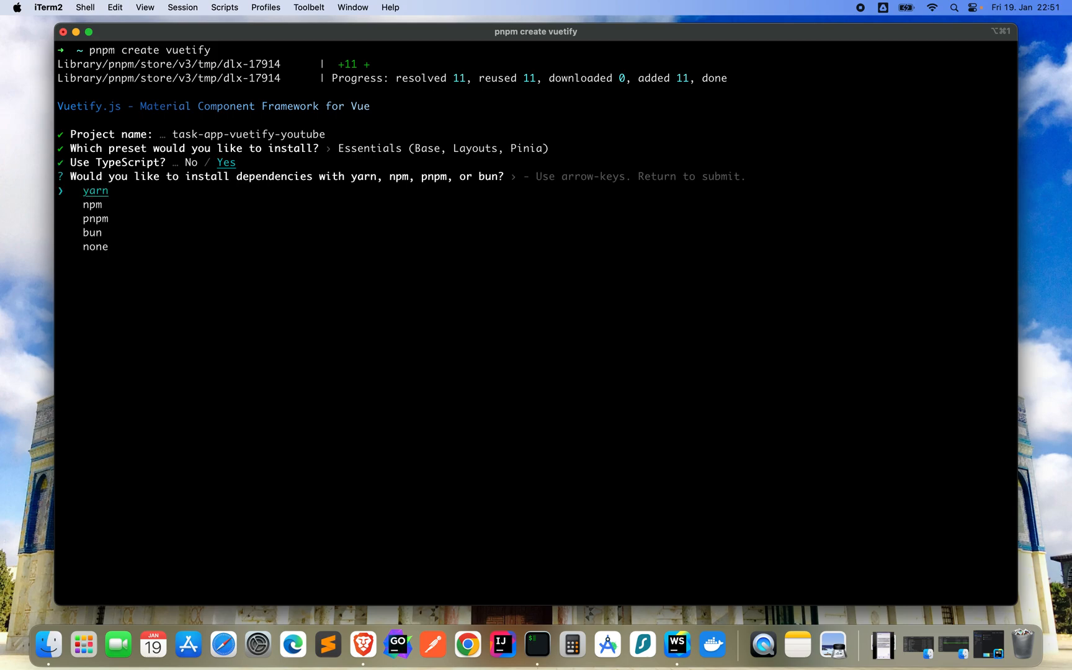
key(down)
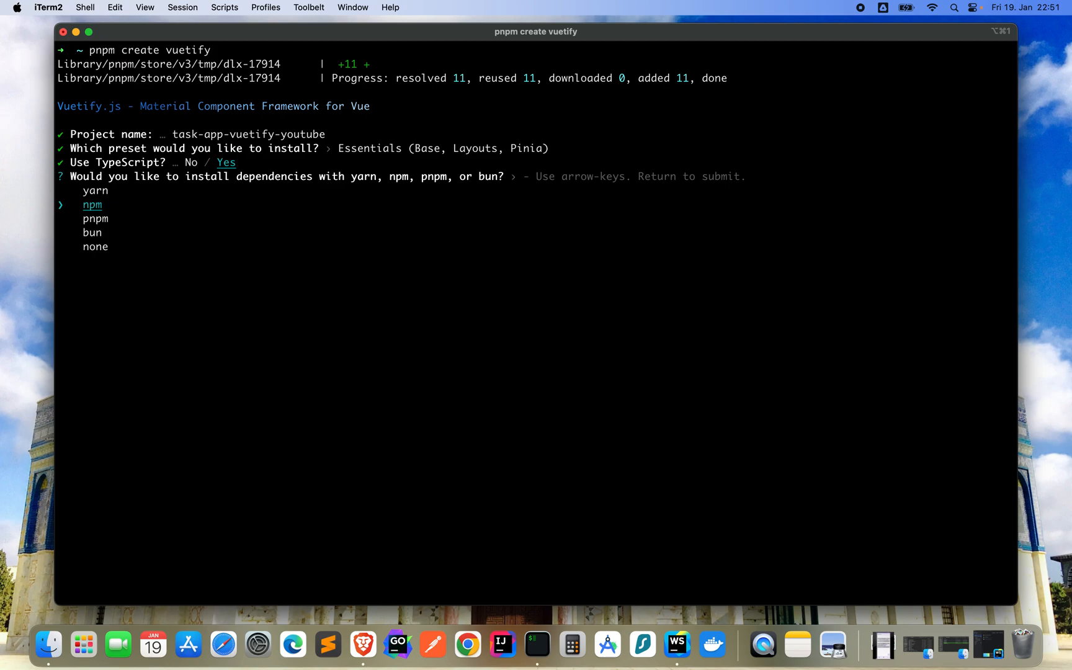
key(Down)
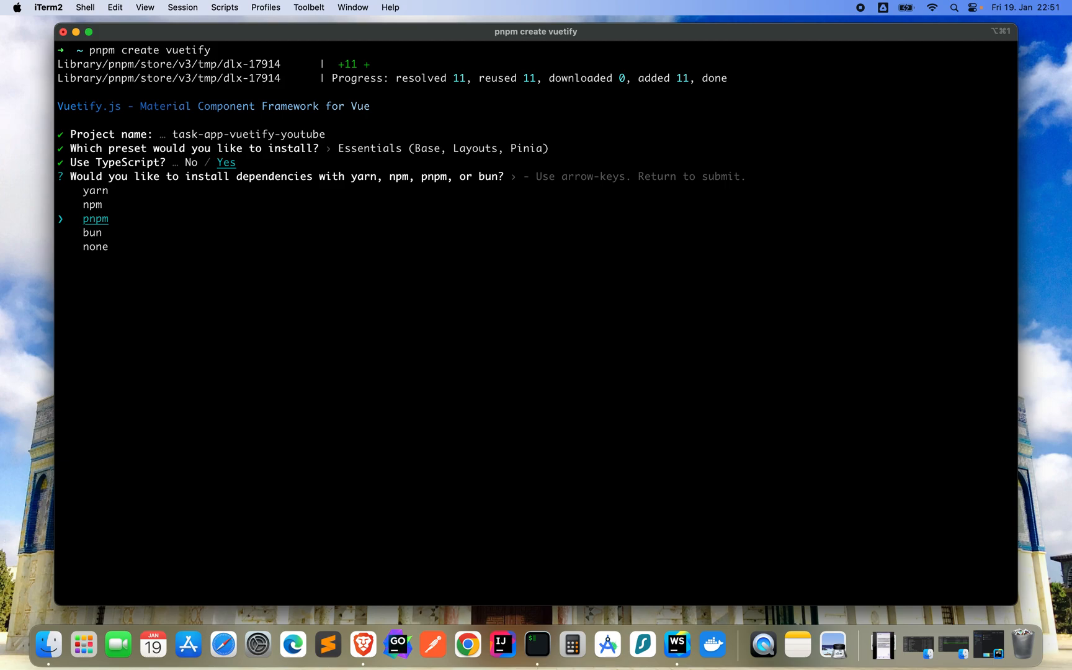
key(return)
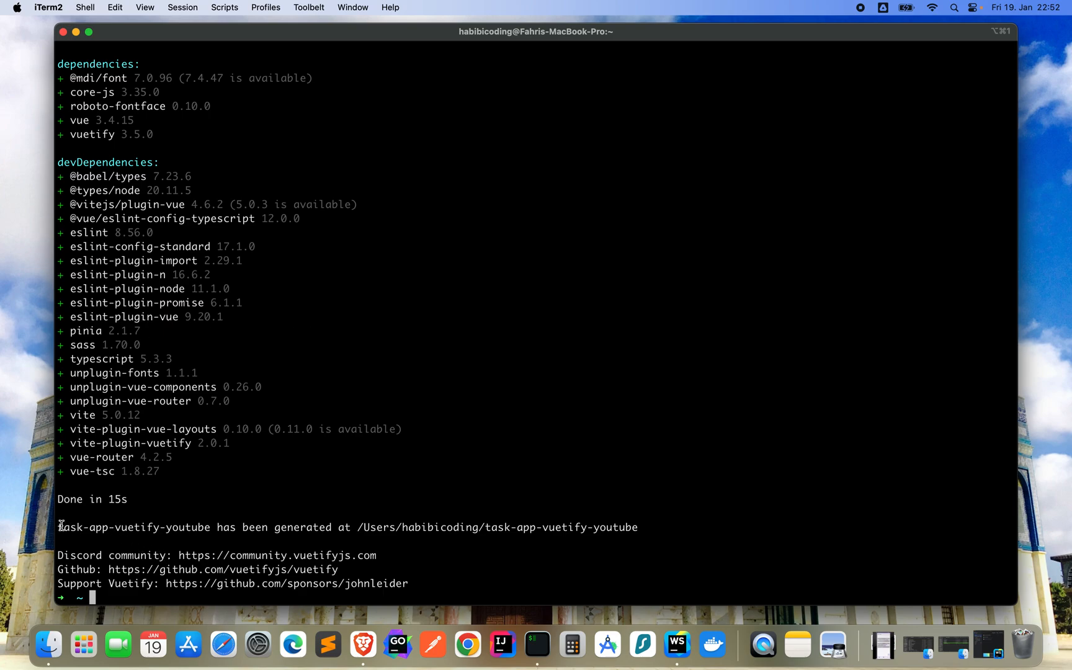
Step: cd into task-app-vuetify-youtube and run pnpm install, already up to date
double_click(130, 528)
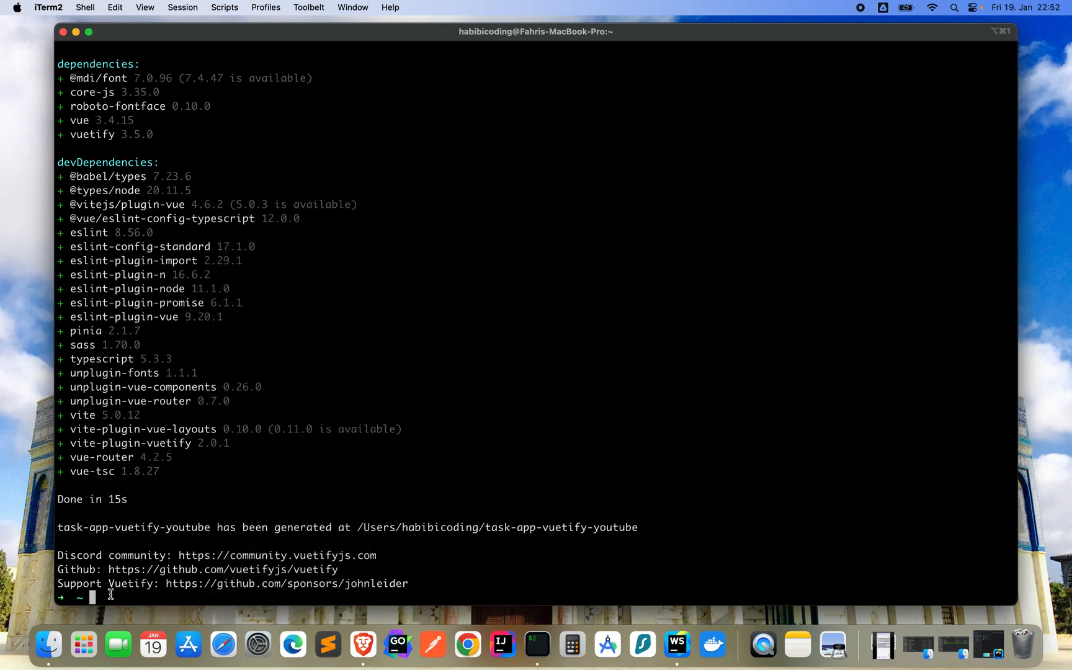
right_click(109, 595)
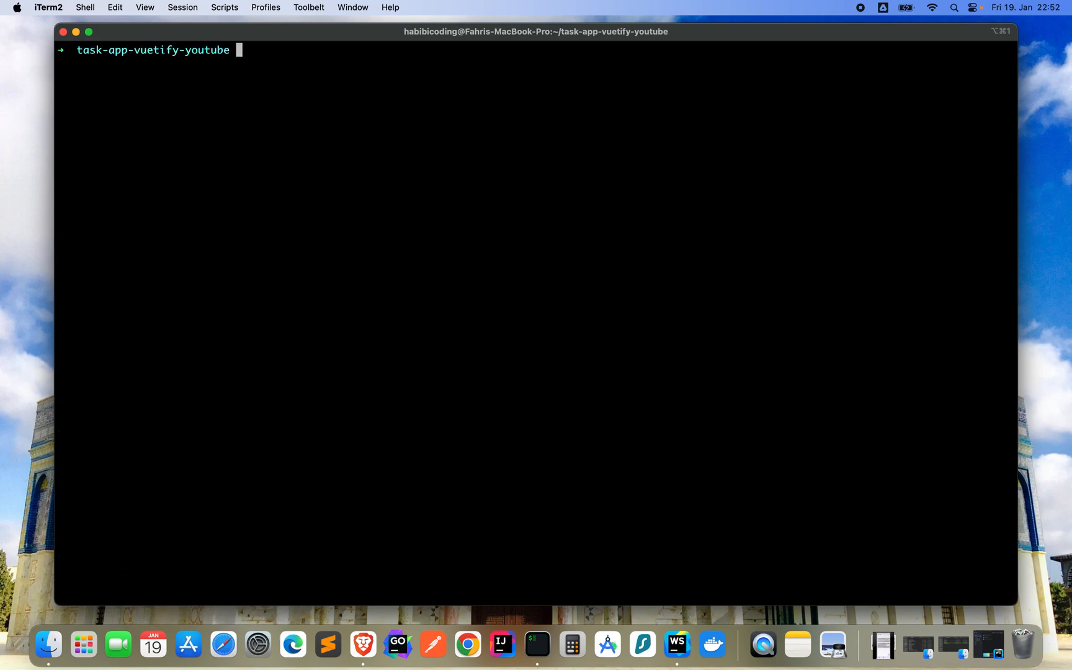
text(p)
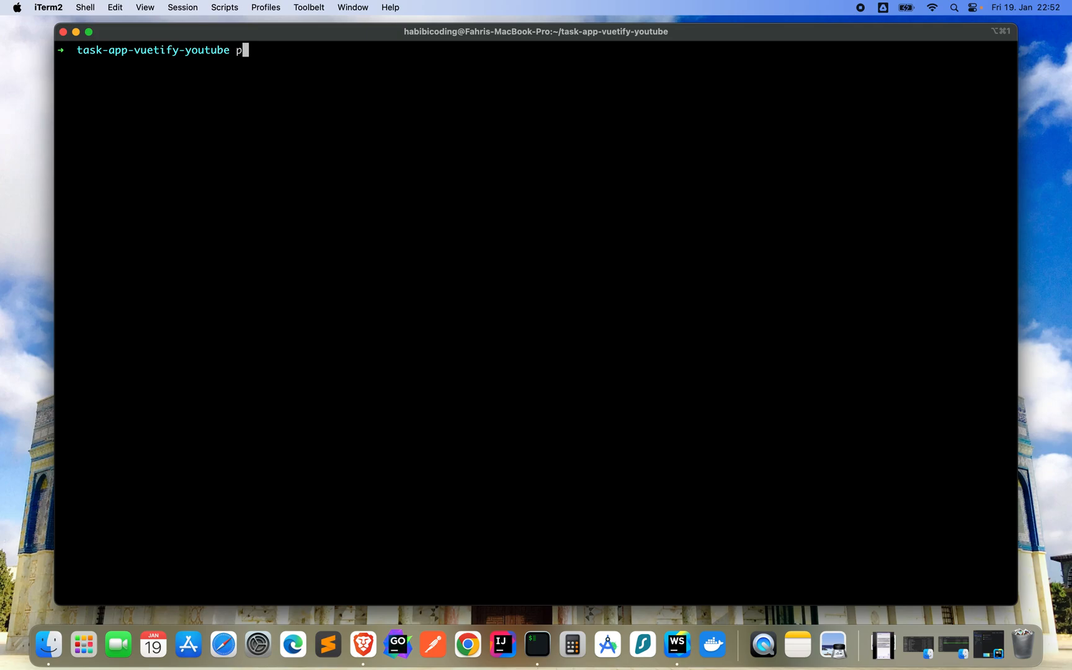
text(npm)
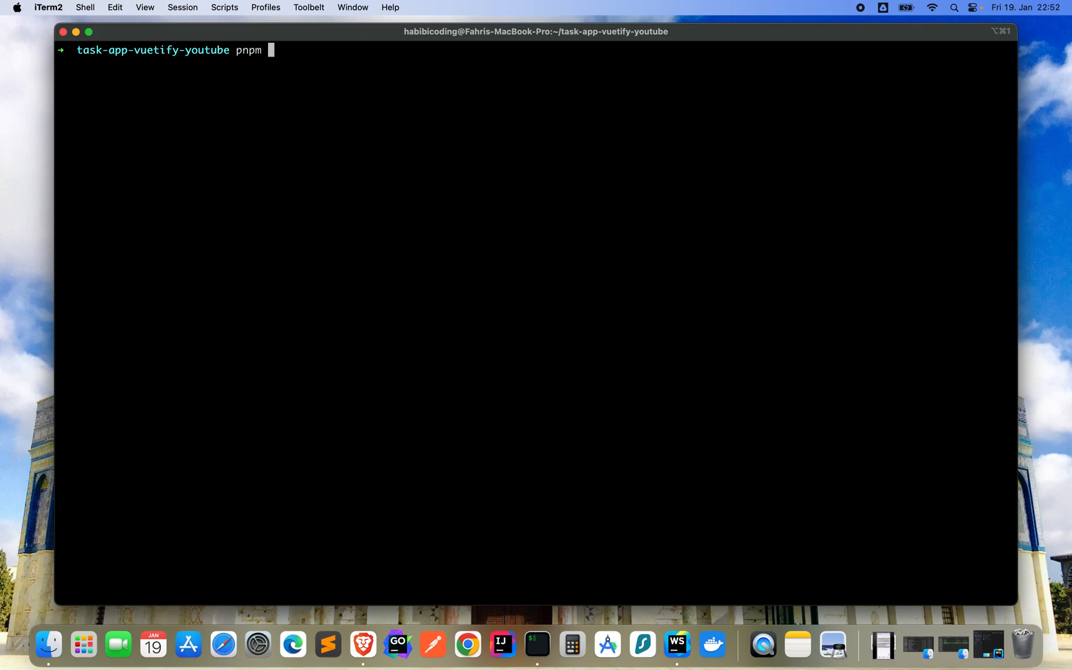
text(install)
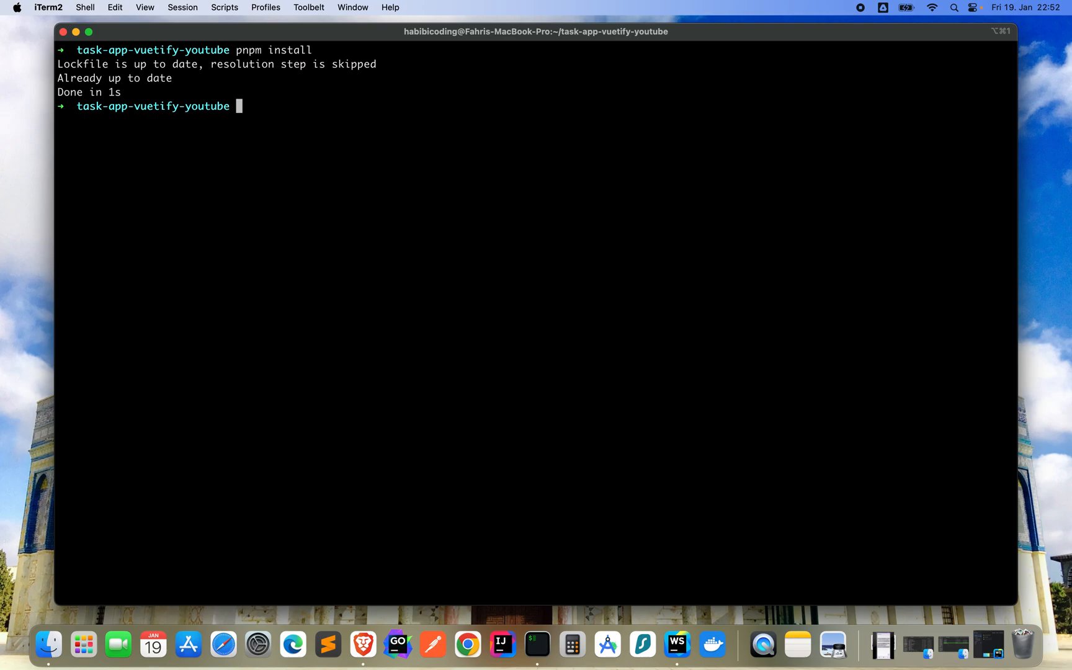
mouse_move(242, 357)
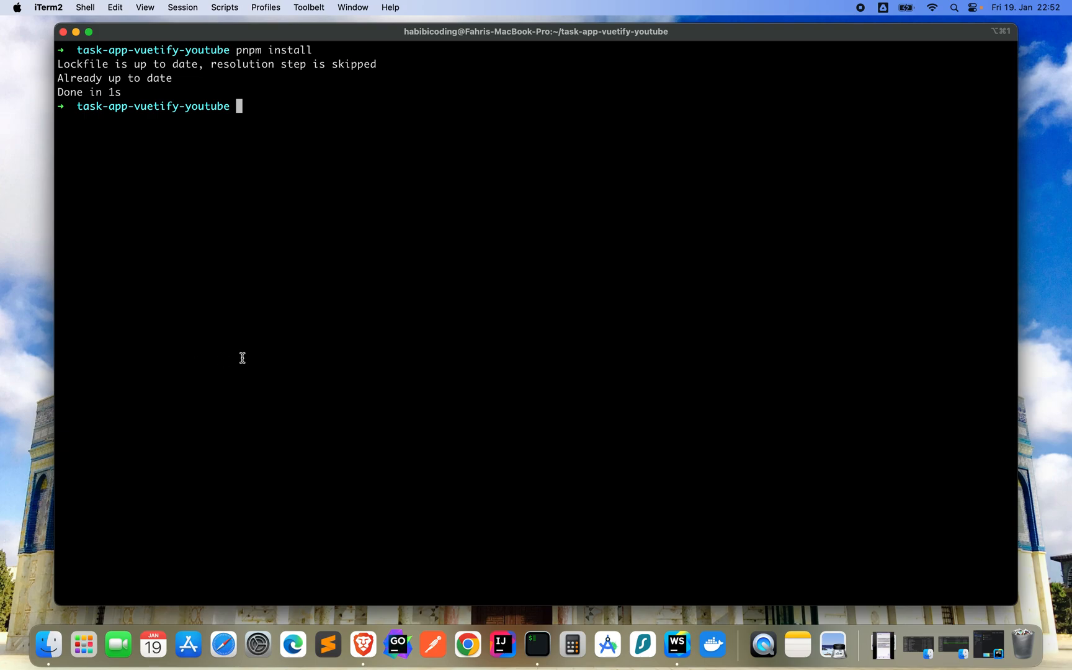
mouse_move(676, 644)
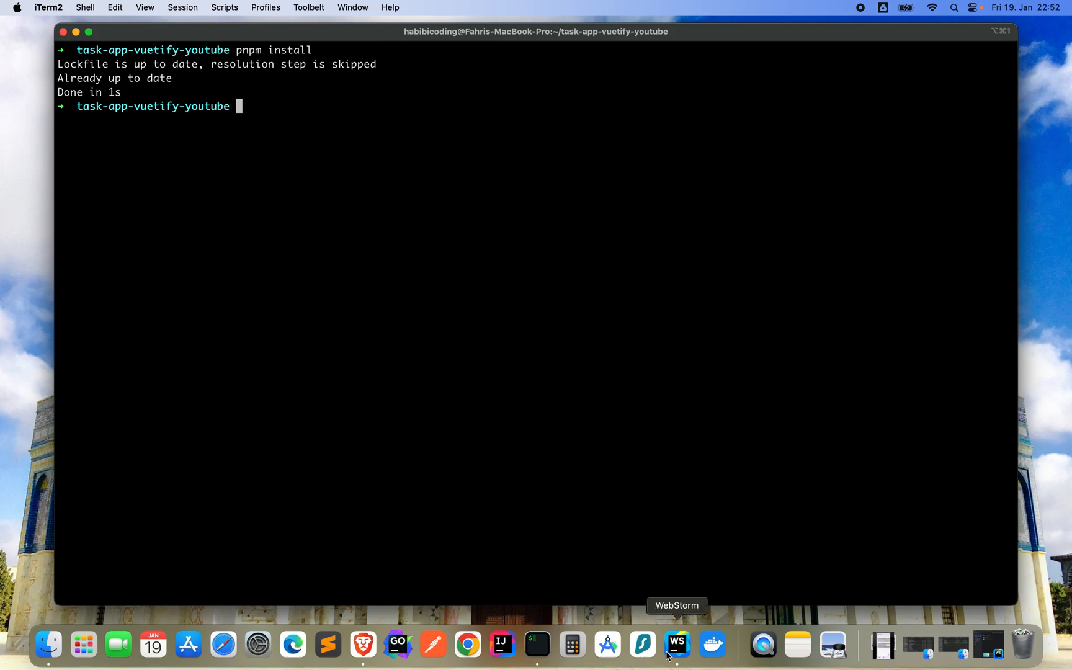
Step: Switch to WebStorm's welcome window listing recent projects
click(676, 643)
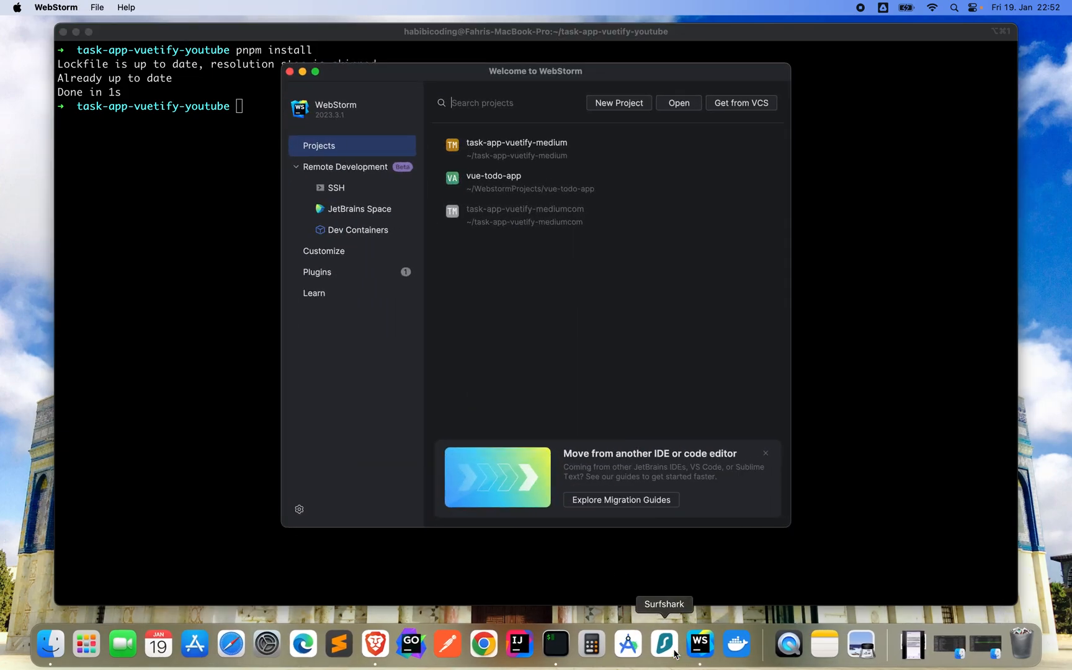
mouse_move(524, 214)
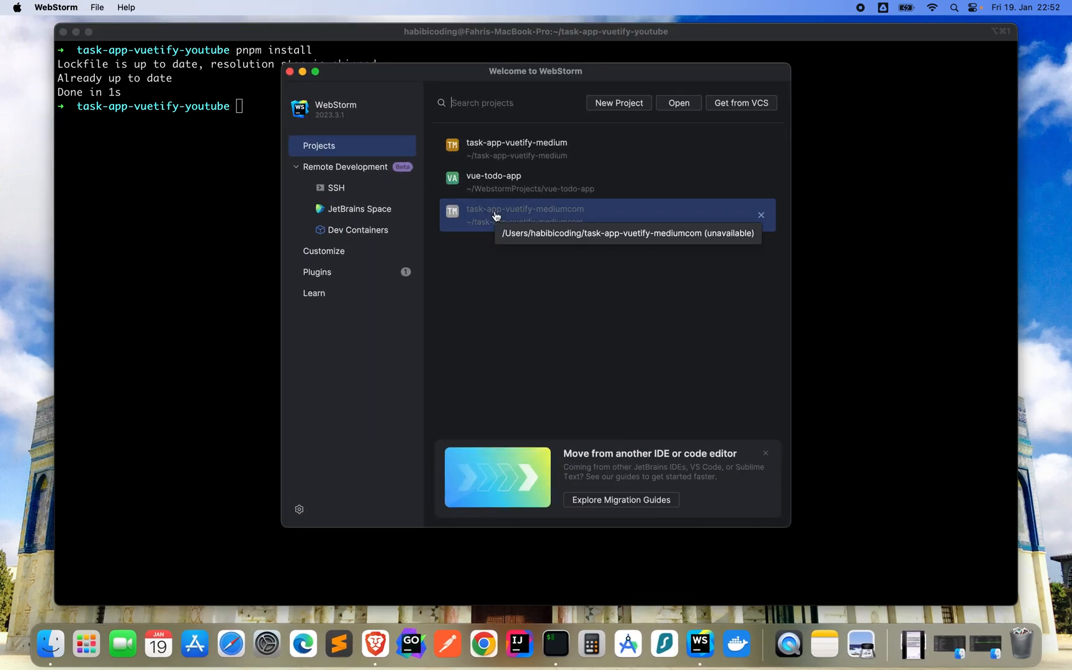
mouse_move(583, 76)
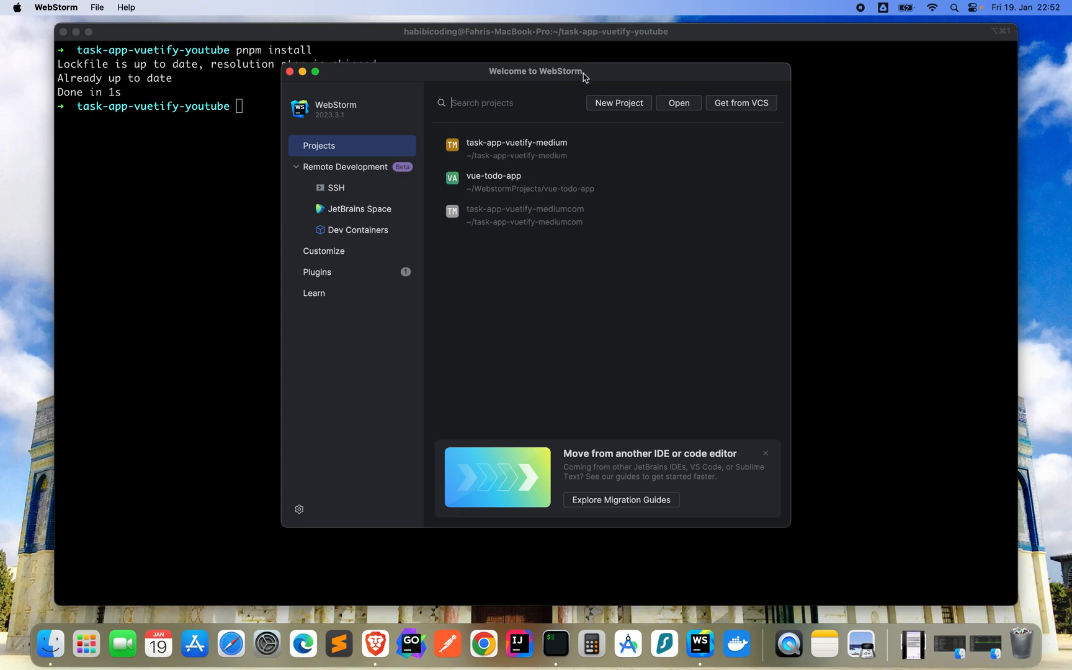
mouse_move(684, 107)
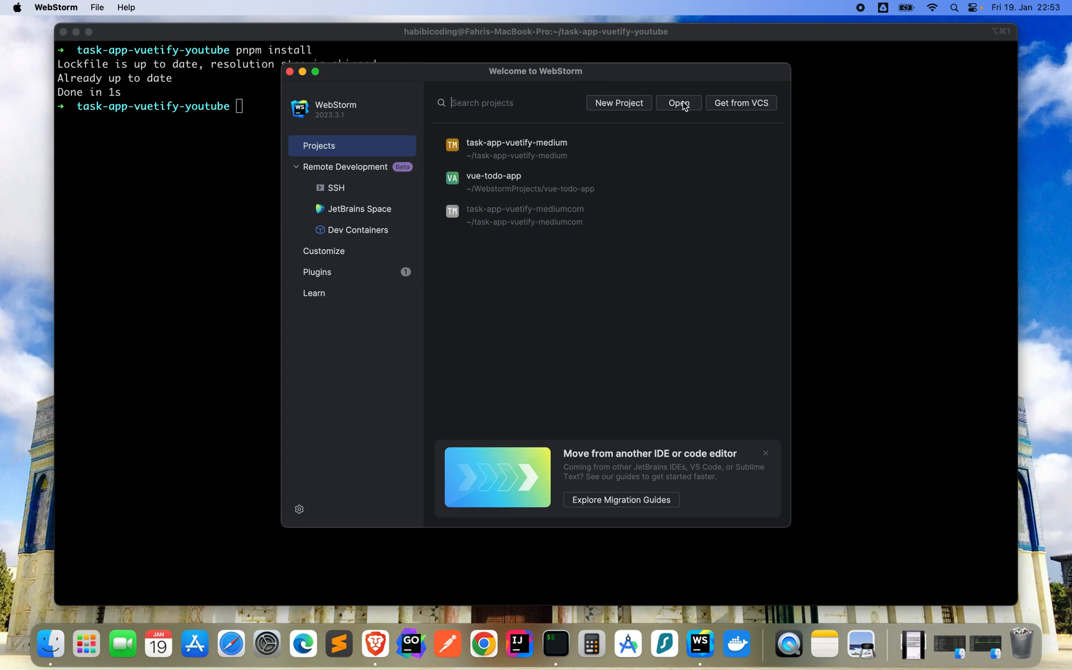
Step: Browse to the task-app-vuetify-youtube folder and open it as a WebStorm project
click(677, 103)
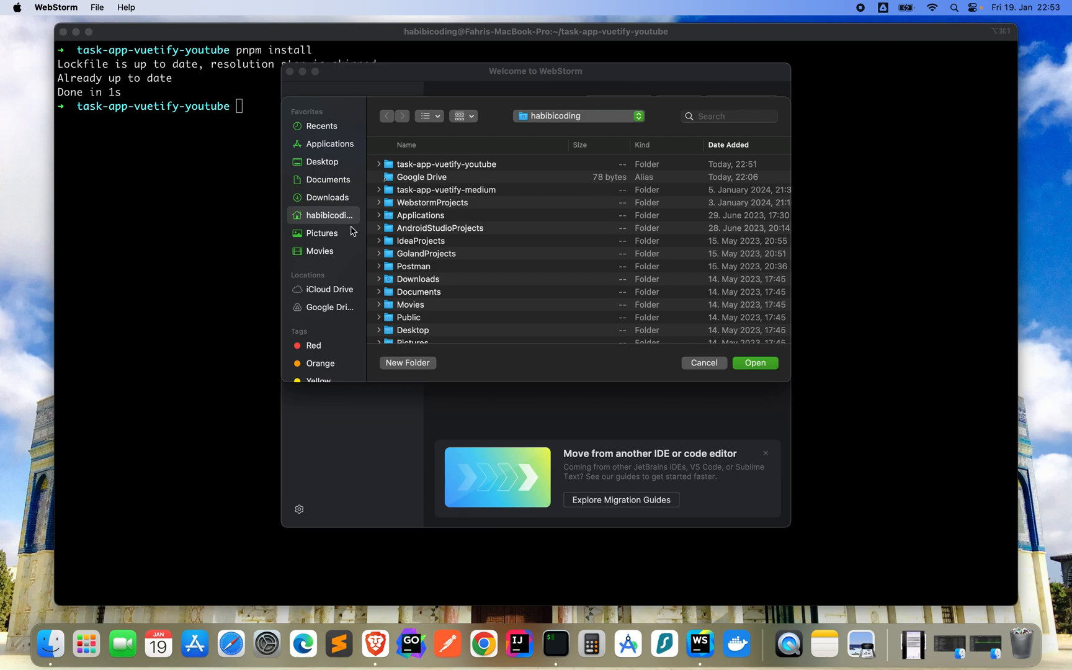
mouse_move(443, 268)
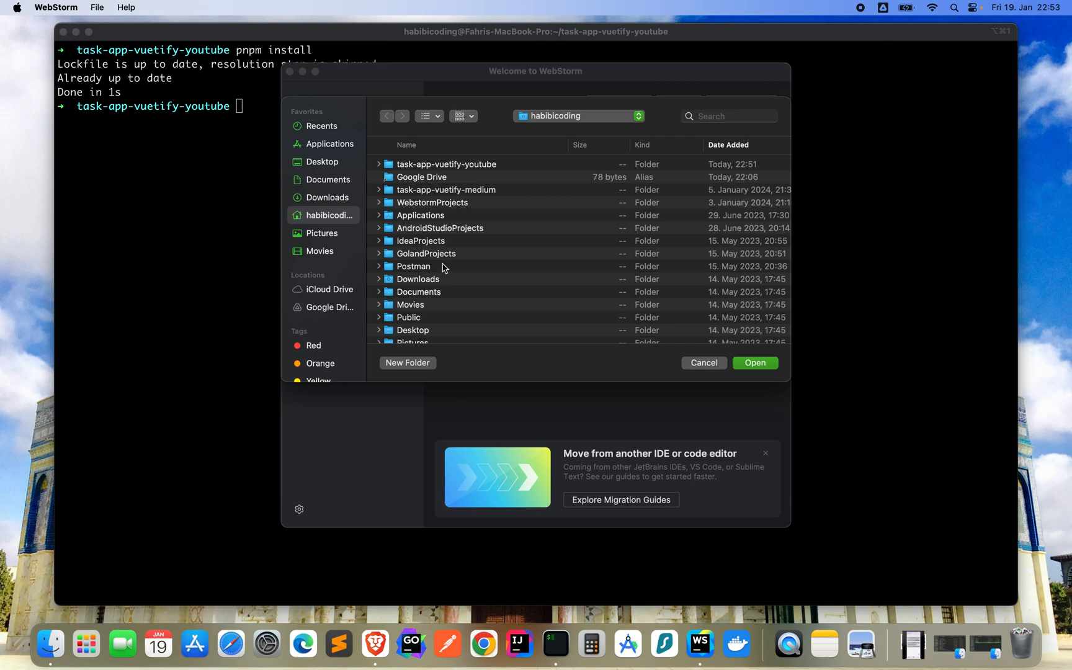
double_click(432, 203)
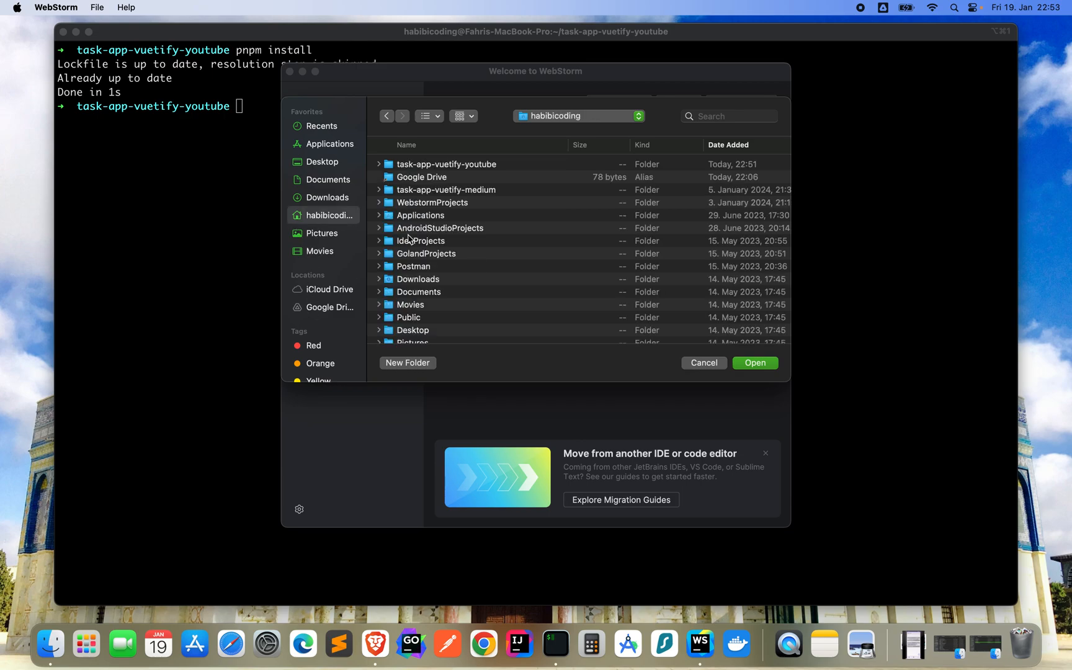
scroll(down, 3)
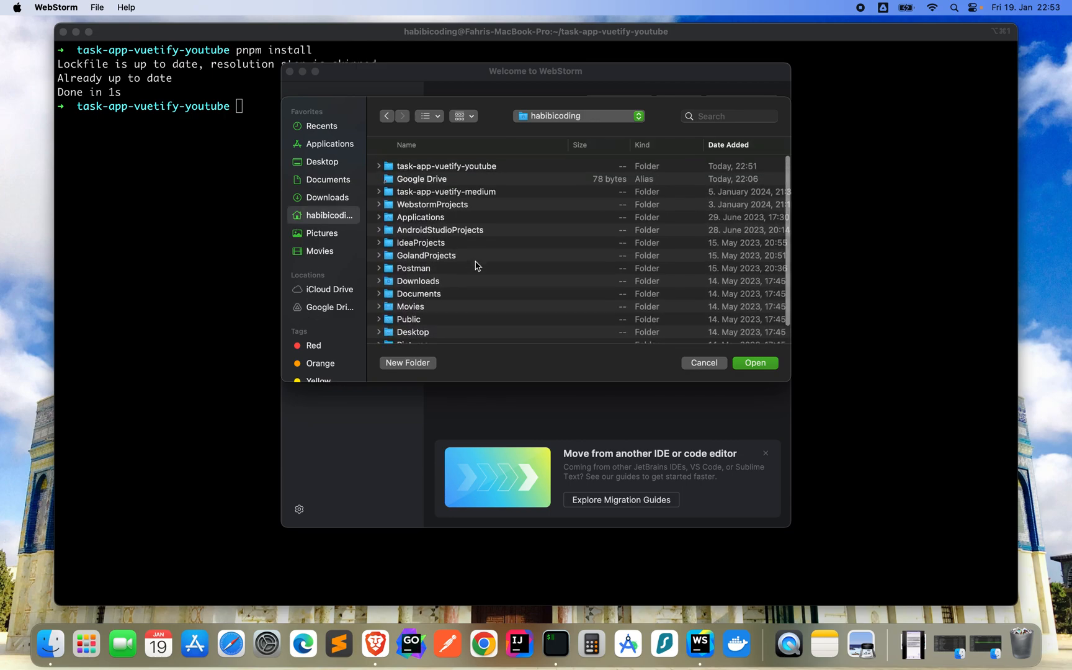
click(446, 164)
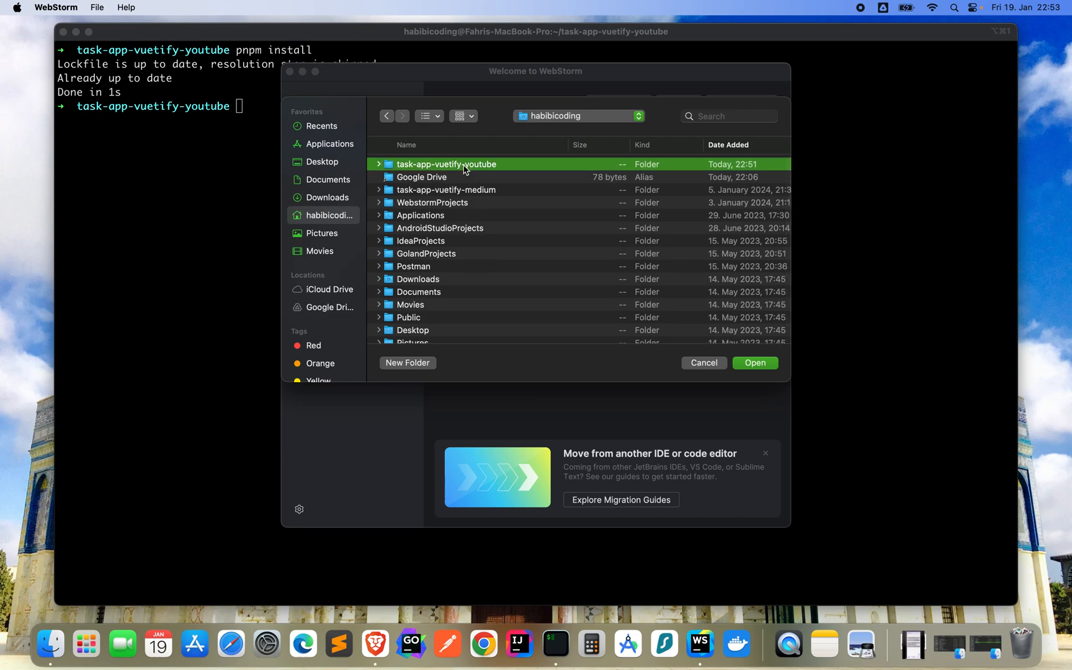
click(754, 362)
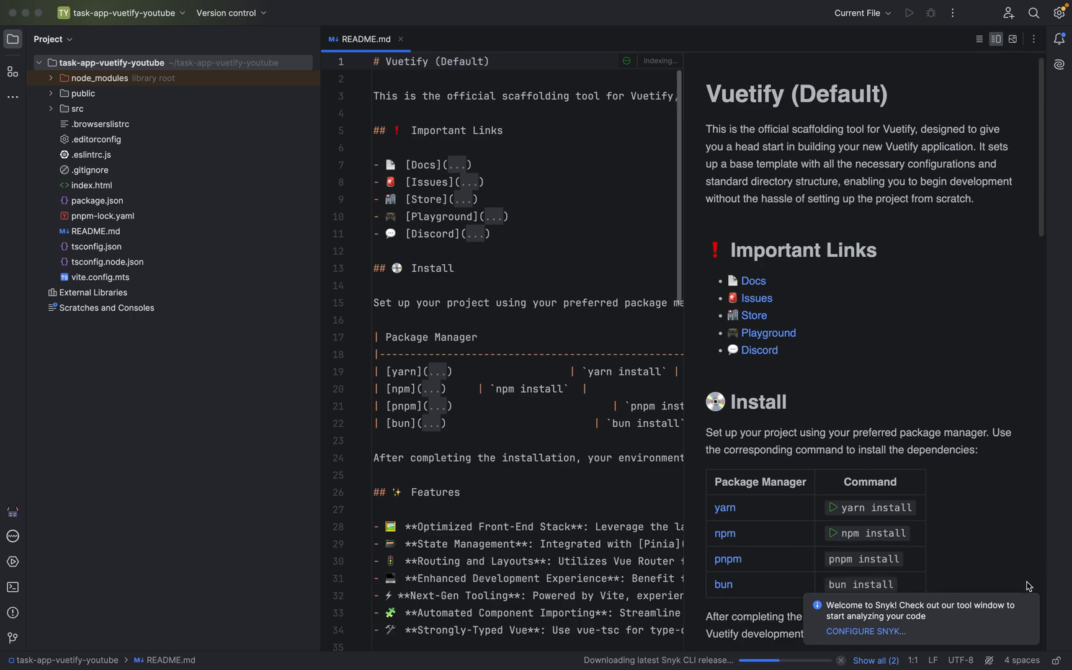
mouse_move(644, 307)
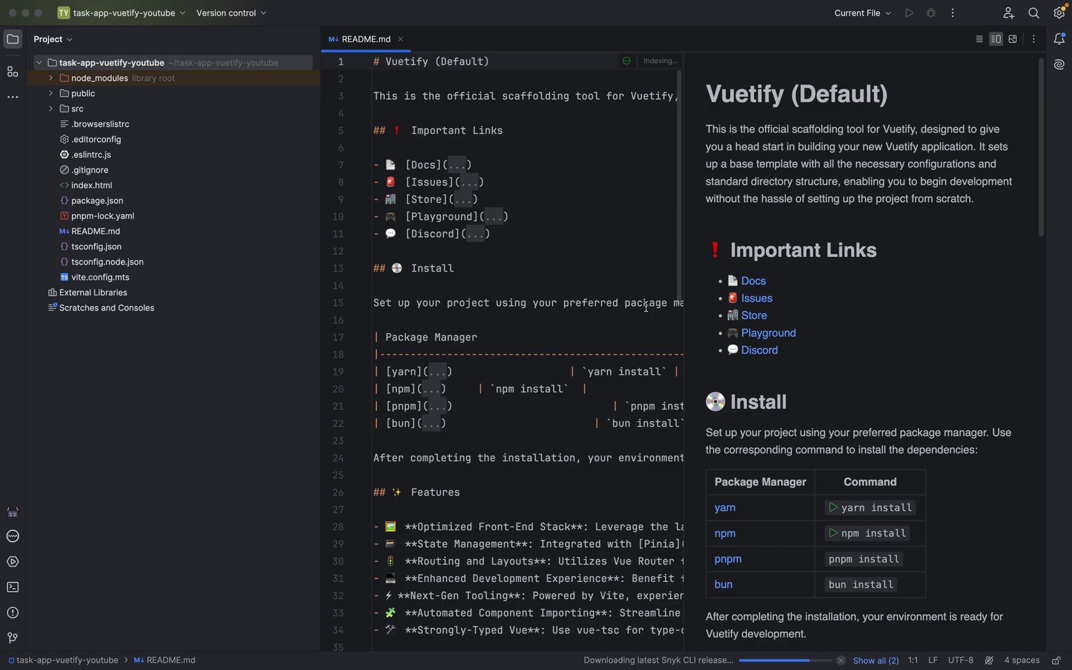
mouse_move(652, 302)
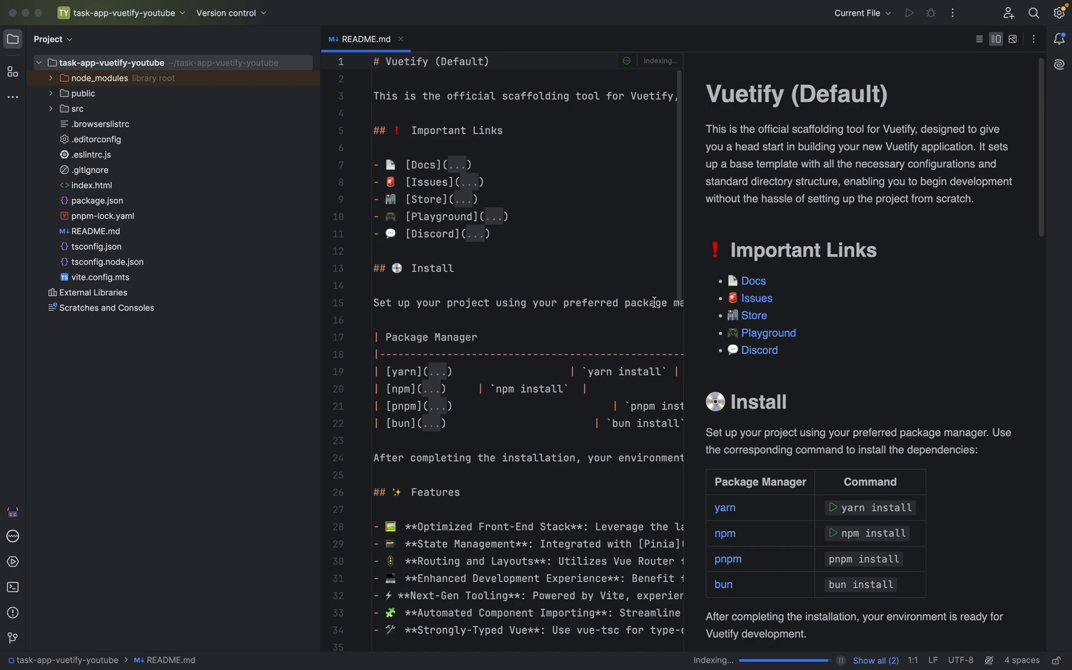
mouse_move(751, 281)
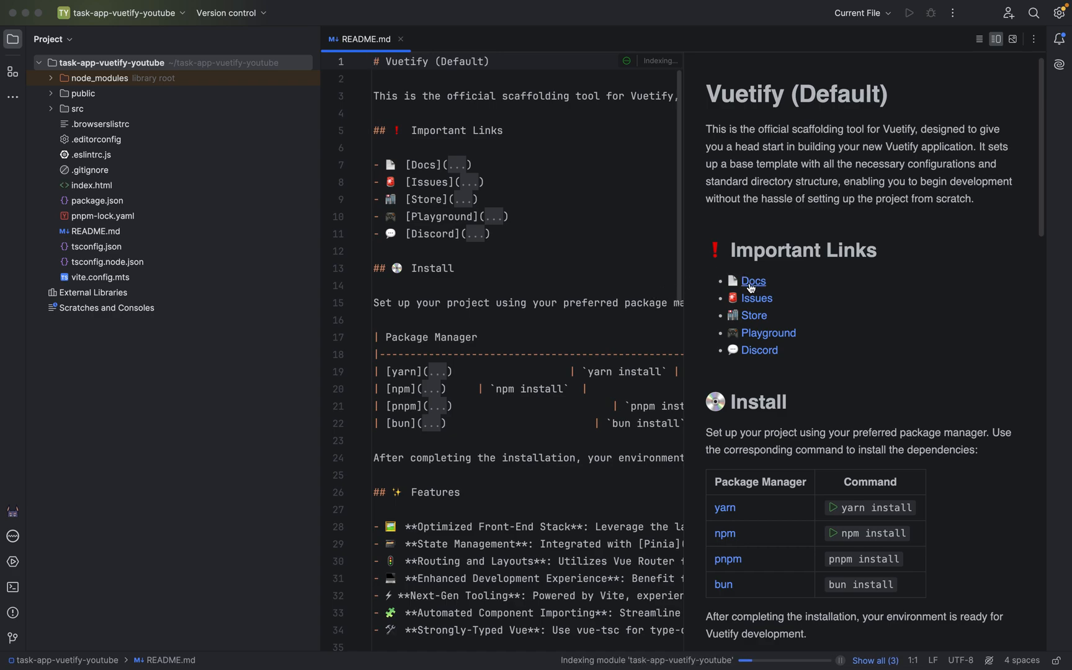
mouse_move(855, 203)
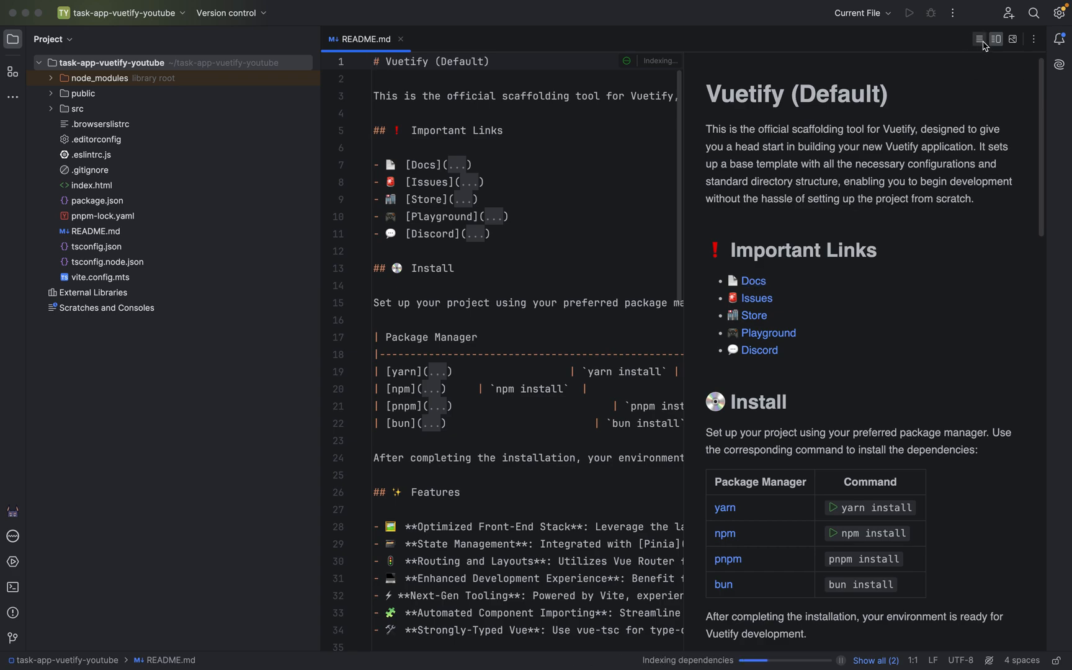
Step: Scroll through the rendered Vuetify README while the project indexes
scroll(down, 3)
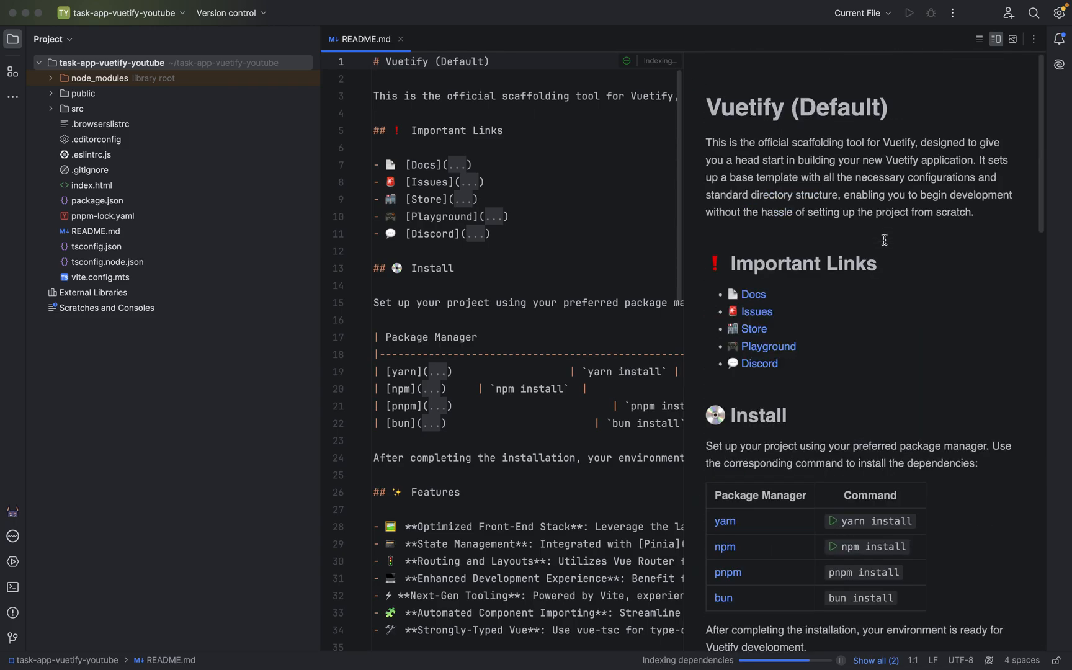
mouse_move(460, 119)
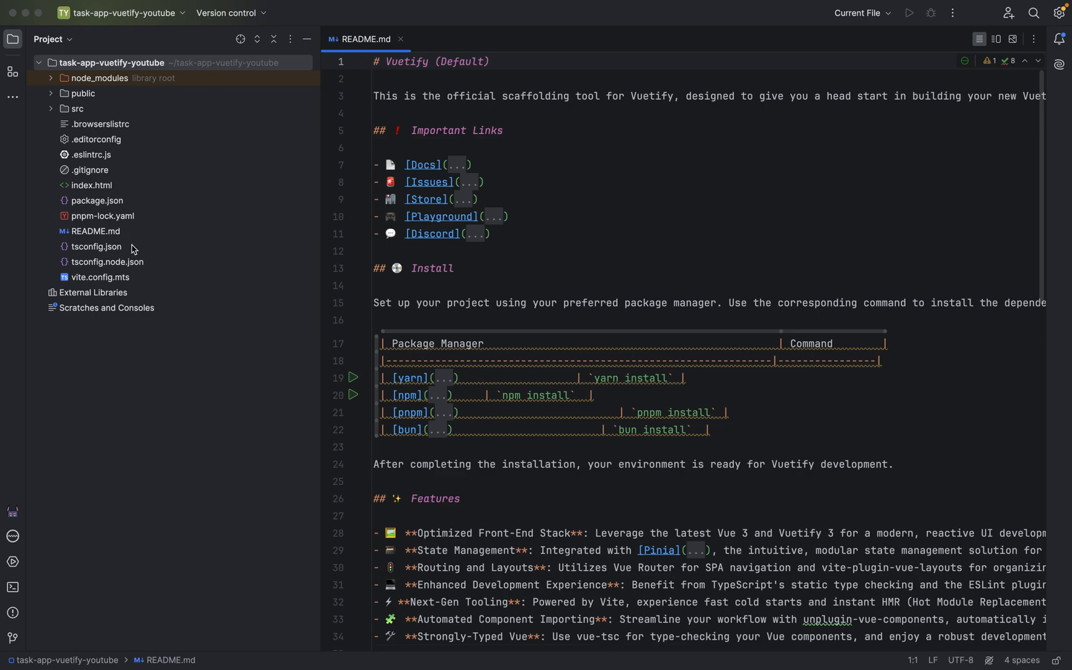
Step: In package.json, replace the dev script 'node --no-warnings ./node_modules/.bin/vite' with just 'vite'
double_click(98, 200)
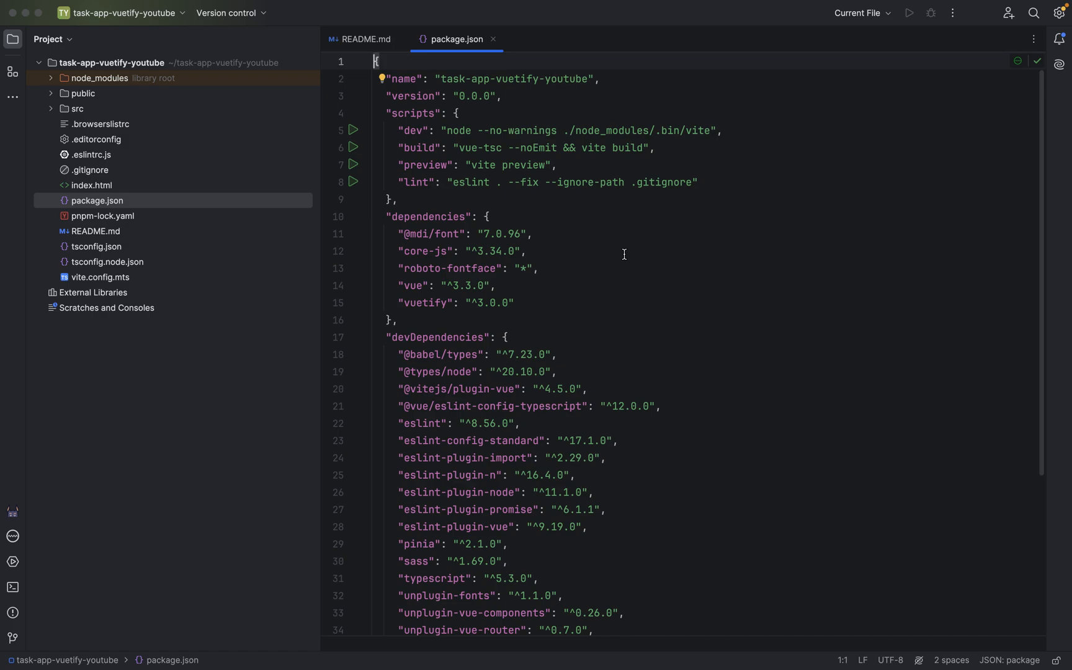
scroll(down, 3)
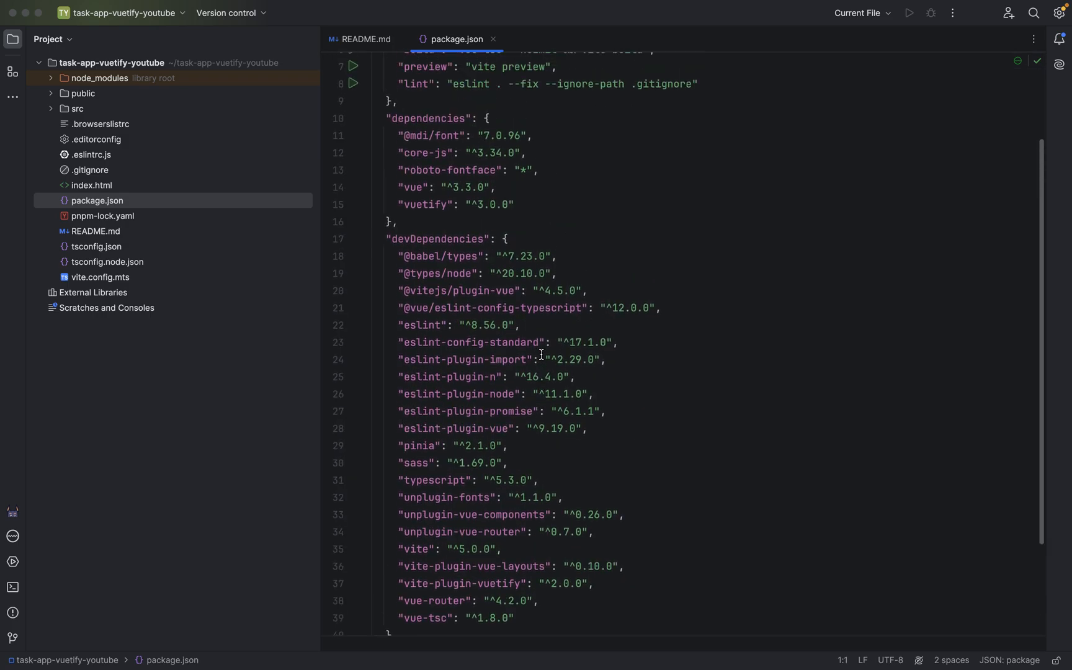
scroll(down, 3)
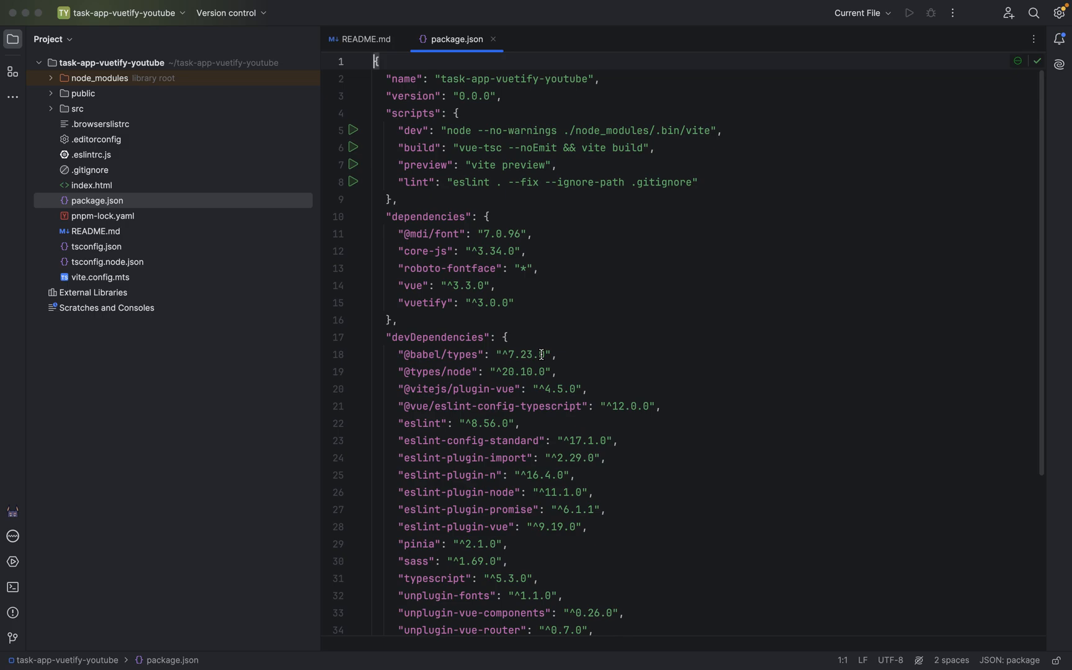
mouse_move(529, 332)
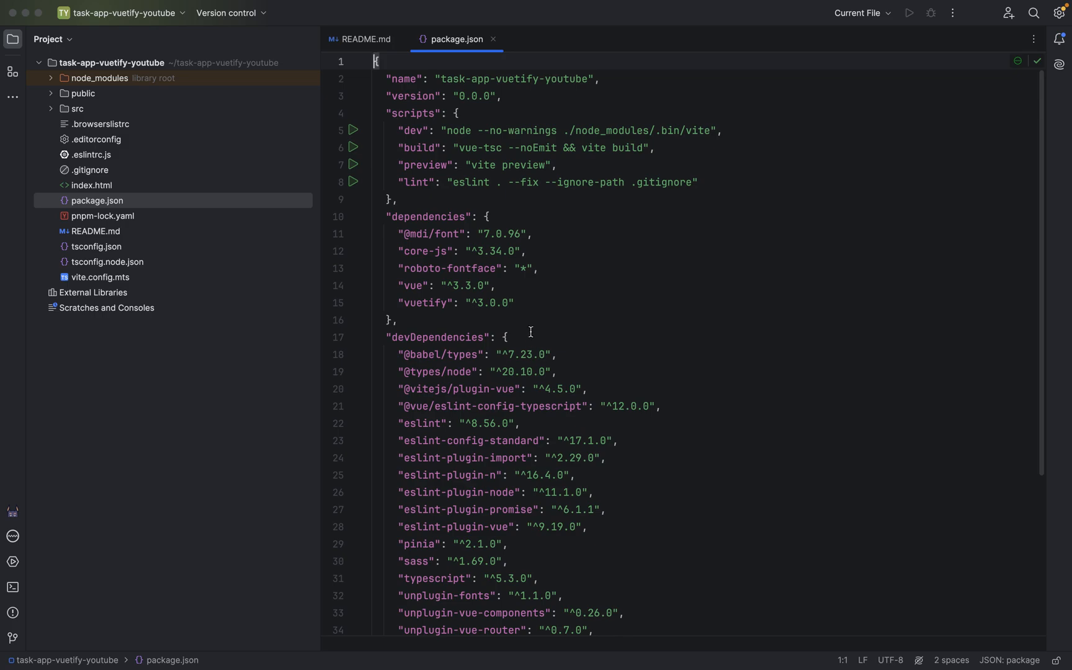
double_click(413, 130)
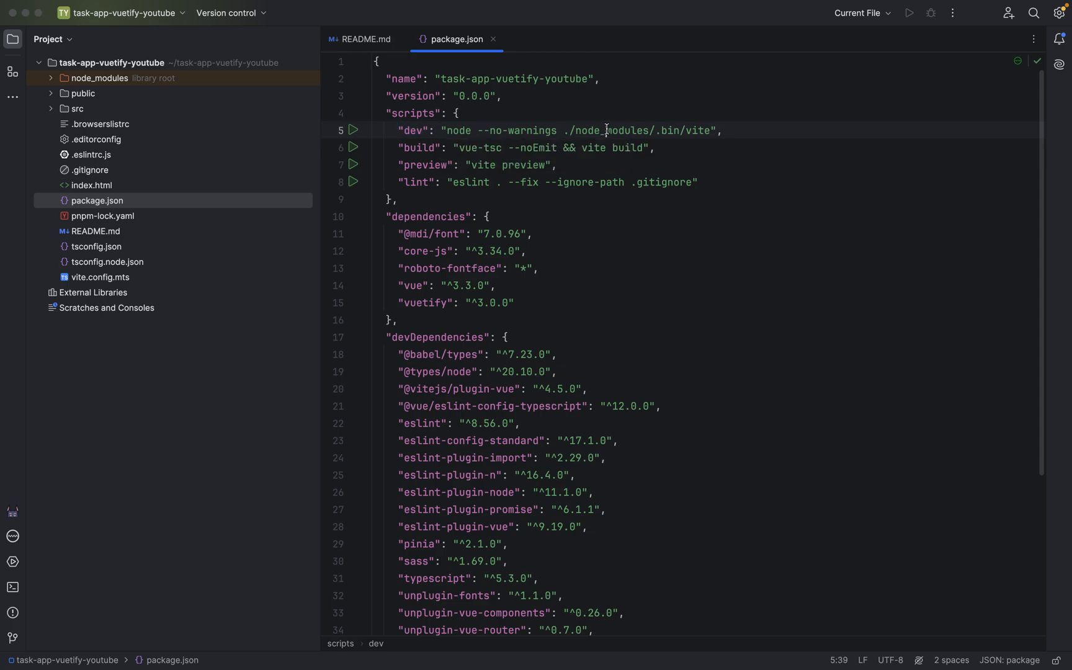
mouse_move(680, 134)
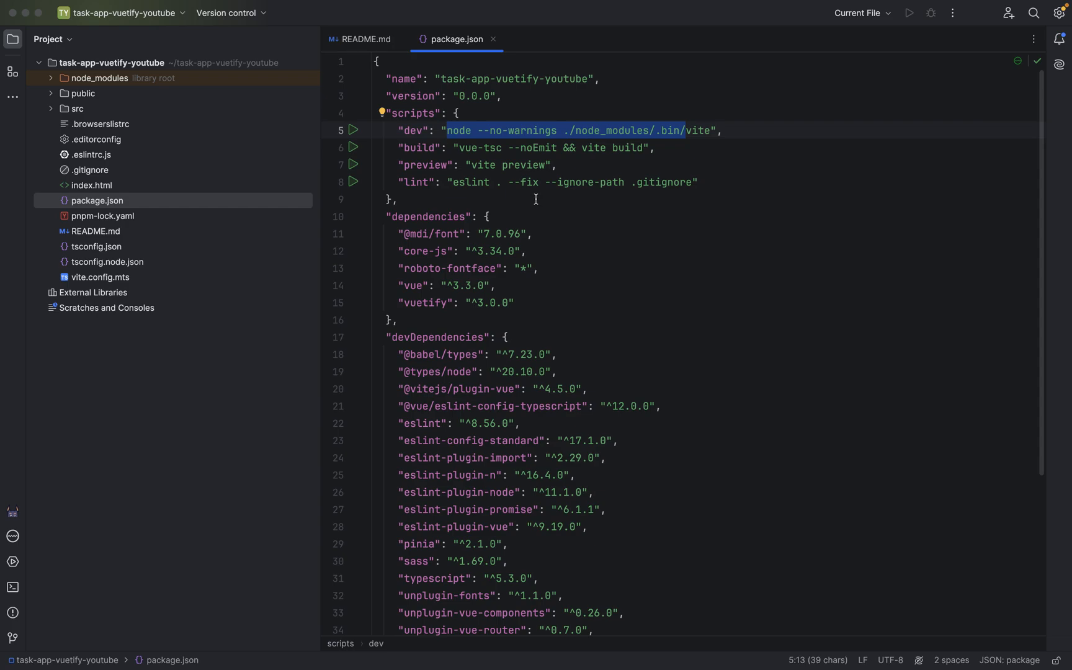
text(vite",)
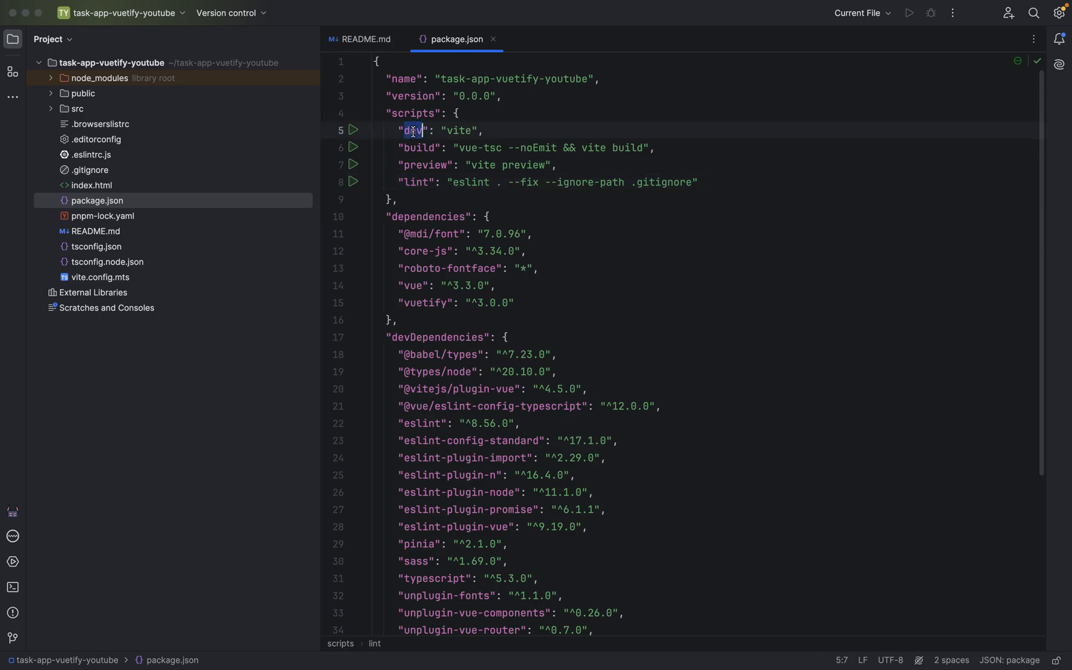
double_click(457, 131)
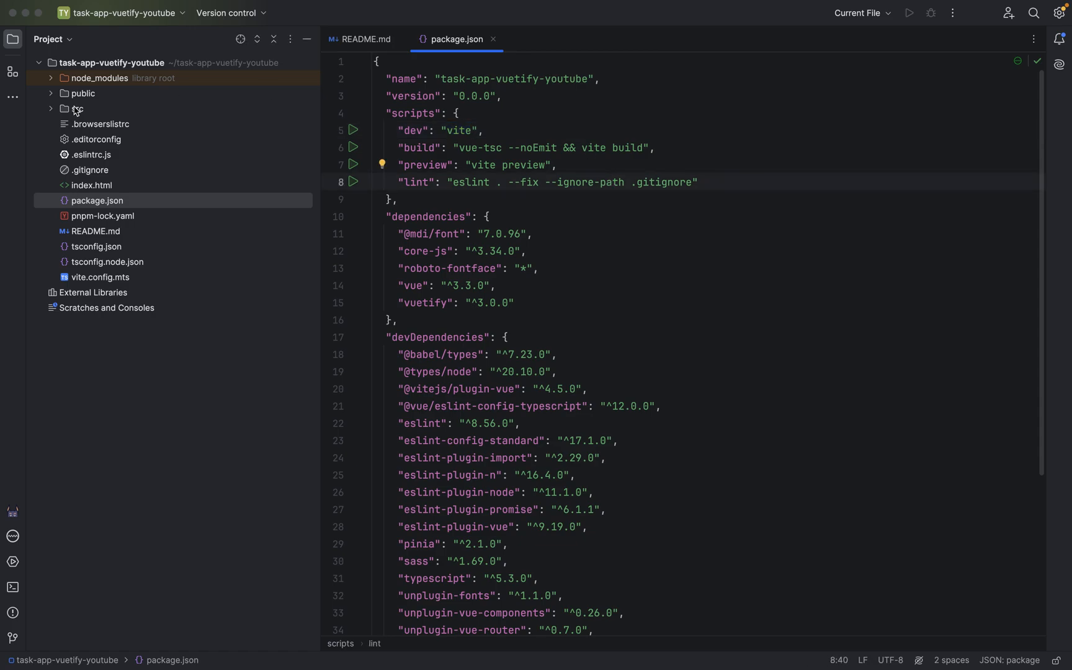
mouse_move(13, 587)
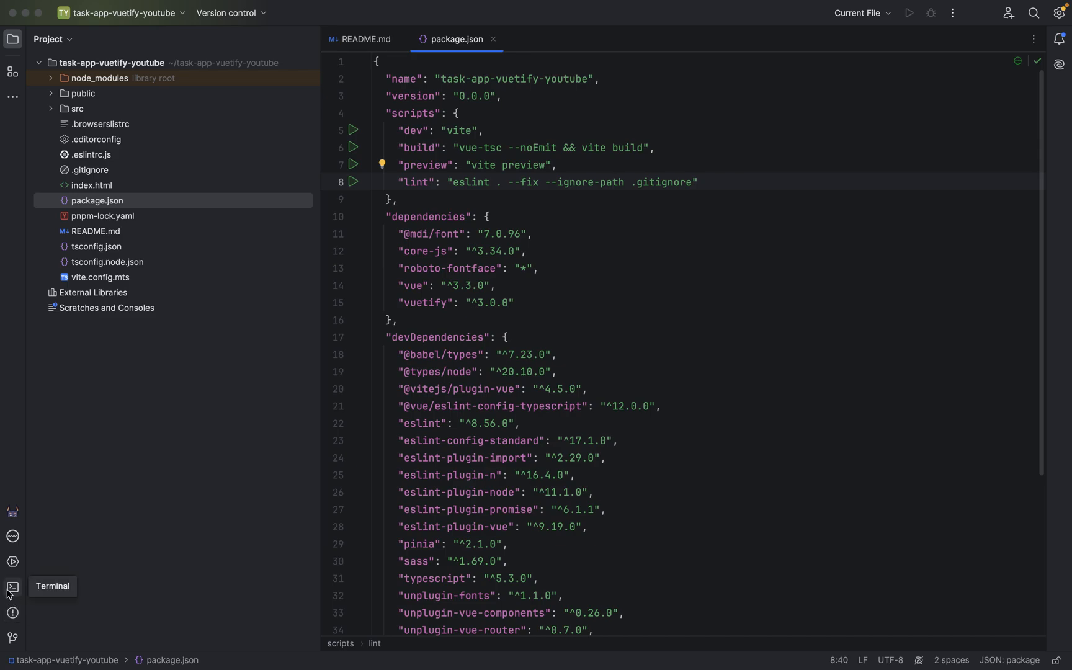
Step: Run 'pnpm dev' in the integrated terminal to start the dev server at localhost:3000
click(12, 587)
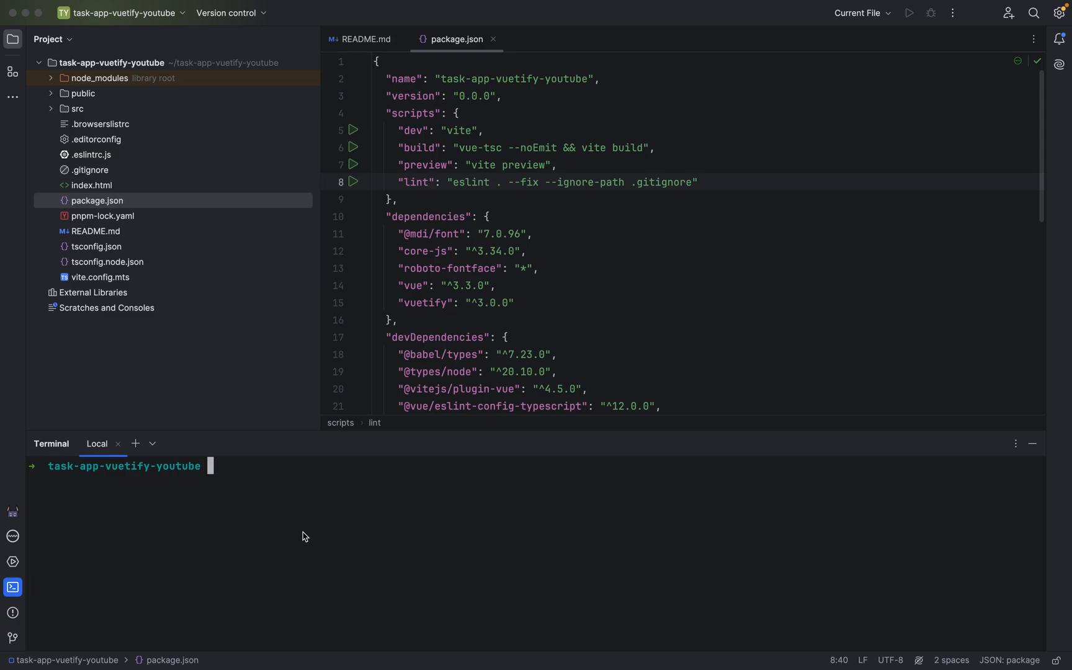
text(pnpm dev)
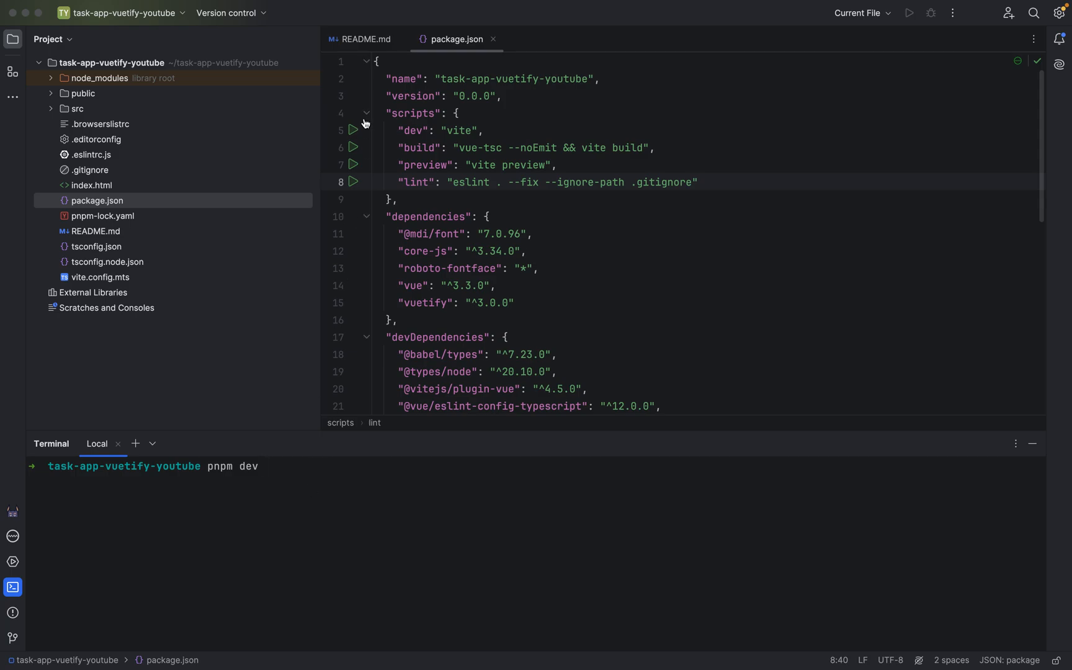
mouse_move(300, 485)
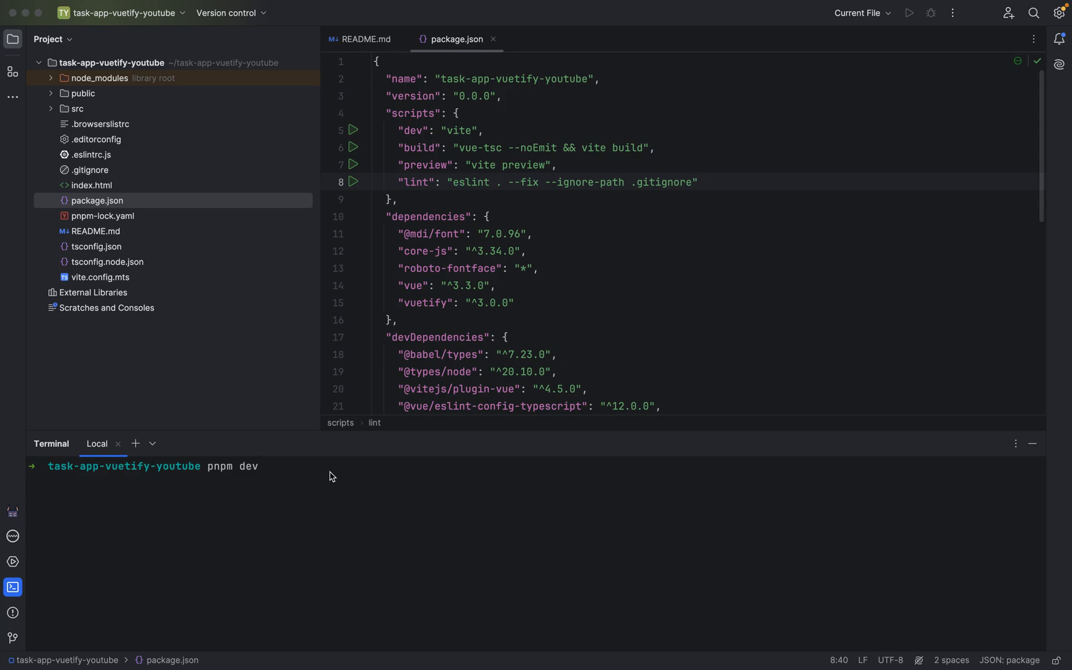
key(Enter)
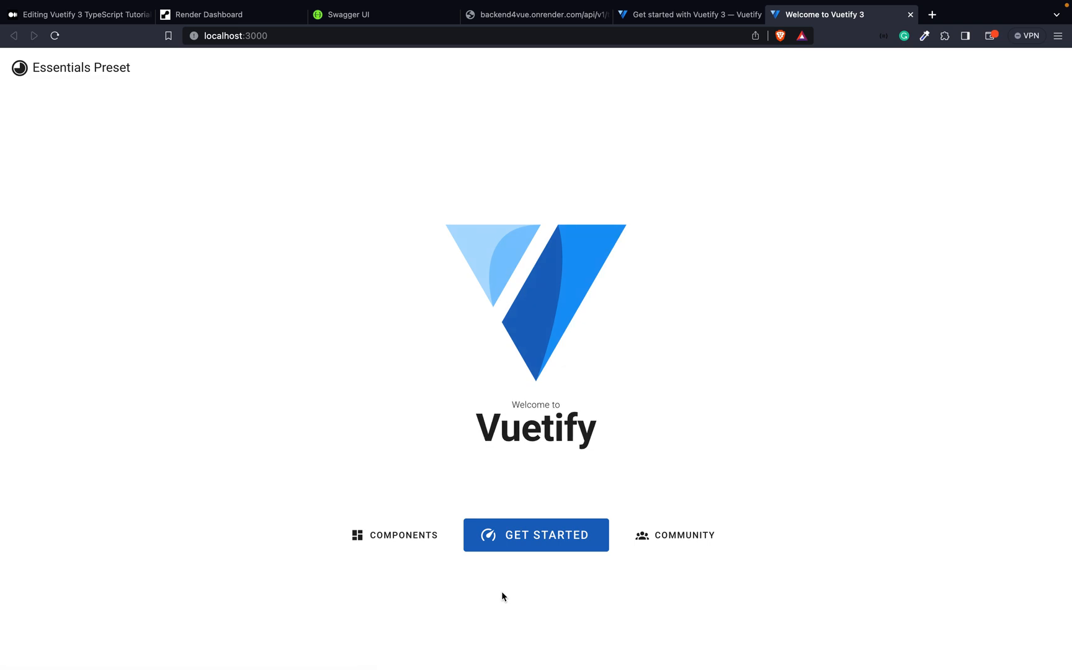
mouse_move(254, 252)
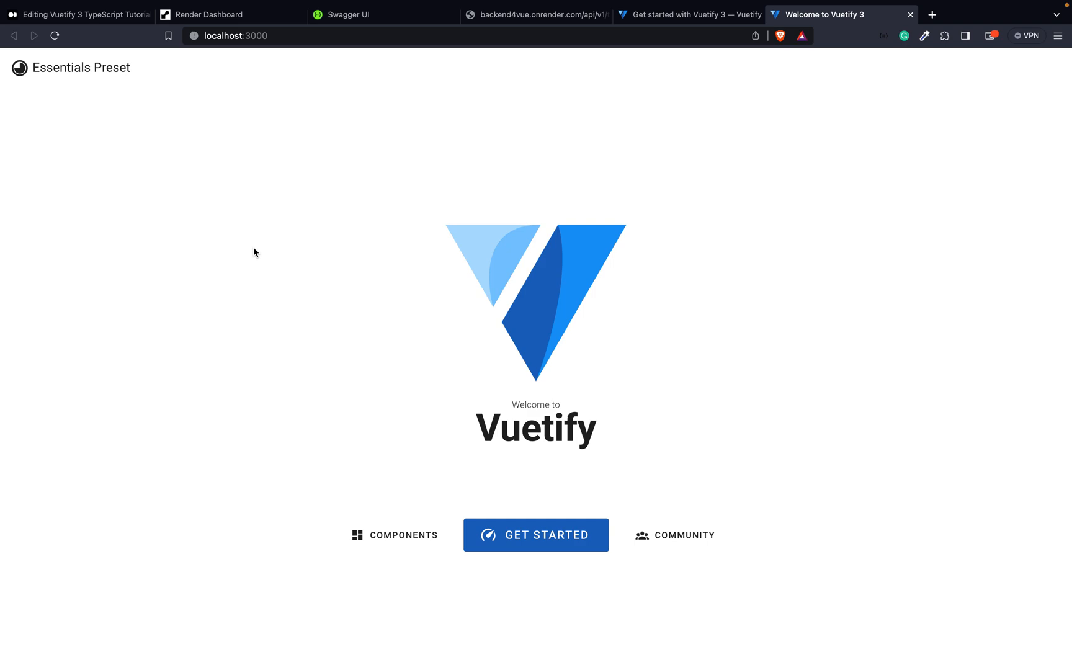
mouse_move(737, 276)
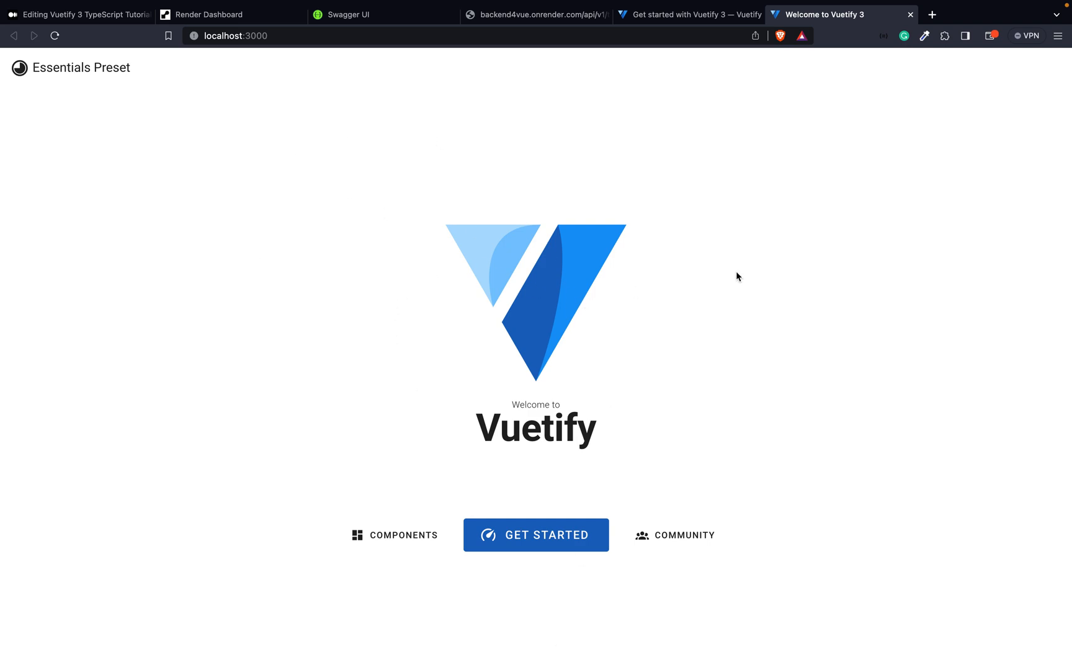
mouse_move(545, 208)
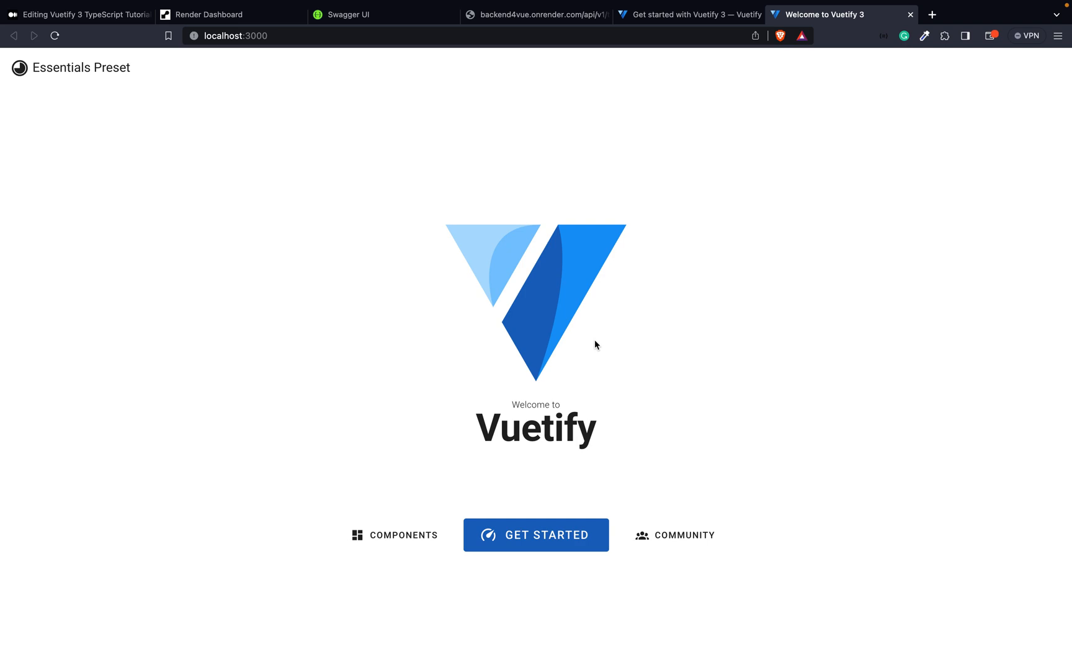
mouse_move(650, 346)
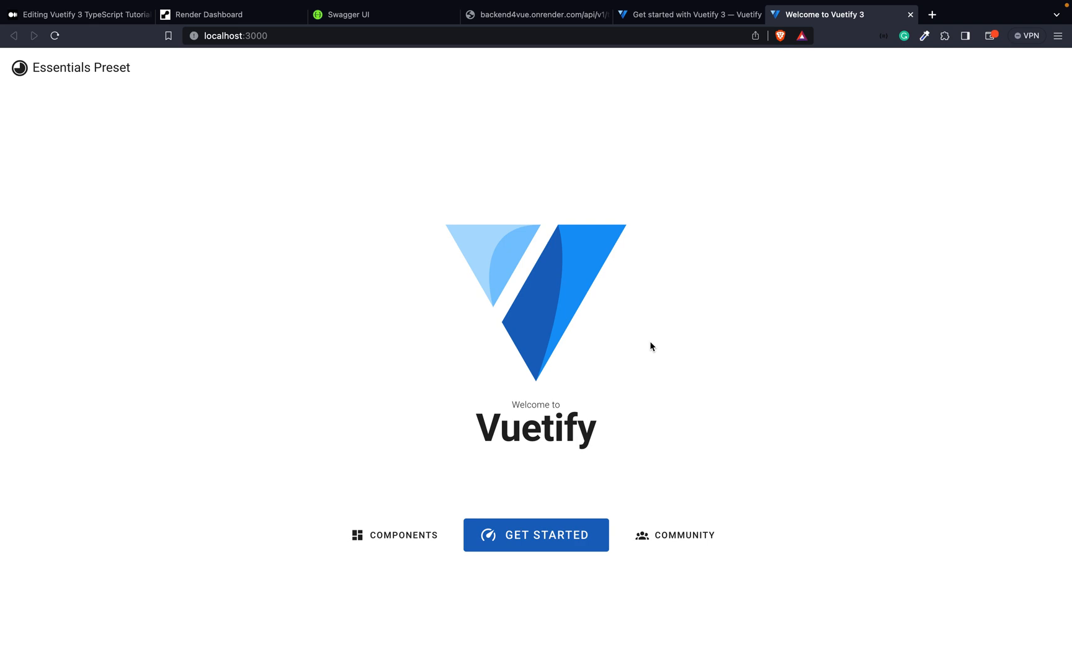